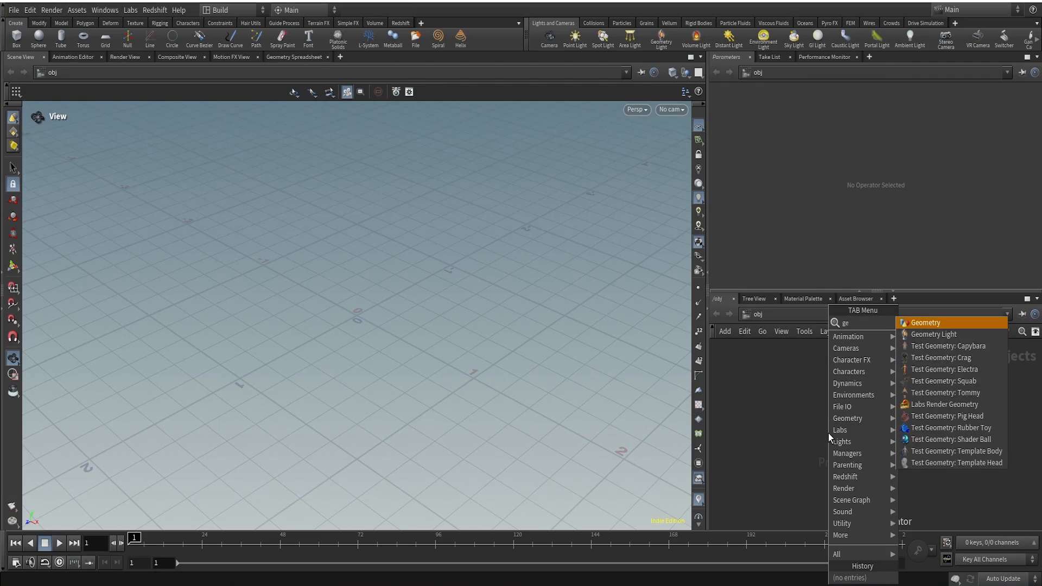
# - Add a geometry object named Sim and dive inside its network
pyautogui.click(924, 323)
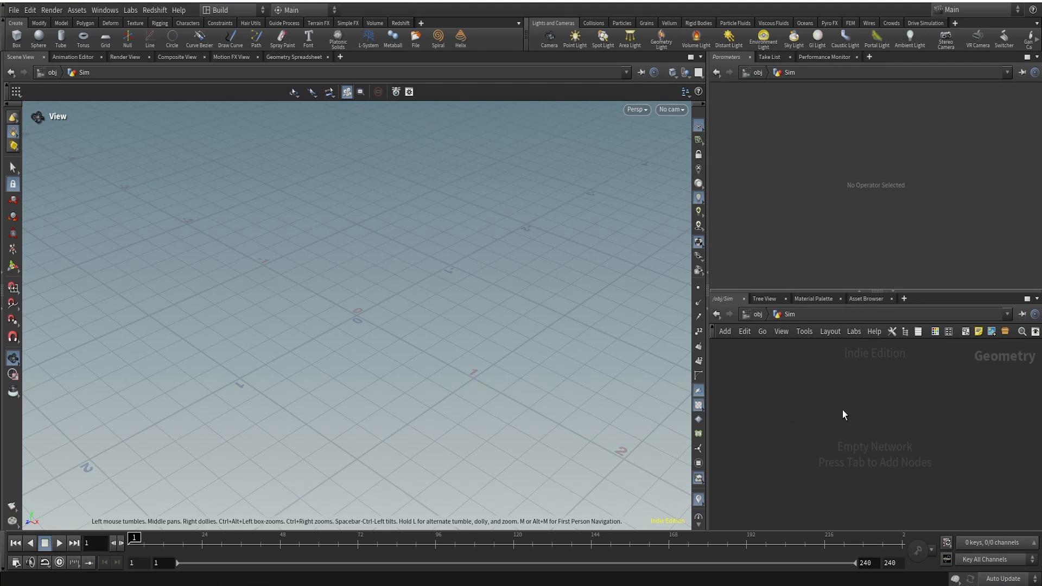
pyautogui.press('tab')
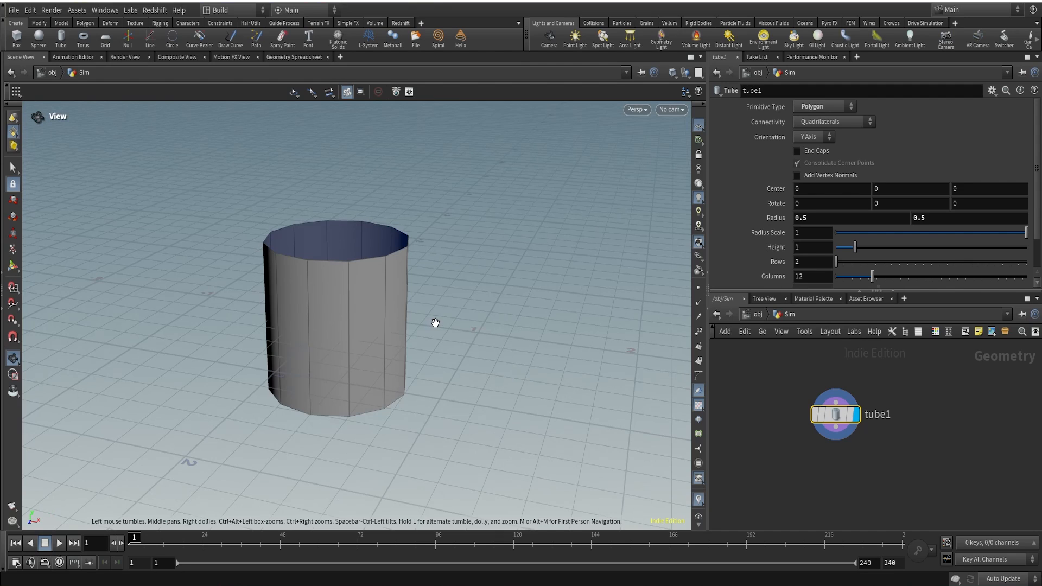
pyautogui.moveTo(895, 225)
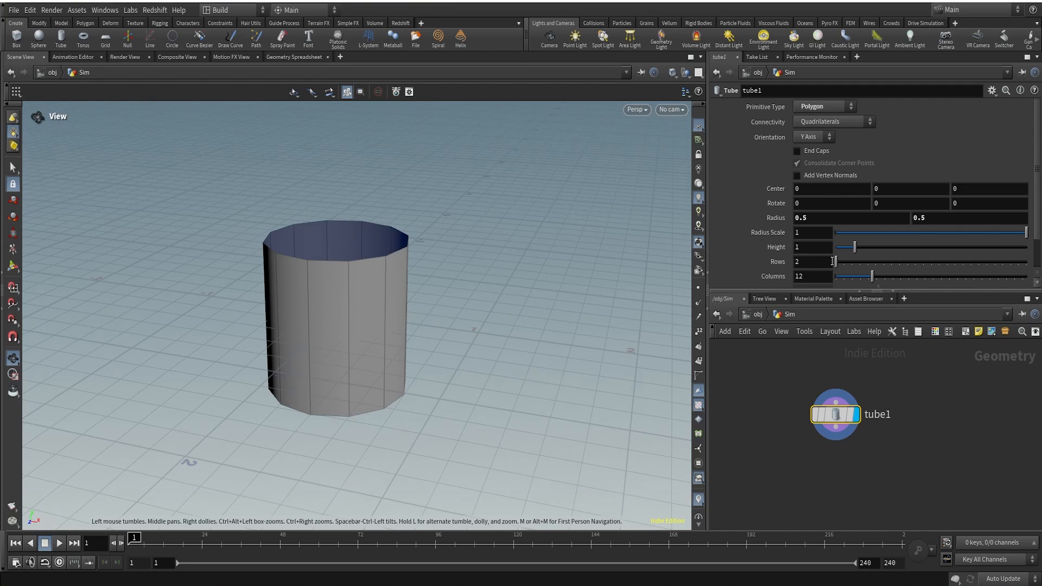
pyautogui.moveTo(819, 246)
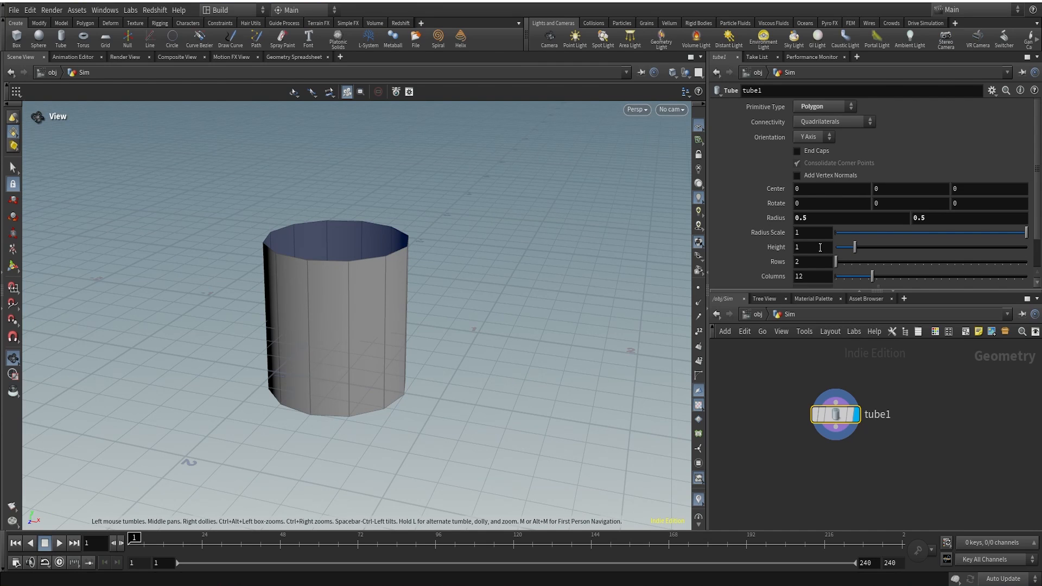
# - Set tube1 to height 1.95, 12 rows, radius scale 0.69, with Center Y 0.975
pyautogui.moveTo(811, 247); pyautogui.dragTo(847, 246)
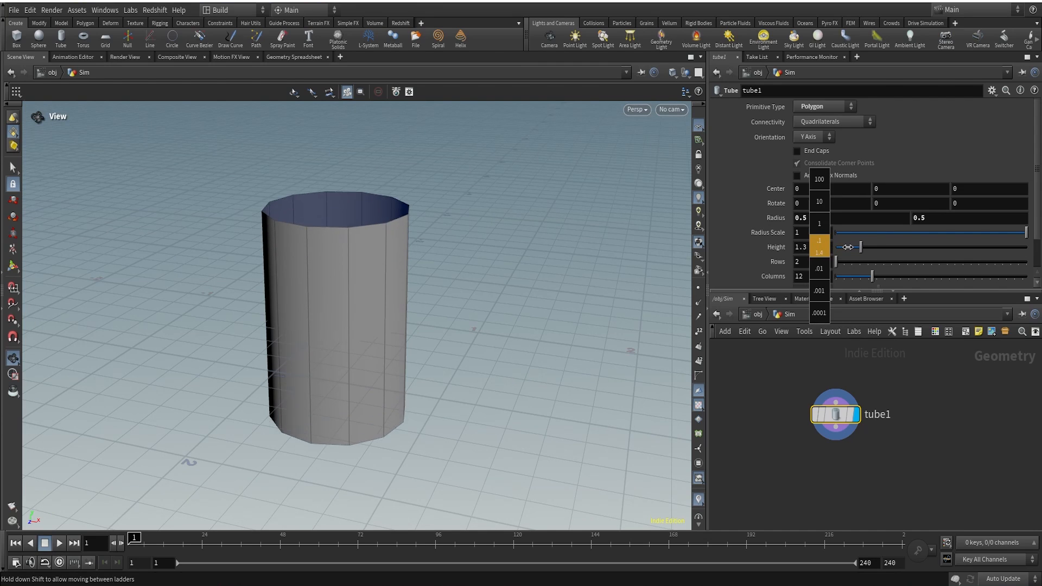
pyautogui.moveTo(848, 246); pyautogui.dragTo(848, 256)
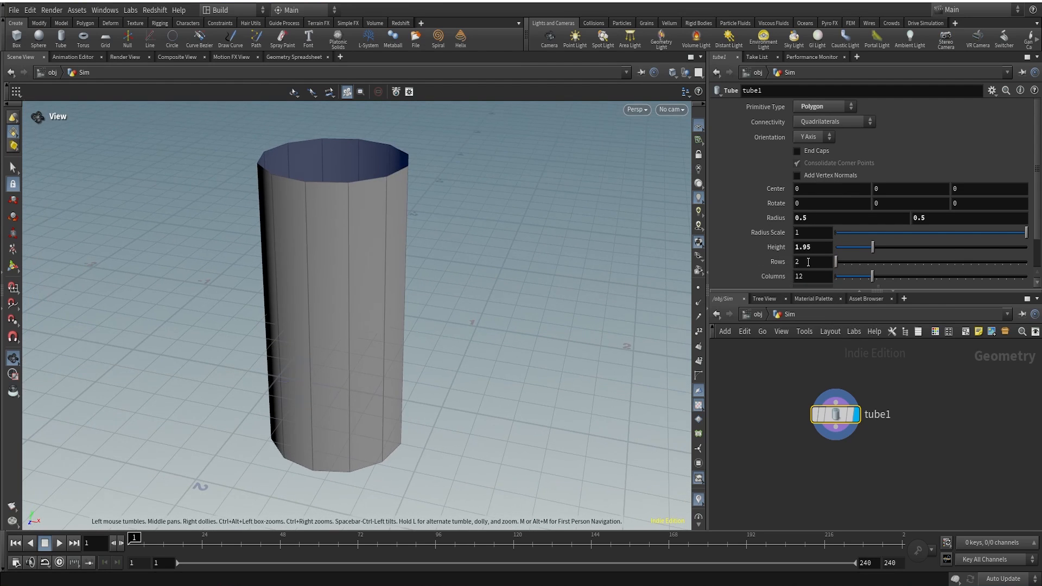
pyautogui.click(812, 261)
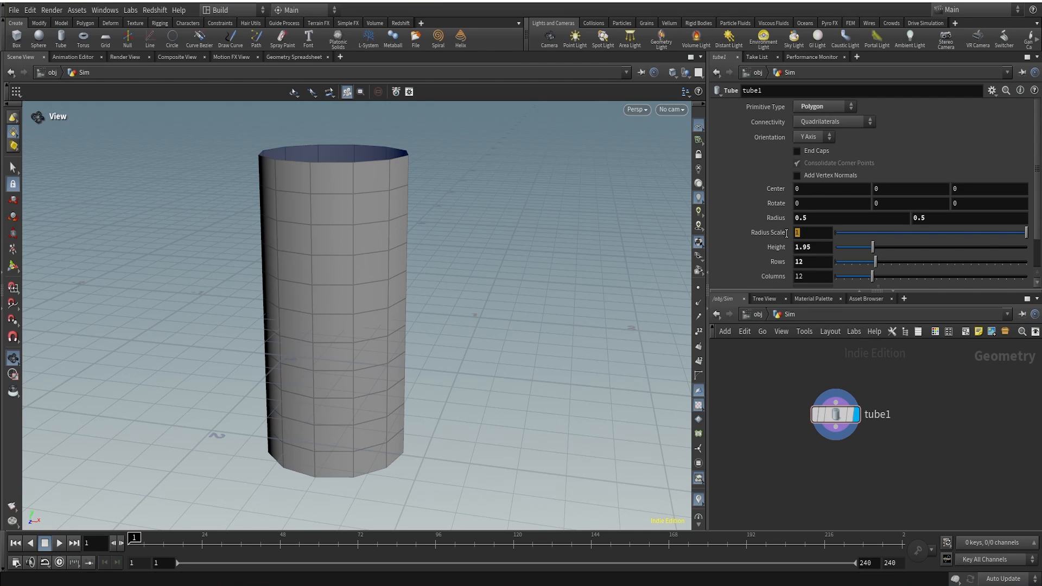
pyautogui.write('0.69')
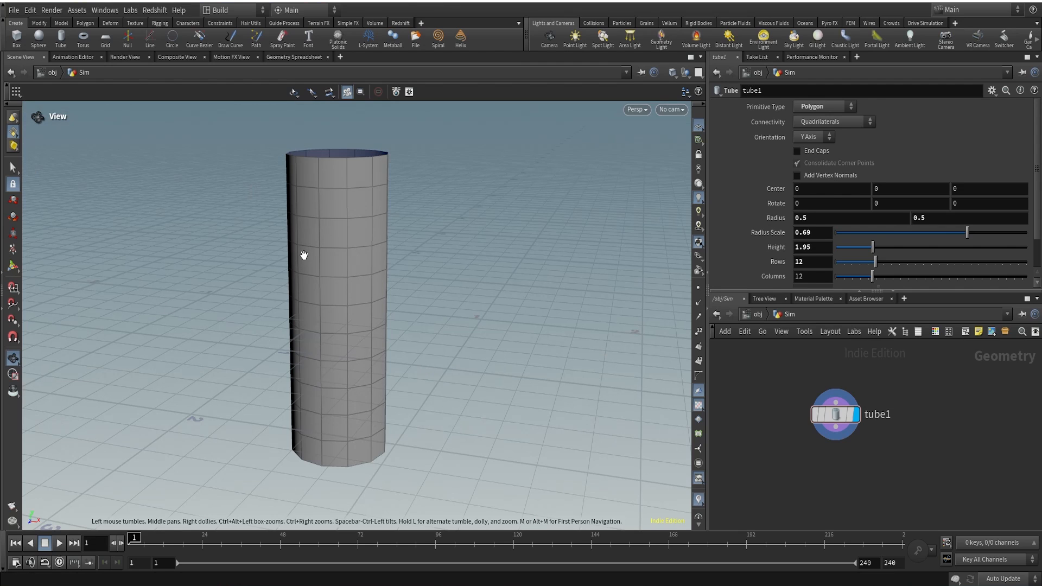
pyautogui.moveTo(291, 346)
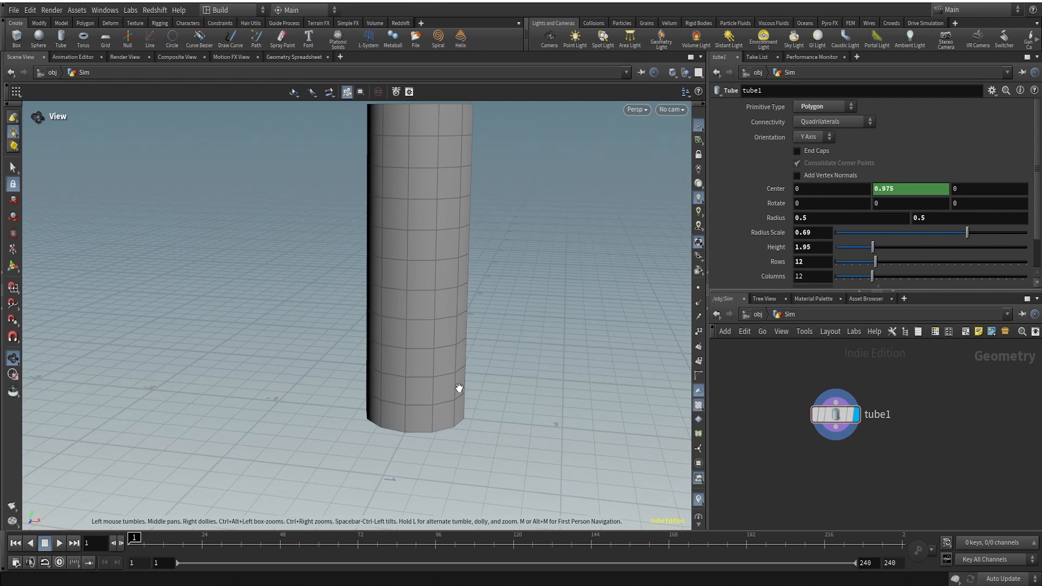
pyautogui.moveTo(459, 388); pyautogui.dragTo(423, 297)
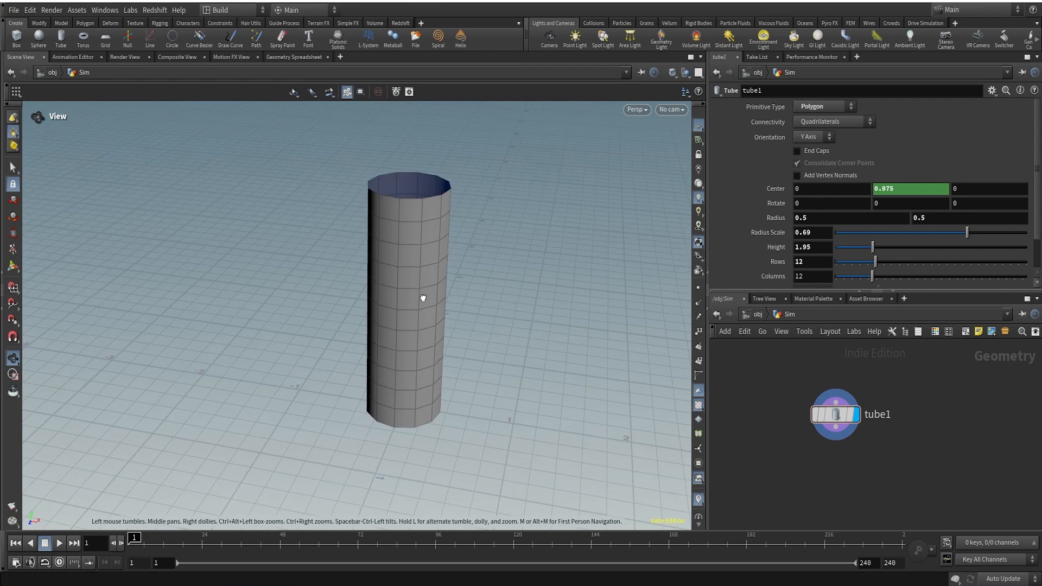
pyautogui.moveTo(926, 415)
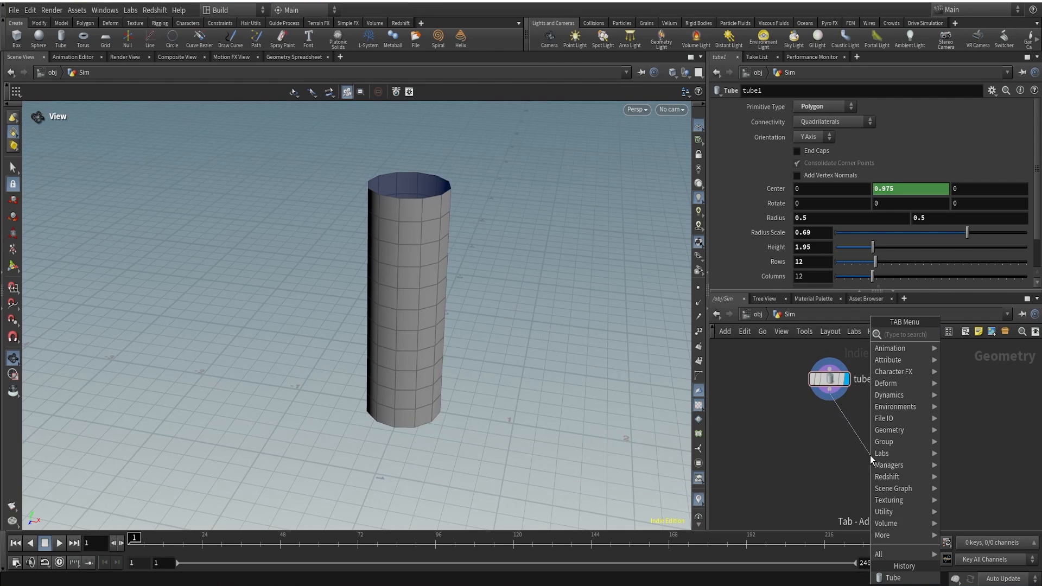
# - Add normal1 computing point normals, then a Scatter node with 1000 points
pyautogui.write('norm')
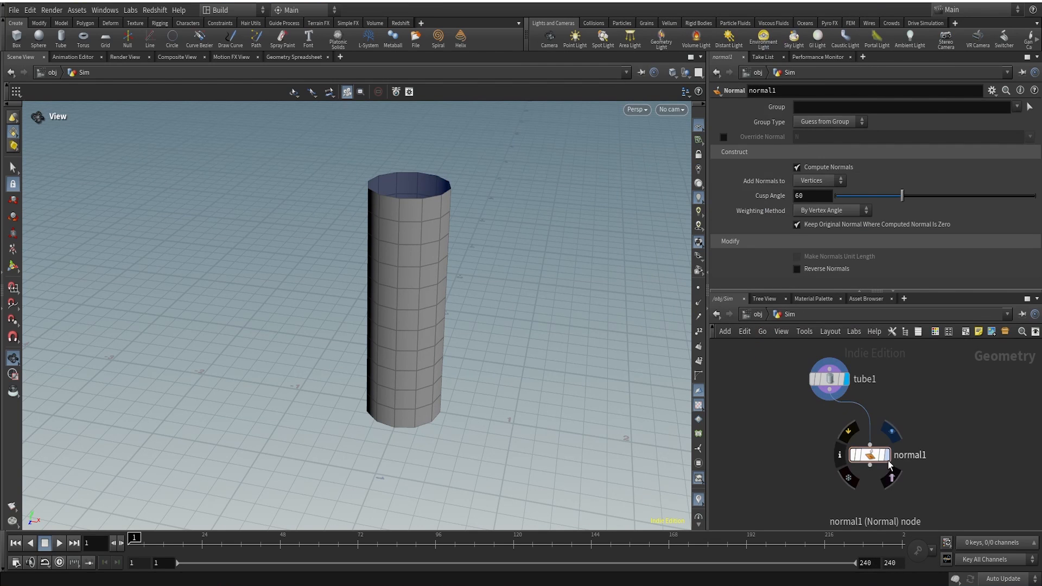
pyautogui.click(819, 180)
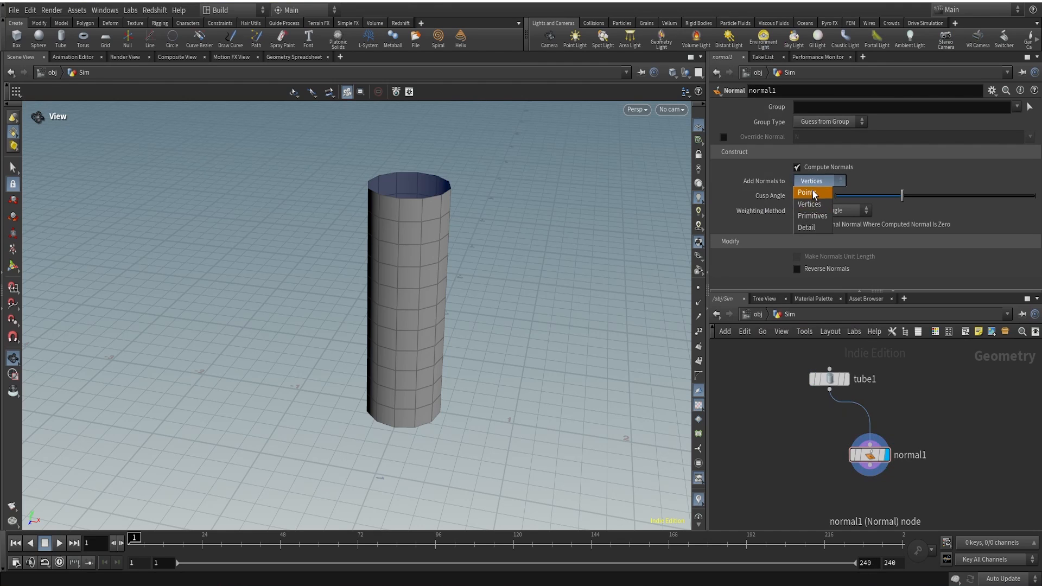
pyautogui.click(808, 192)
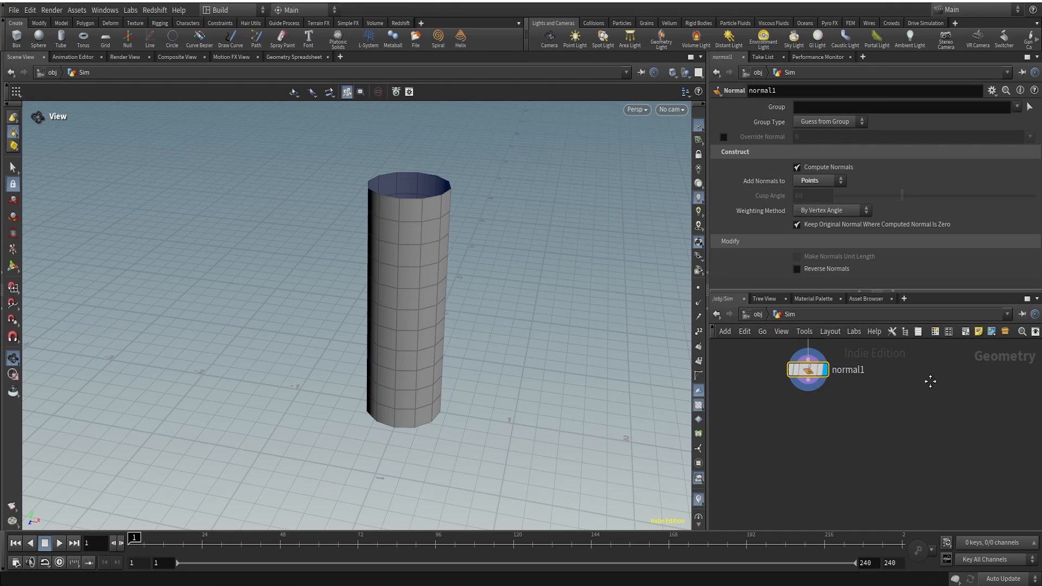
pyautogui.moveTo(809, 384); pyautogui.dragTo(922, 441)
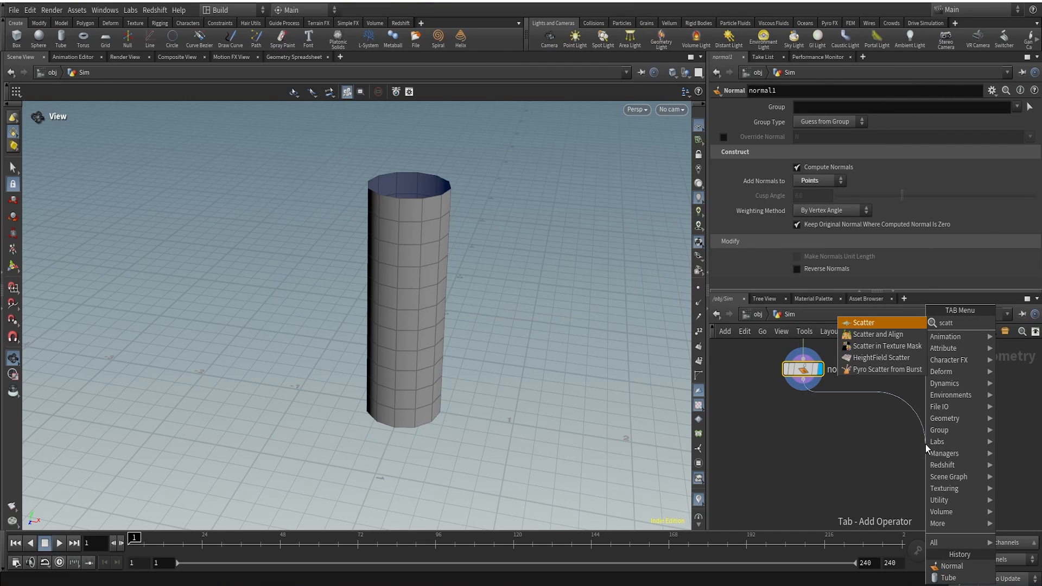
pyautogui.click(863, 323)
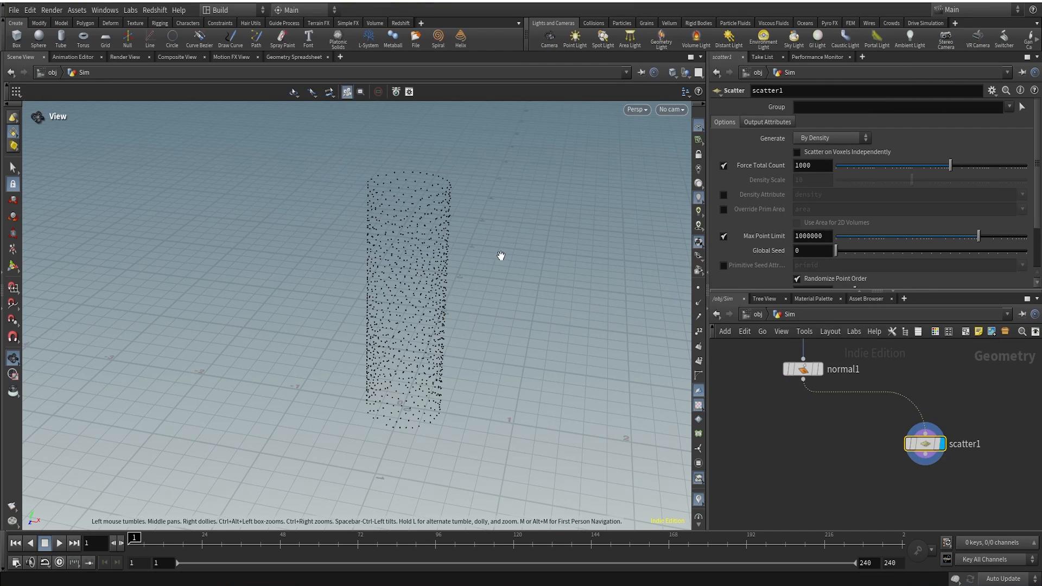
pyautogui.moveTo(772, 231)
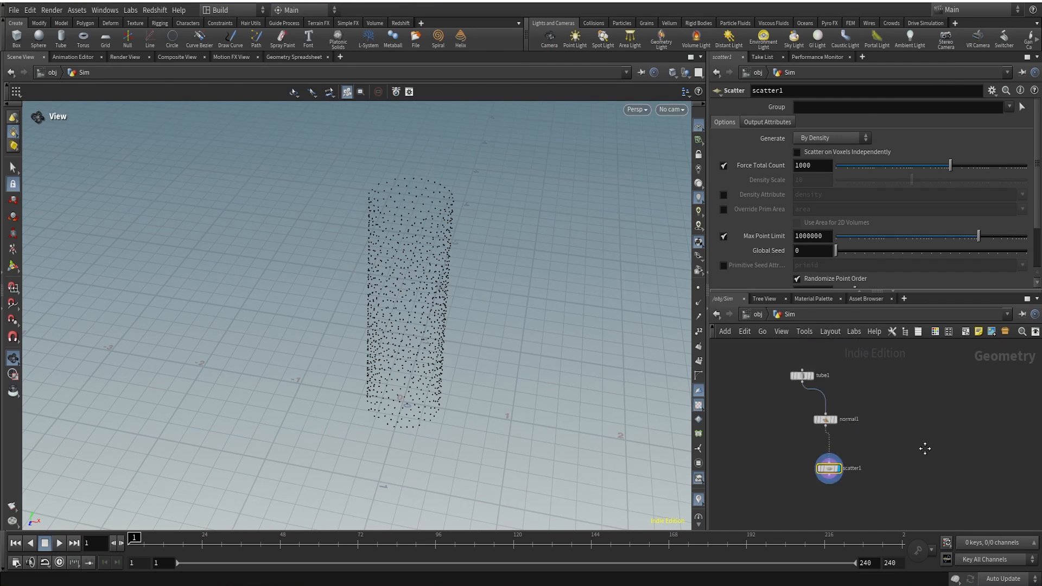
# - Place a Curve Bezier node and switch the viewport to Top view
pyautogui.press('Tab')
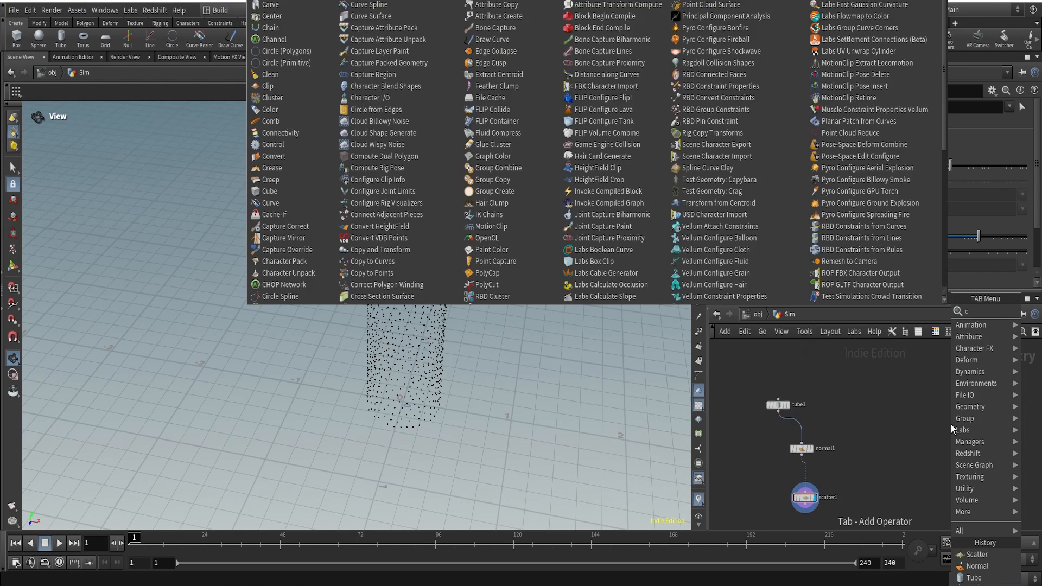
pyautogui.write('urve')
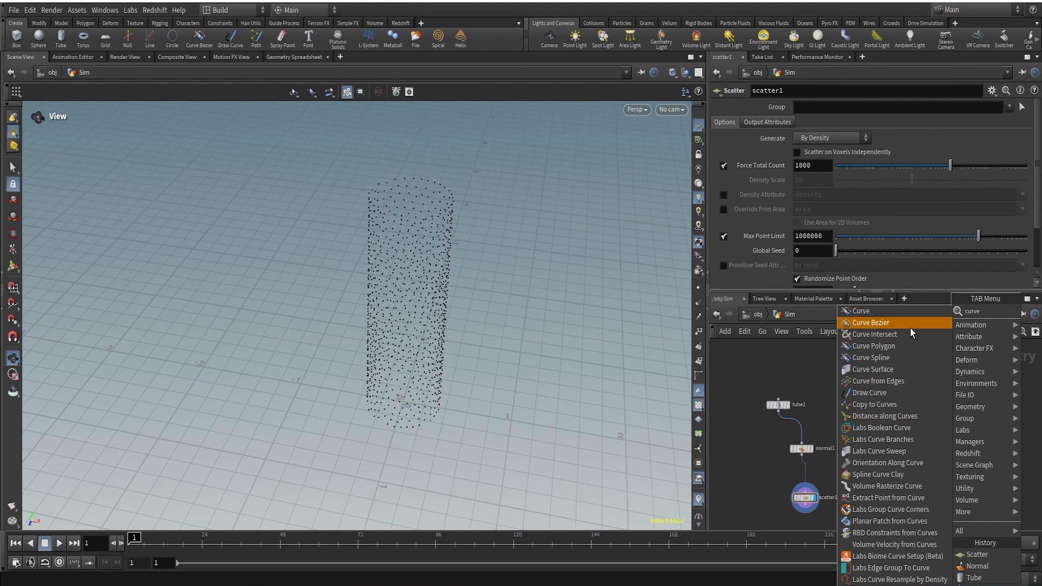
pyautogui.click(871, 322)
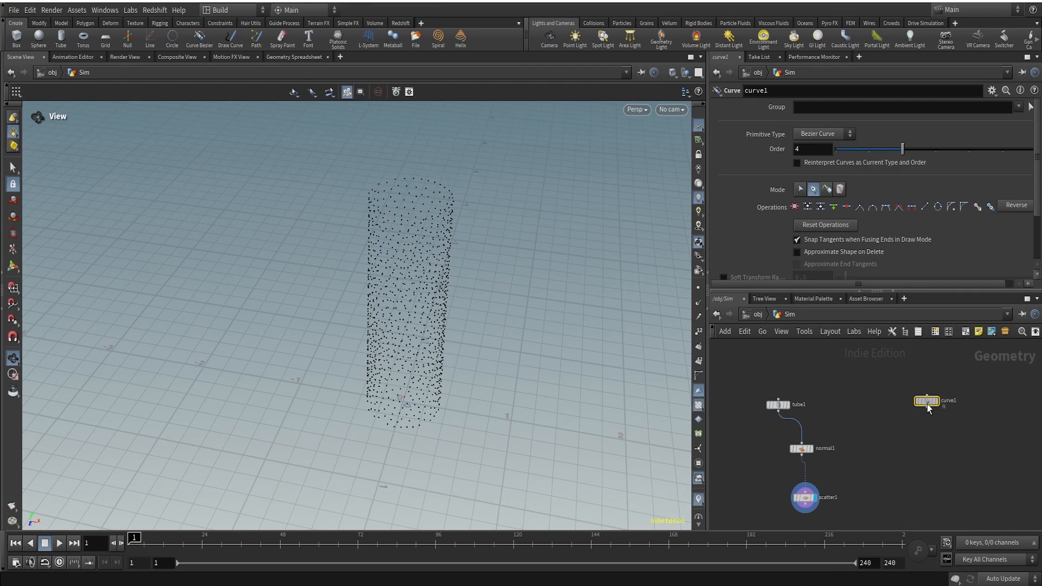
pyautogui.click(634, 109)
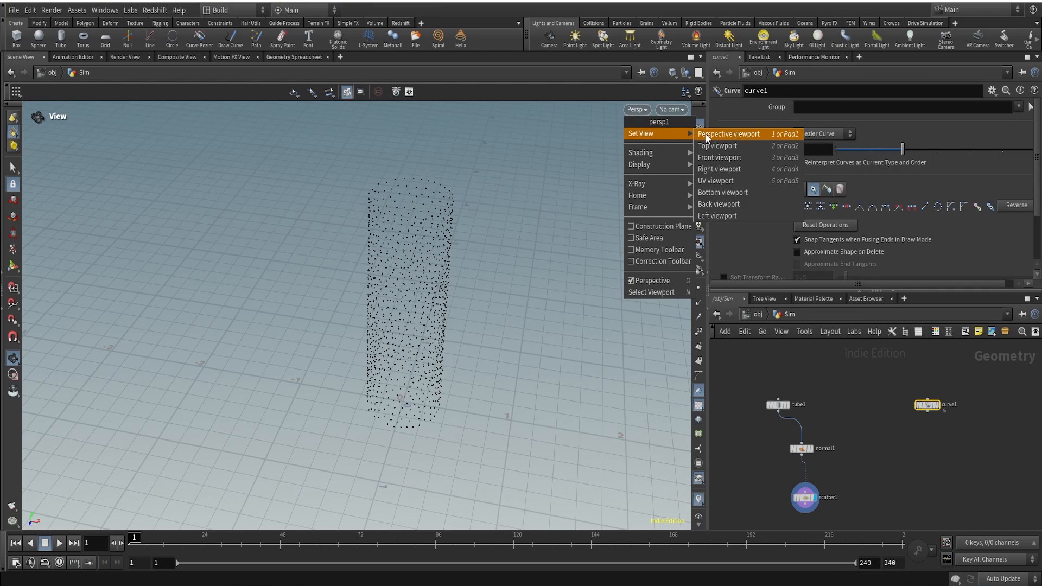
pyautogui.click(717, 145)
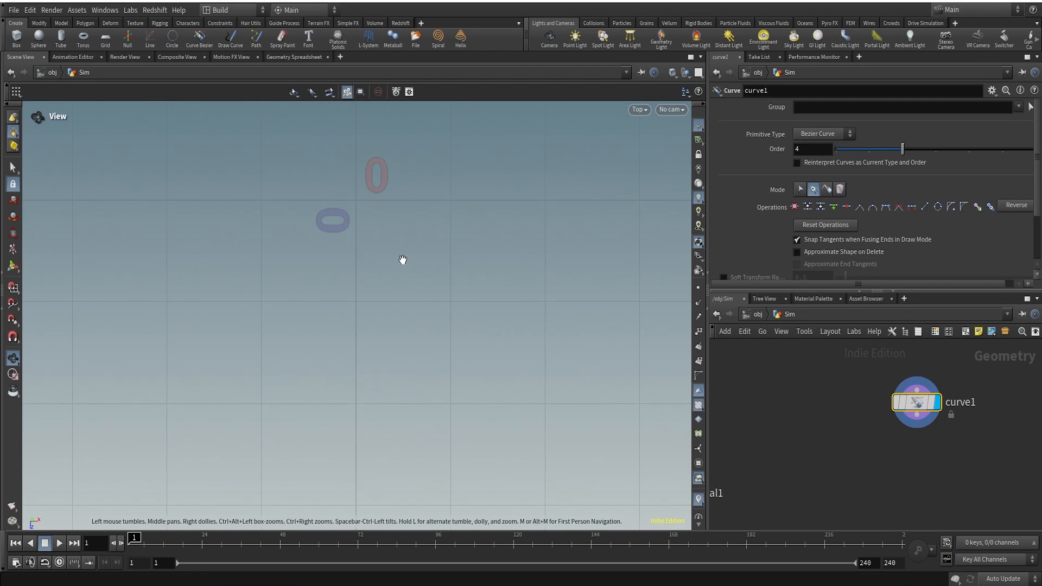
pyautogui.moveTo(13, 266)
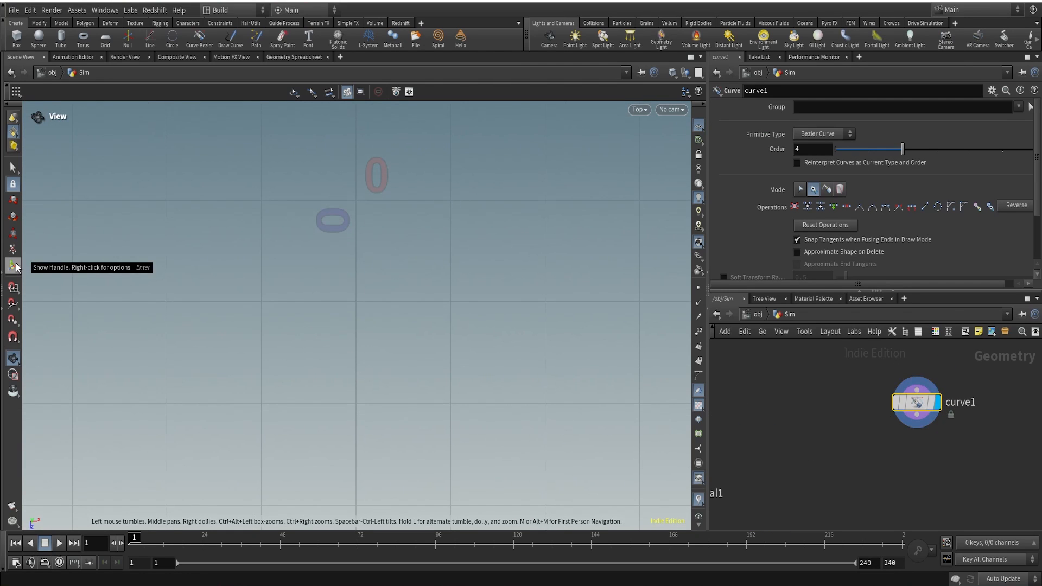
# - Draw the teardrop petal curve and shape its rounded bottom and left side
pyautogui.click(12, 265)
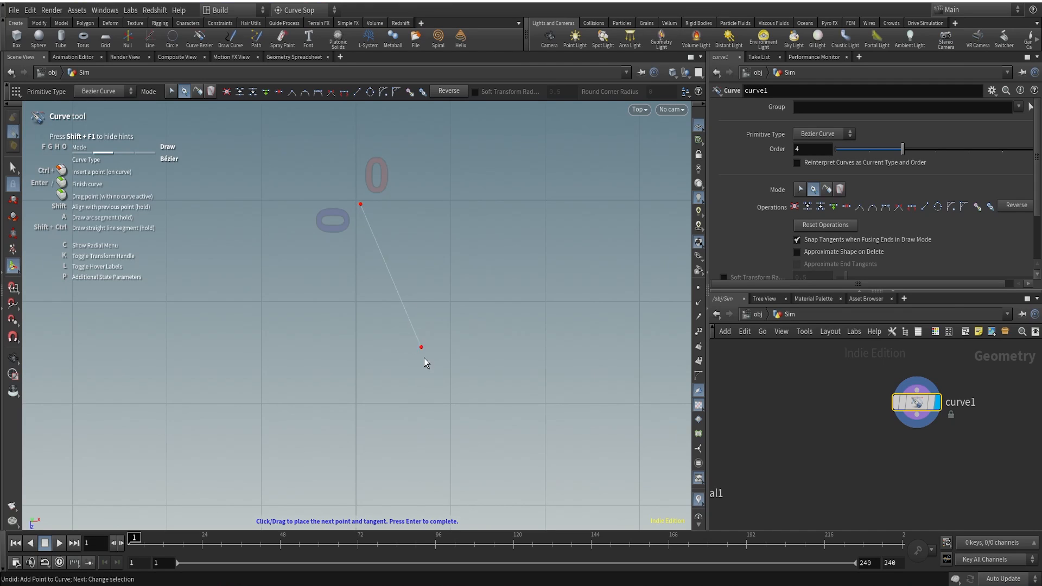
pyautogui.moveTo(420, 347); pyautogui.dragTo(347, 474)
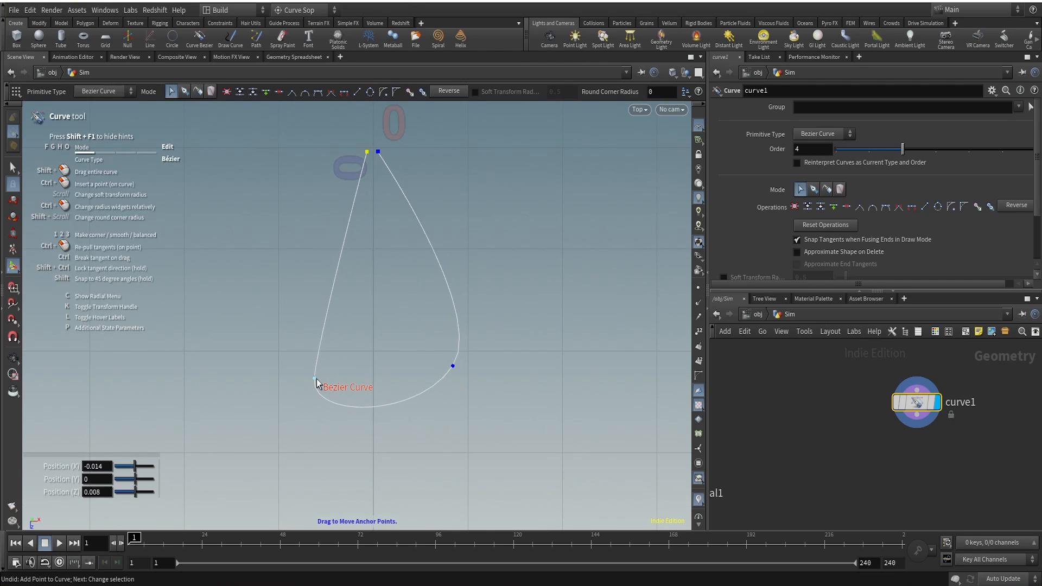
pyautogui.moveTo(316, 381); pyautogui.dragTo(300, 287)
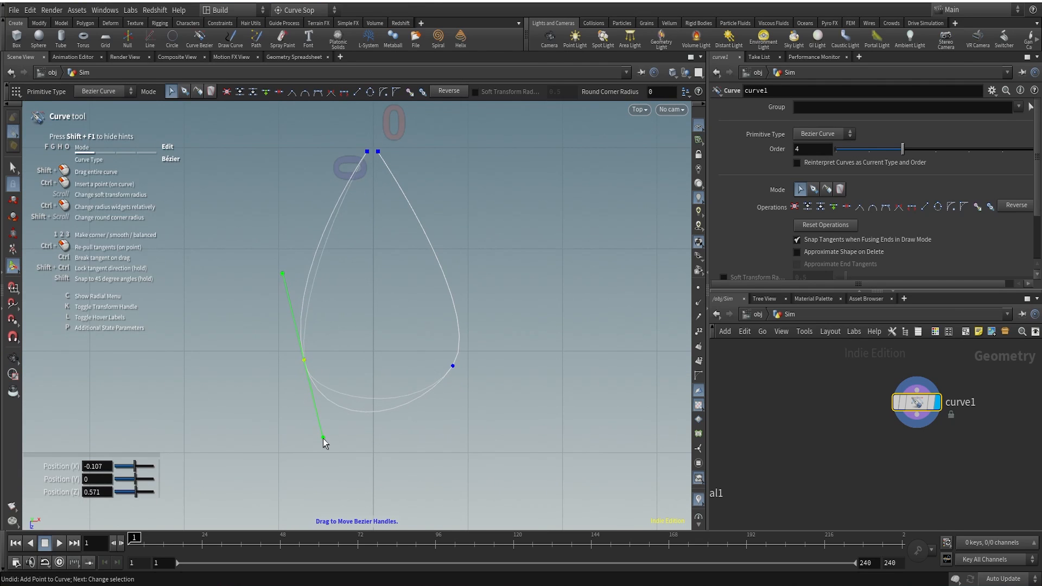
pyautogui.moveTo(324, 441); pyautogui.dragTo(314, 423)
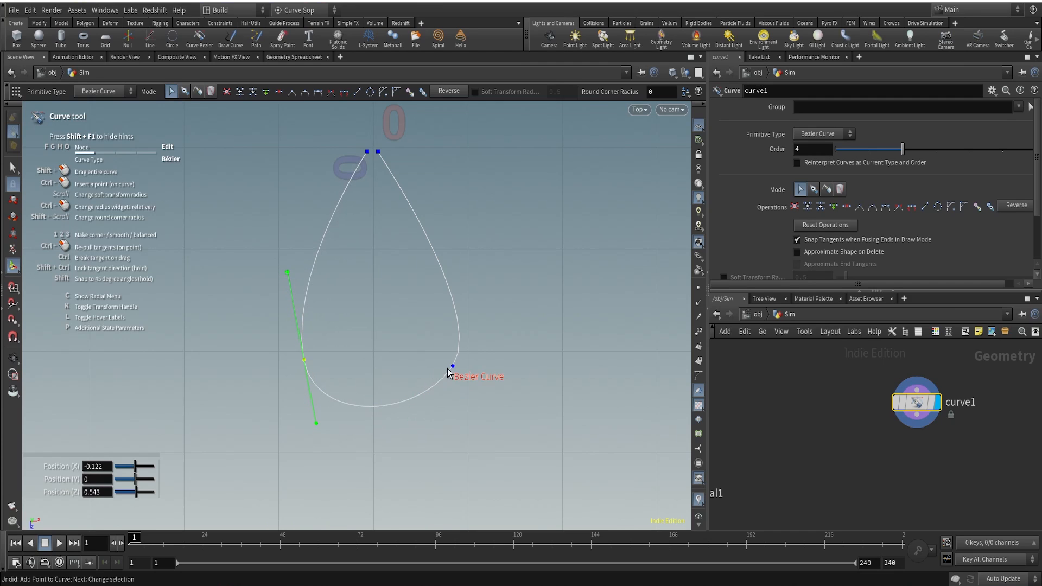
pyautogui.moveTo(452, 365); pyautogui.dragTo(477, 315)
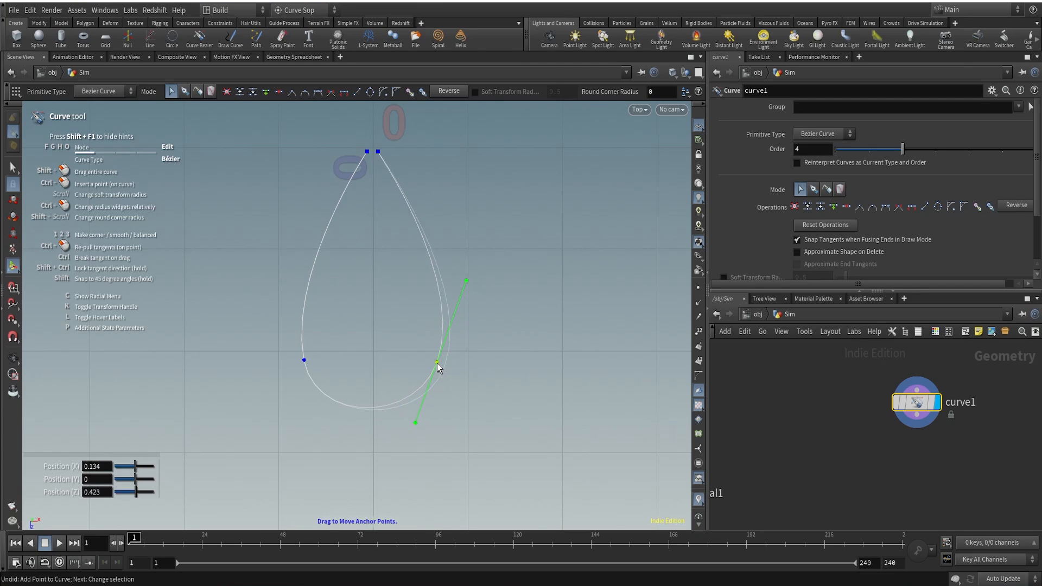
# - Adjust anchors and tangent handles so both lower sides bulge evenly
pyautogui.moveTo(437, 361); pyautogui.dragTo(302, 364)
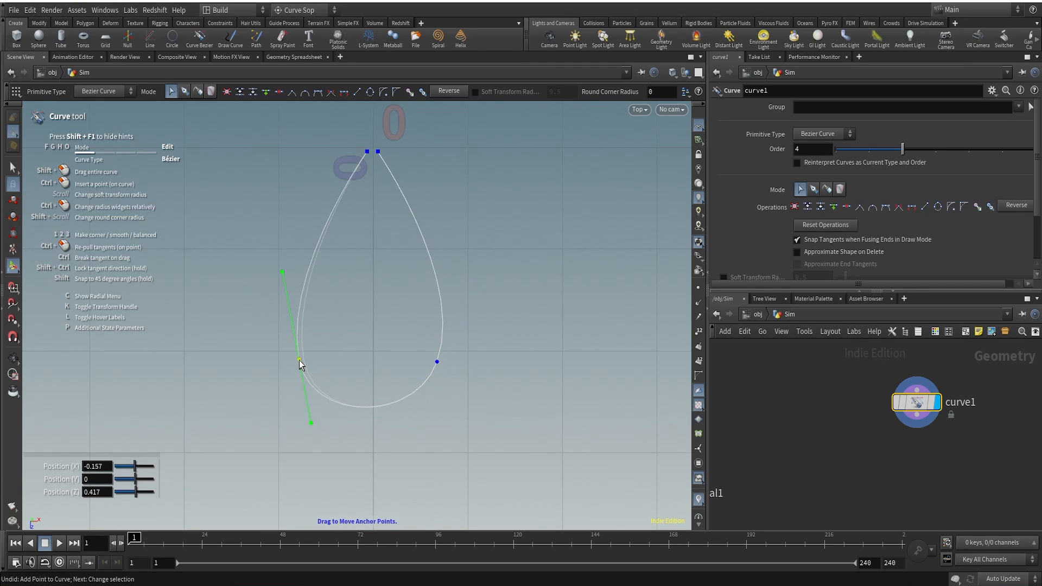
pyautogui.moveTo(300, 364); pyautogui.dragTo(302, 362)
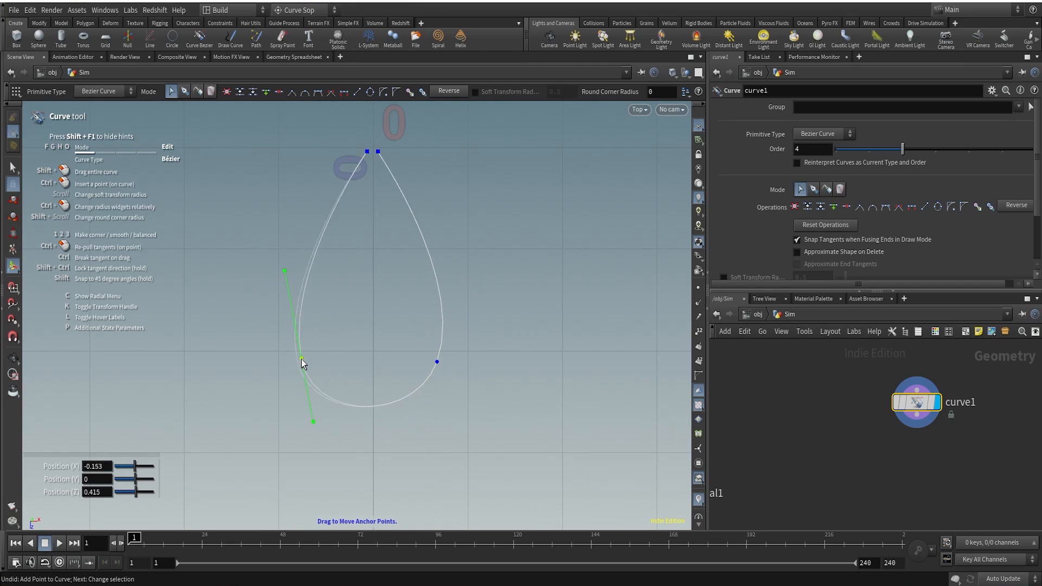
pyautogui.moveTo(301, 364); pyautogui.dragTo(301, 365)
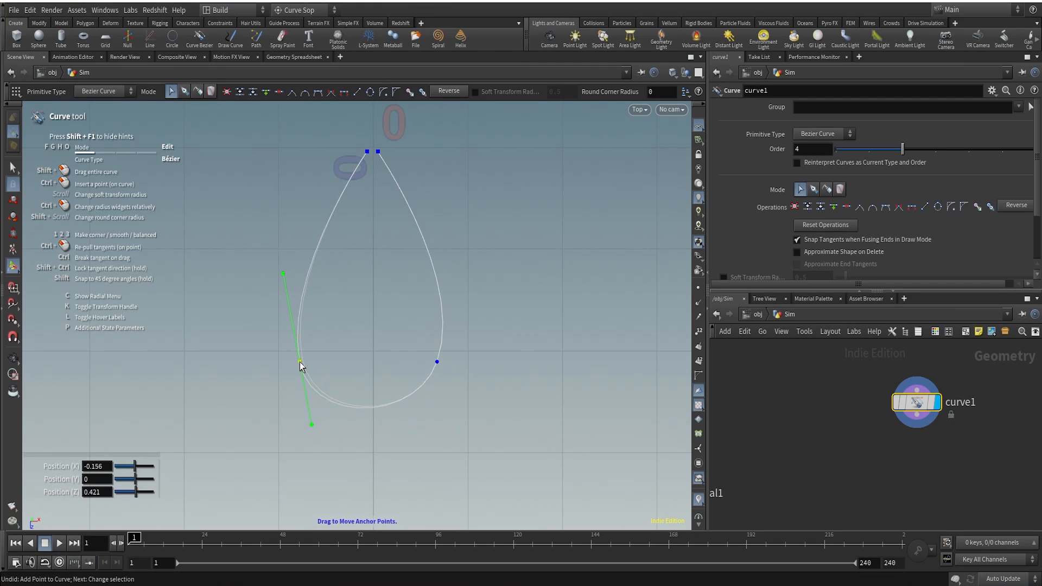
pyautogui.moveTo(300, 362); pyautogui.dragTo(440, 365)
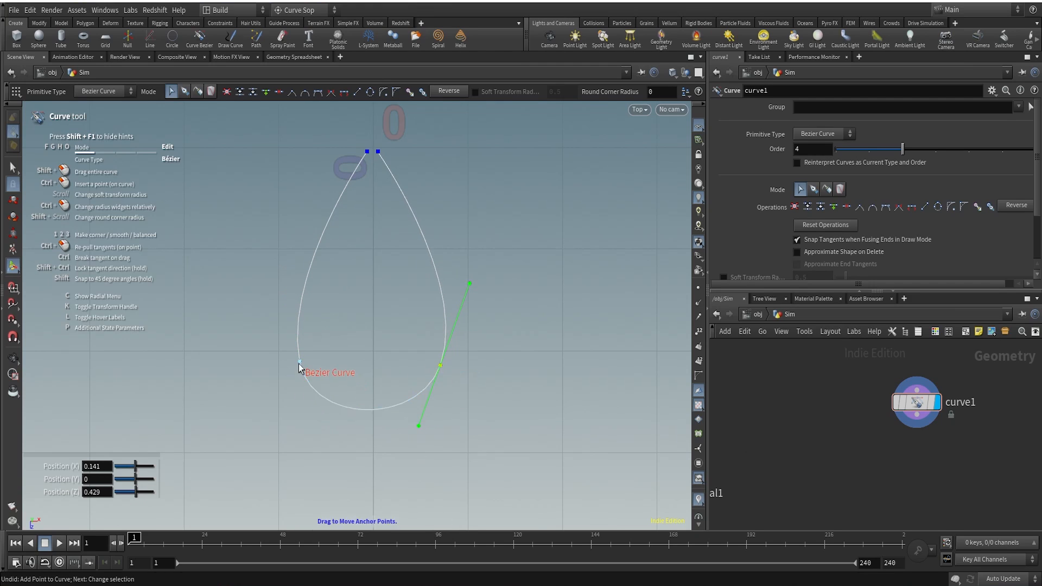
pyautogui.moveTo(418, 425); pyautogui.dragTo(316, 436)
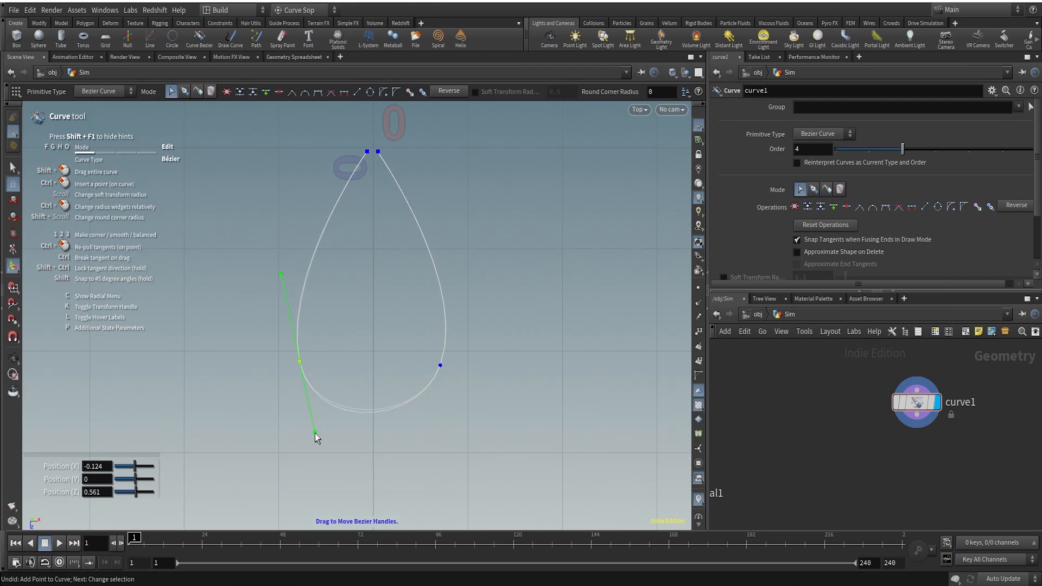
pyautogui.moveTo(316, 438); pyautogui.dragTo(417, 426)
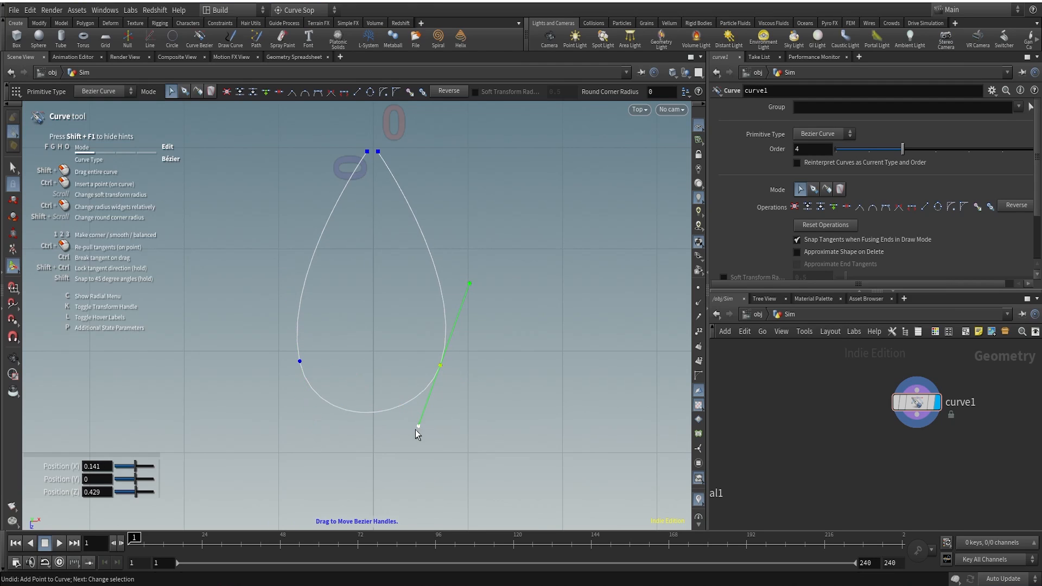
pyautogui.moveTo(418, 426); pyautogui.dragTo(414, 430)
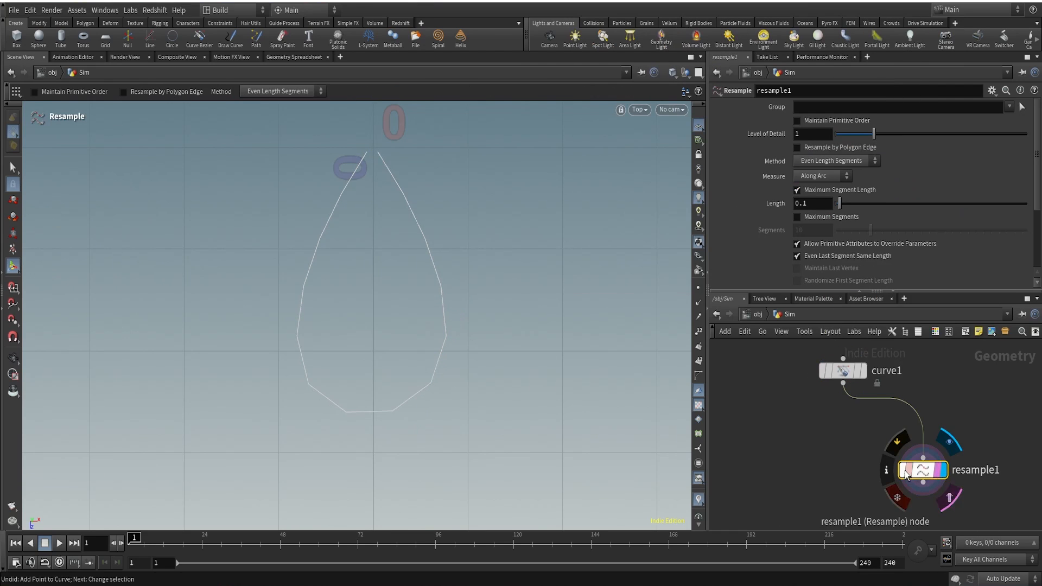
# - Set resample1 Length to 0.05 and Treat Polygons As Subdivision Curves
pyautogui.click(812, 202)
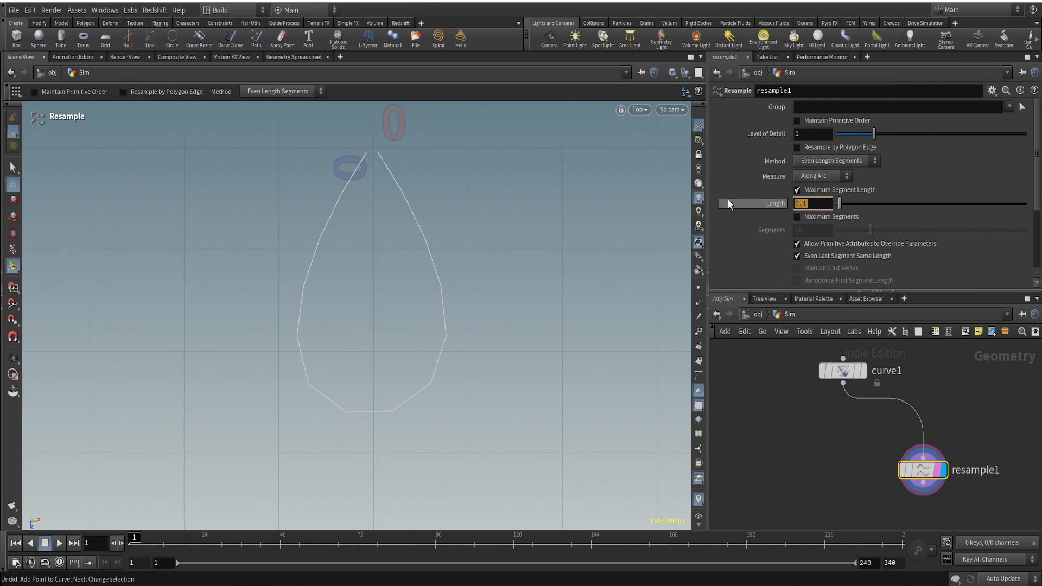
pyautogui.write('0.05')
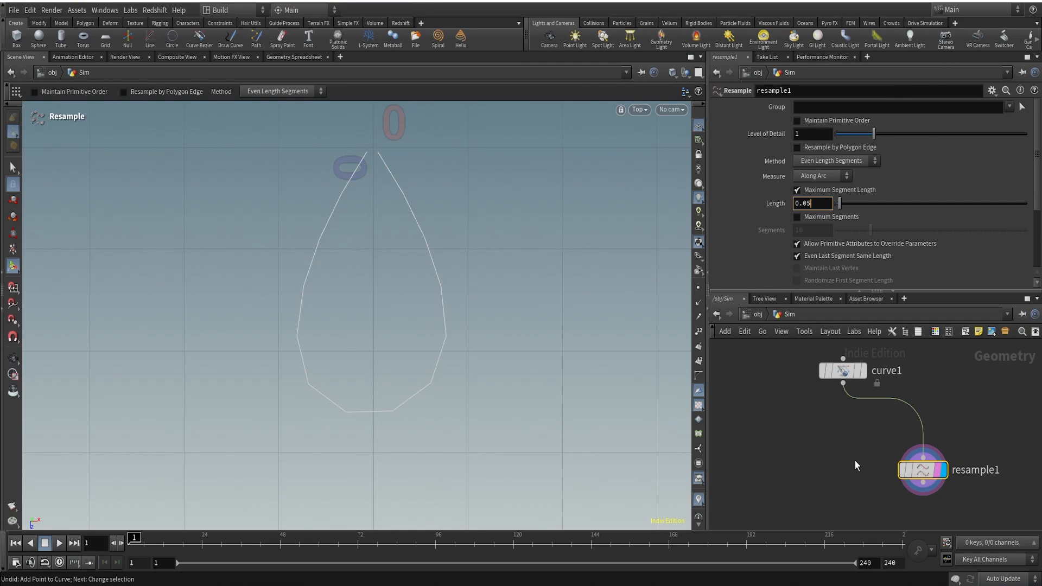
pyautogui.click(831, 261)
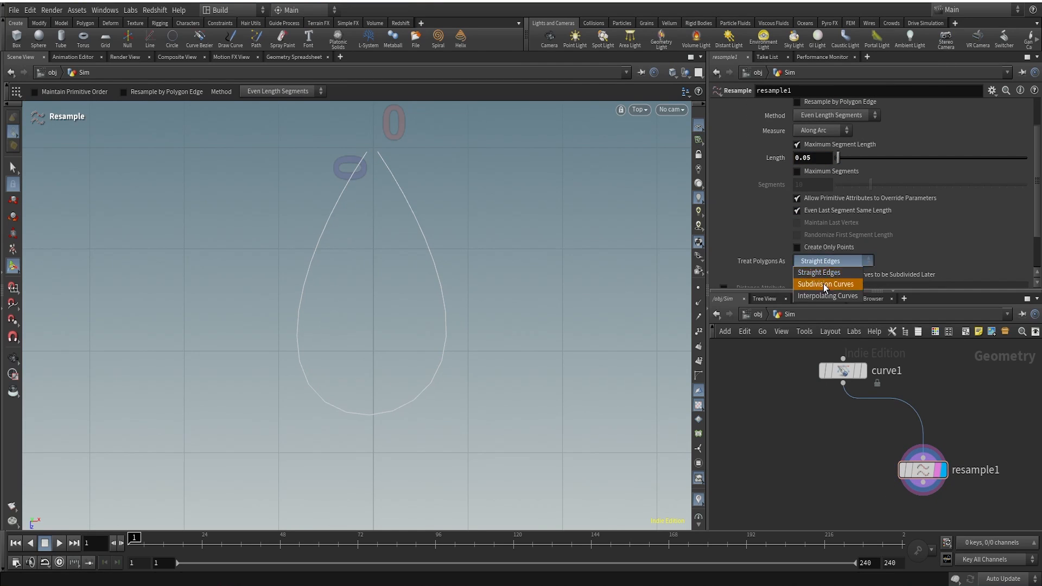
pyautogui.click(825, 284)
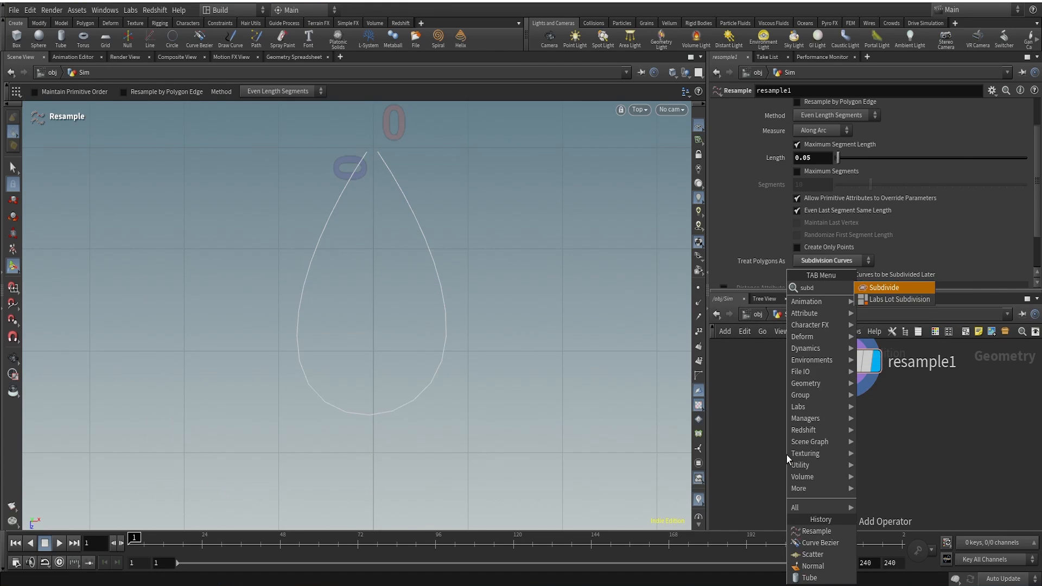
# - Add subdivide1 after resample1 to smooth the petal outline
pyautogui.click(884, 287)
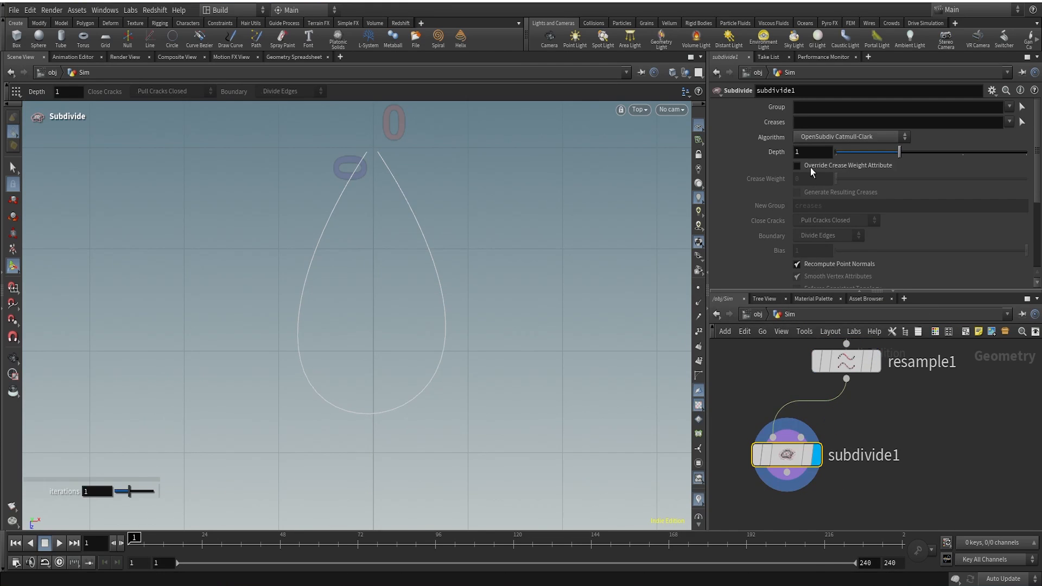
pyautogui.click(784, 455)
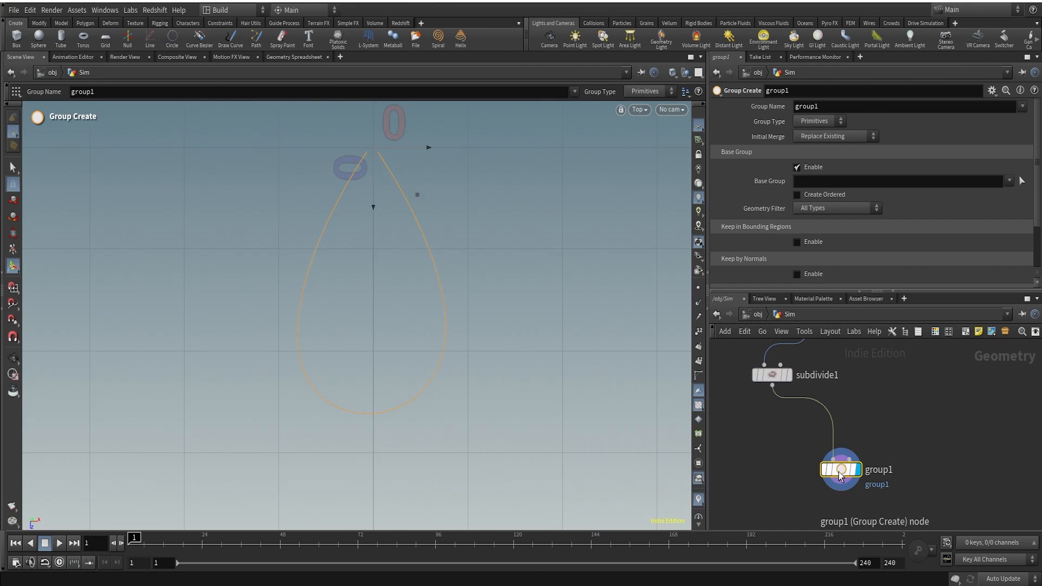
# - Make group1 a points group 'pin' keeping points in a bounding box over the tip
pyautogui.click(820, 121)
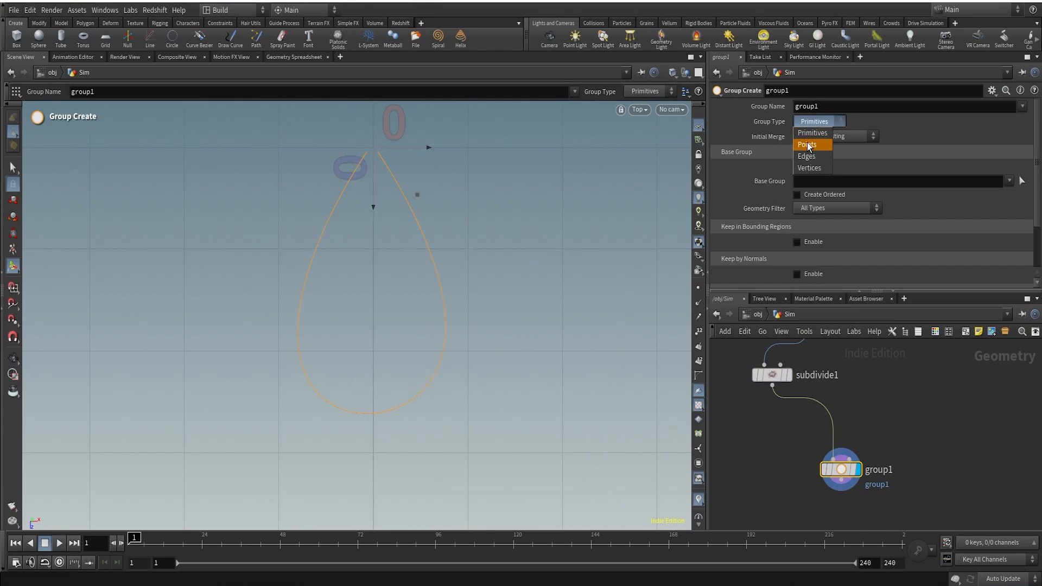
pyautogui.click(806, 145)
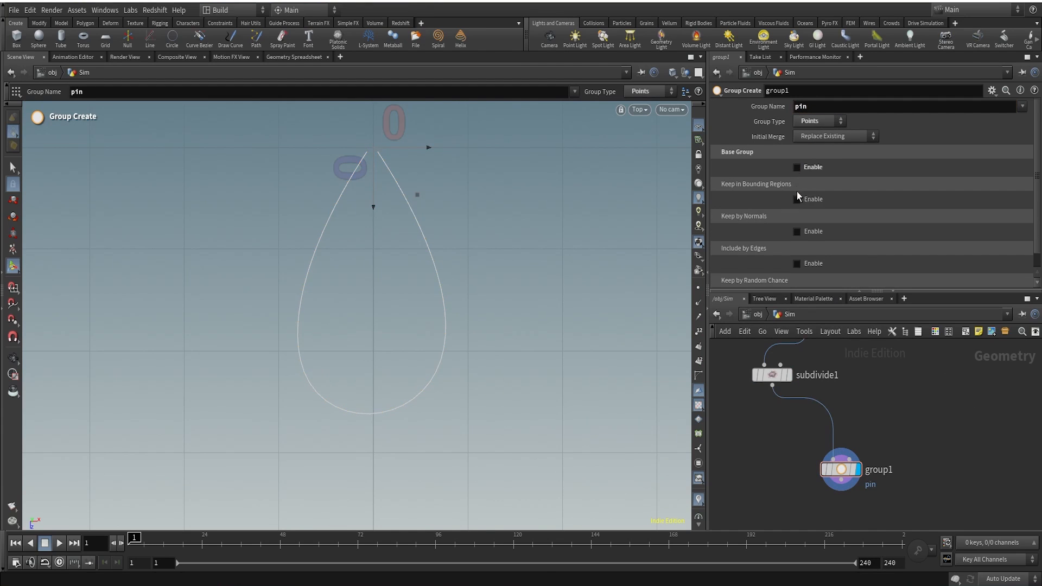
pyautogui.click(797, 198)
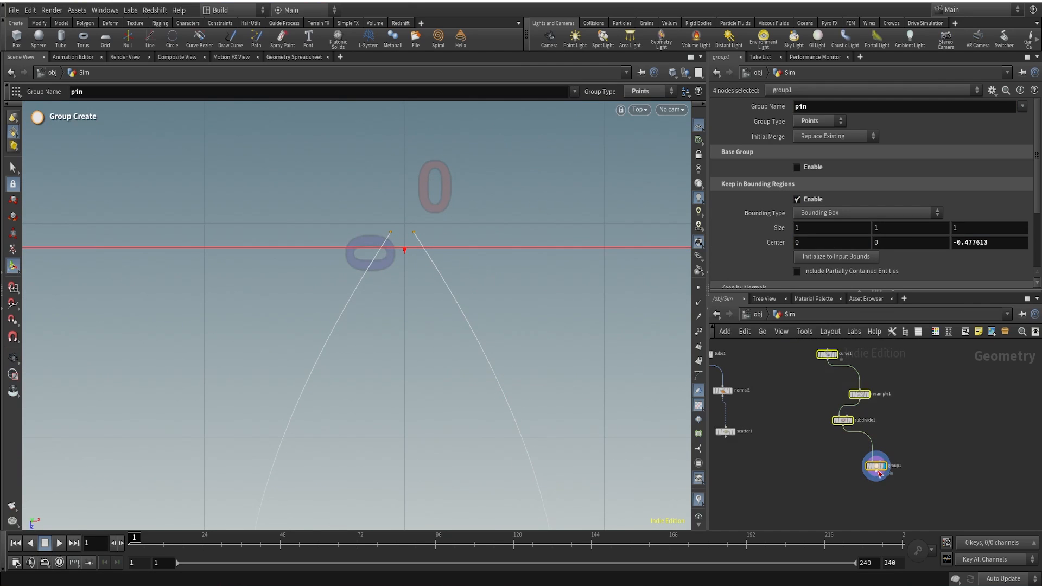
pyautogui.moveTo(876, 465); pyautogui.dragTo(849, 428)
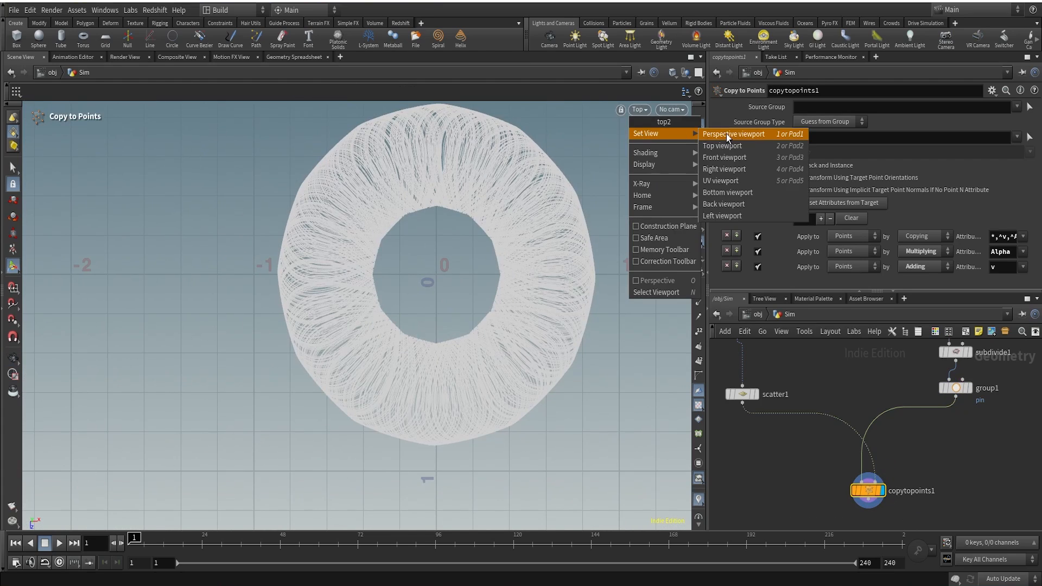
# - Switch to perspective view and orbit down the cylinder of petal copies
pyautogui.click(730, 133)
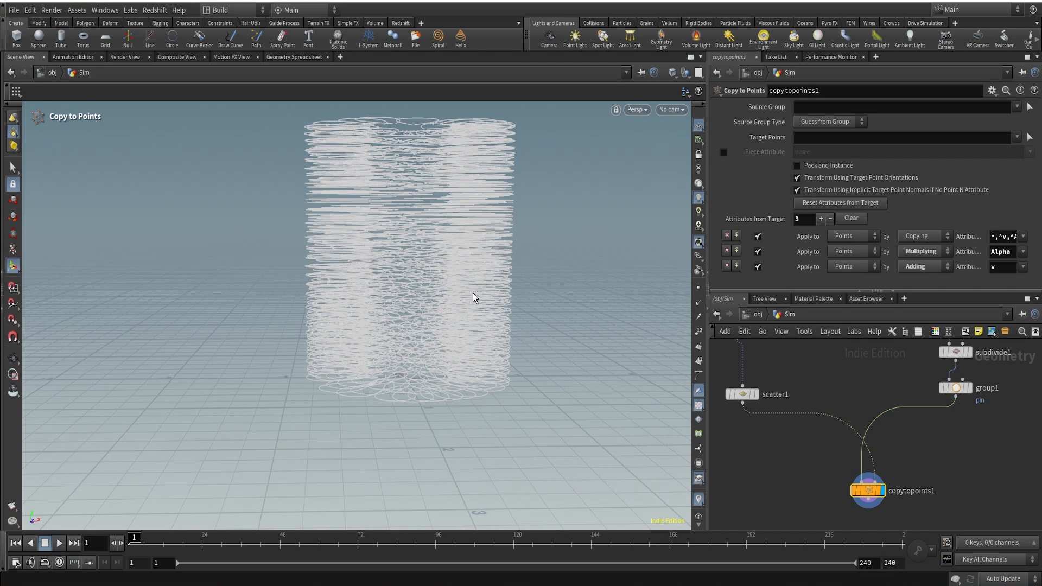
pyautogui.moveTo(787, 422)
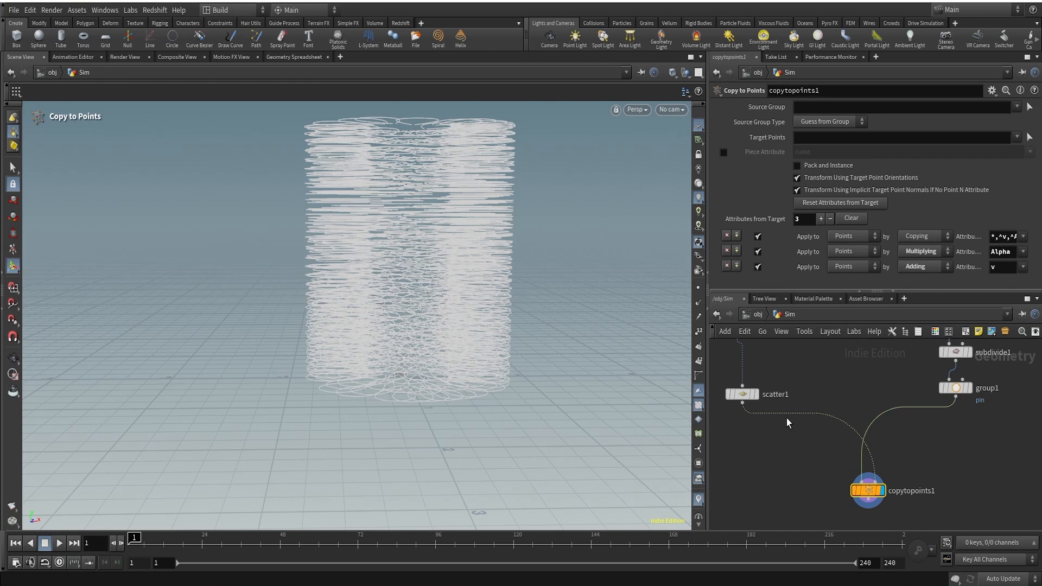
pyautogui.moveTo(787, 423)
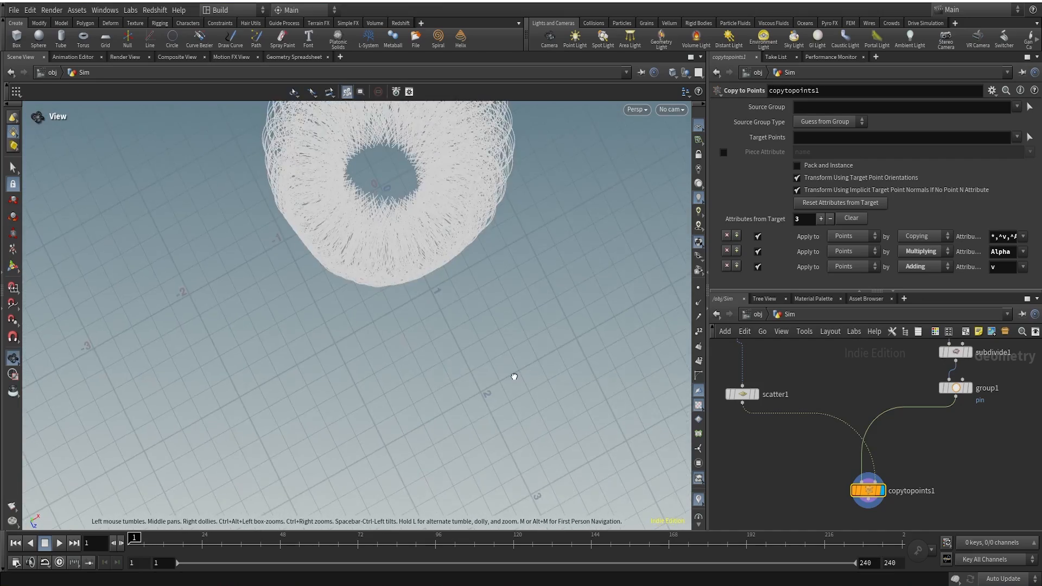
pyautogui.moveTo(514, 377); pyautogui.dragTo(396, 386)
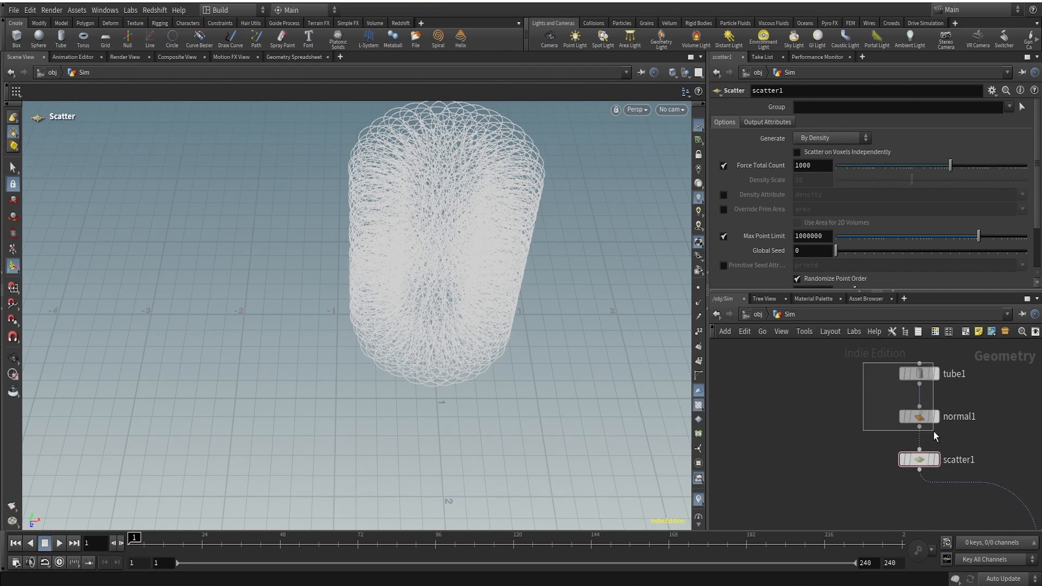
# - Add polyfill1 after the tube with Quadrilateral Grid fill mode and Smooth 50
pyautogui.click(919, 373)
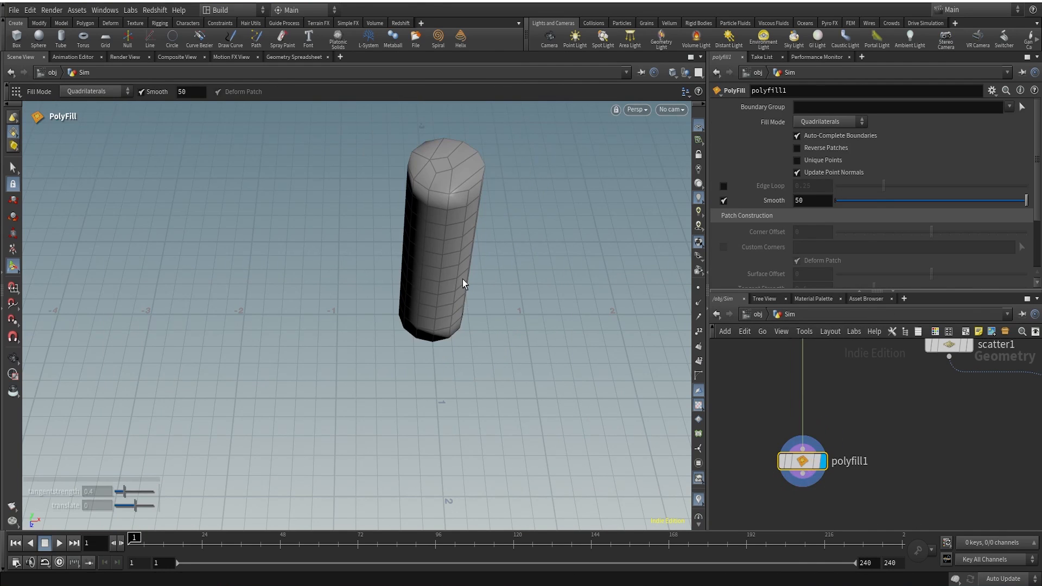
pyautogui.click(829, 121)
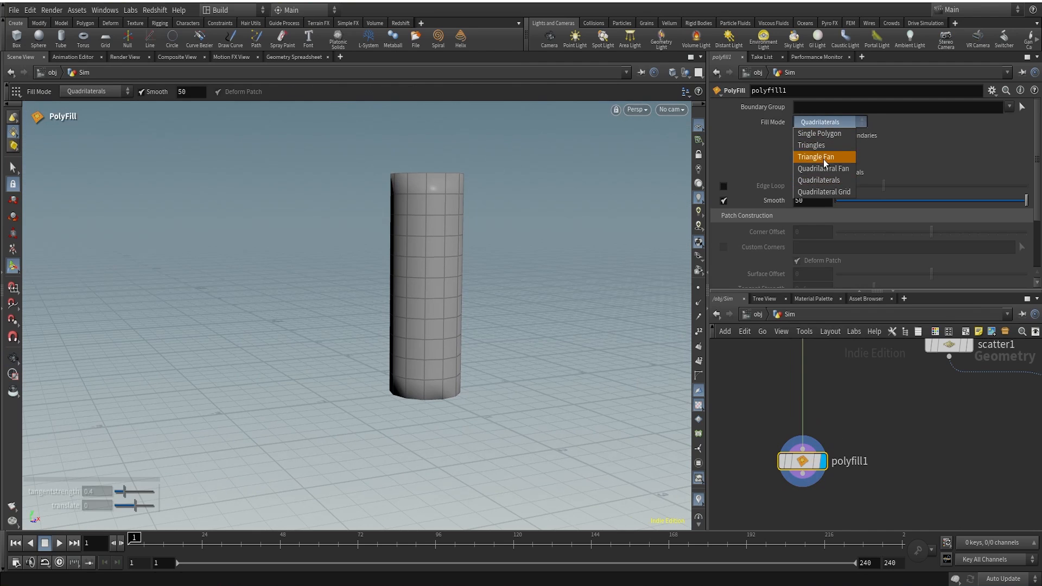
pyautogui.click(823, 191)
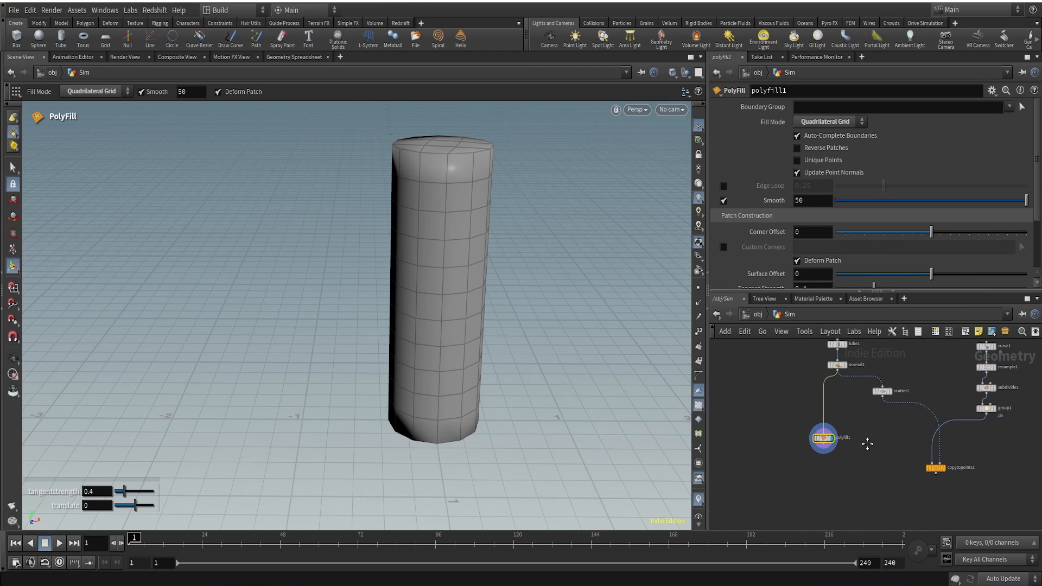
pyautogui.moveTo(868, 446)
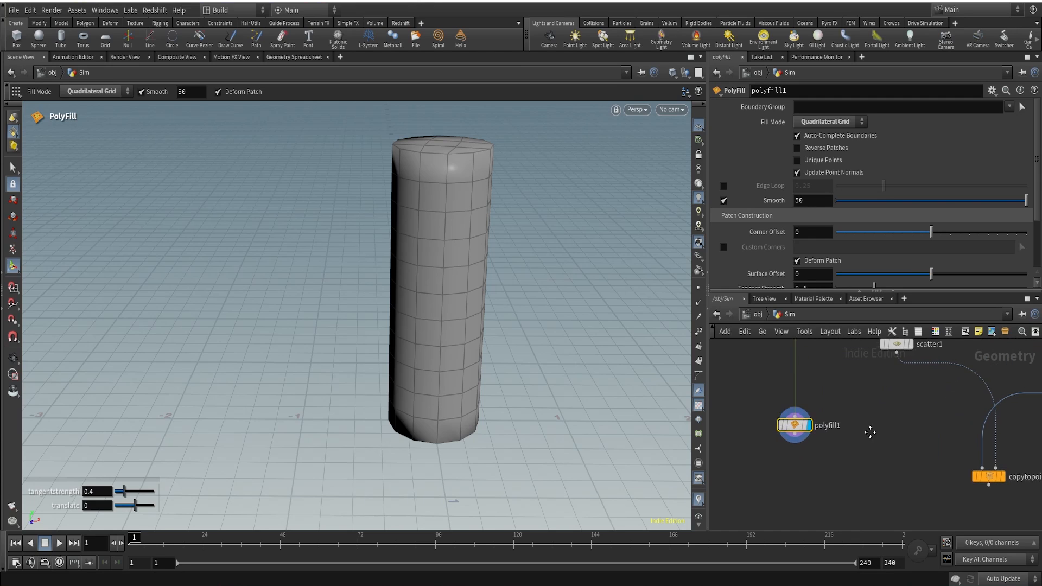
pyautogui.moveTo(795, 440); pyautogui.dragTo(847, 470)
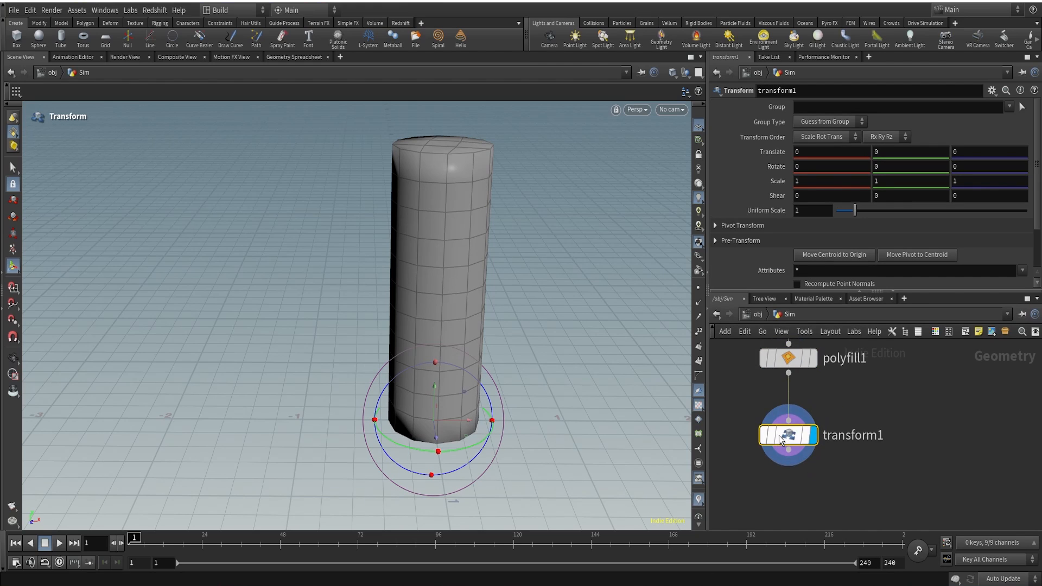
pyautogui.click(787, 435)
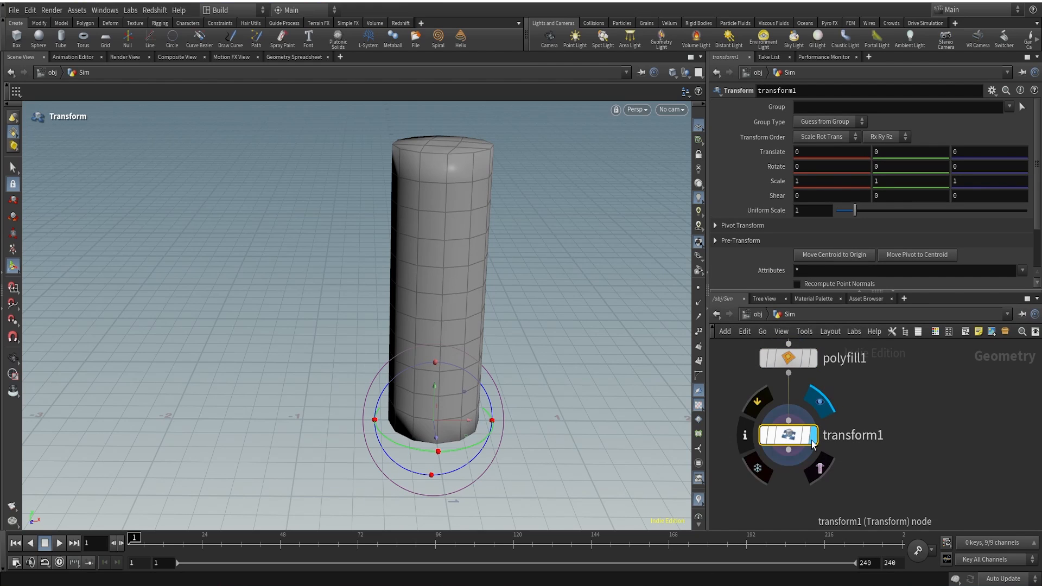
pyautogui.moveTo(812, 440)
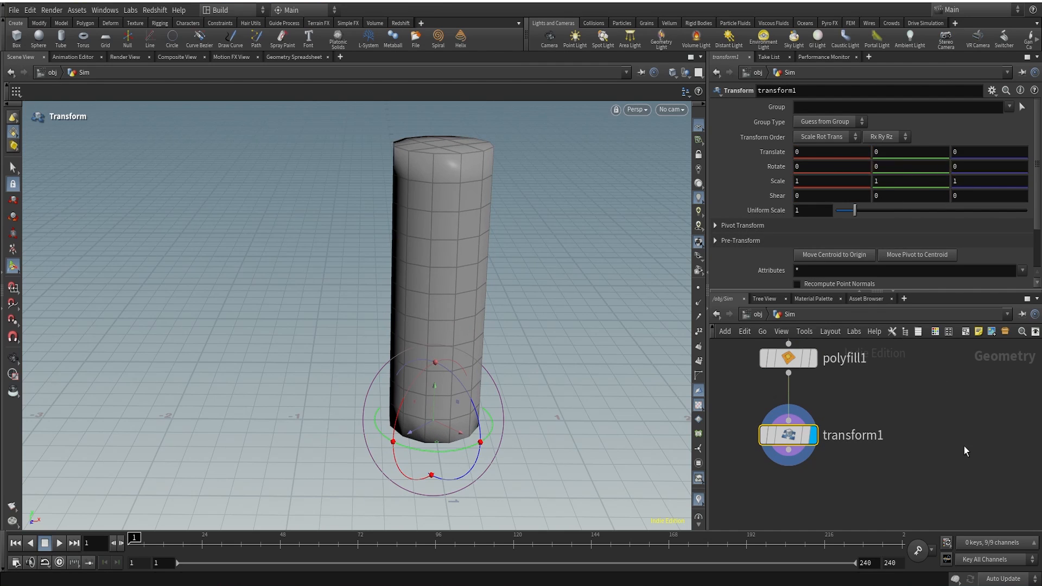
pyautogui.write('sin(')
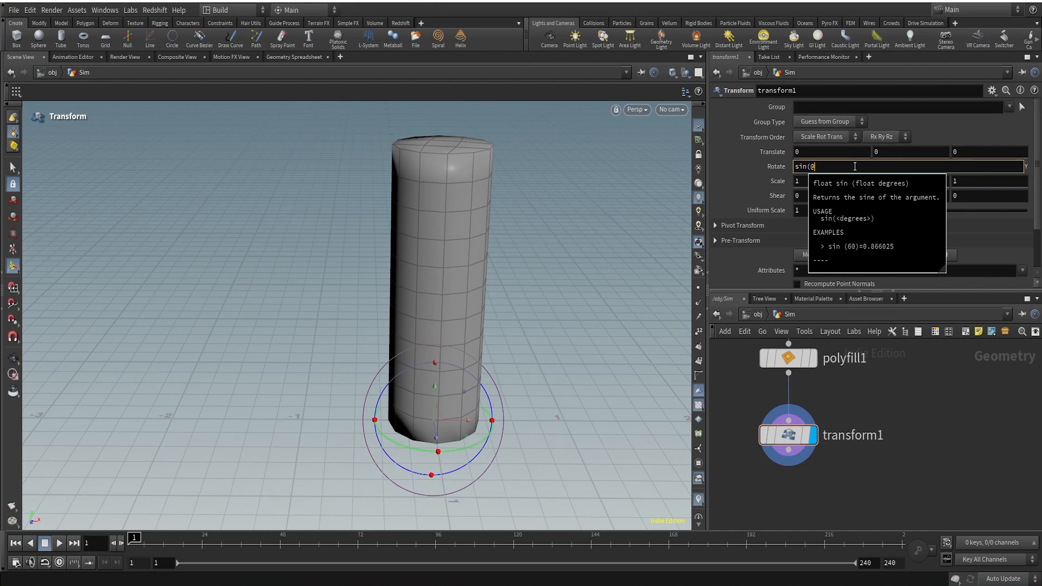
pyautogui.write('@Frame')
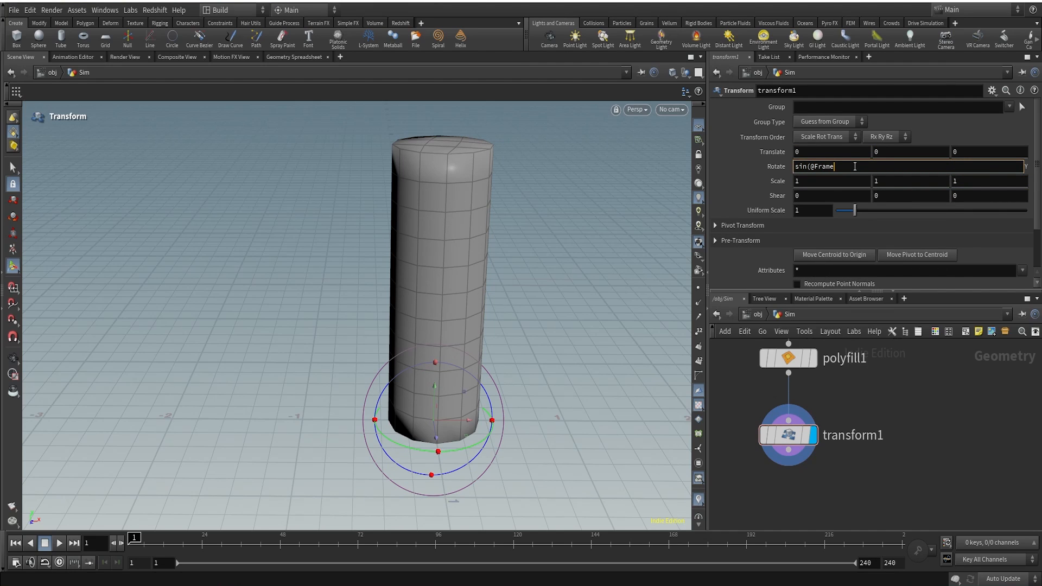
pyautogui.write(')')
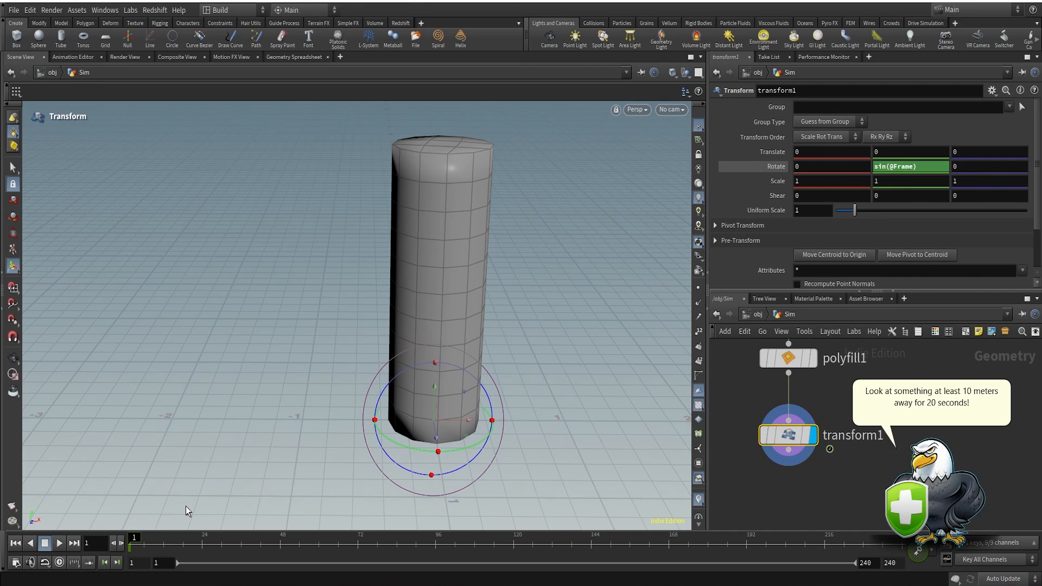
pyautogui.moveTo(134, 538); pyautogui.dragTo(321, 538)
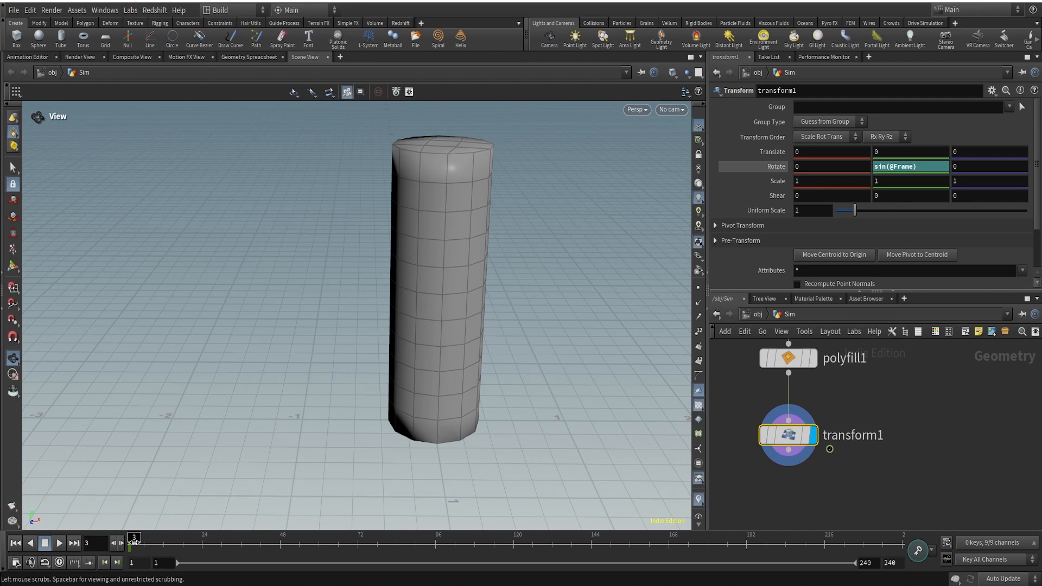
pyautogui.moveTo(134, 544); pyautogui.dragTo(298, 544)
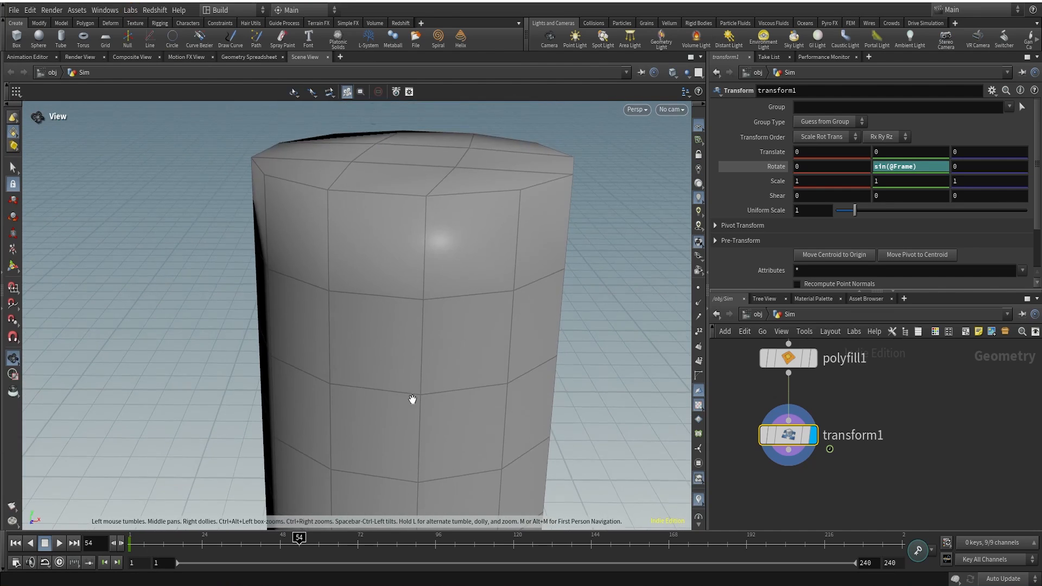
pyautogui.moveTo(299, 537); pyautogui.dragTo(435, 537)
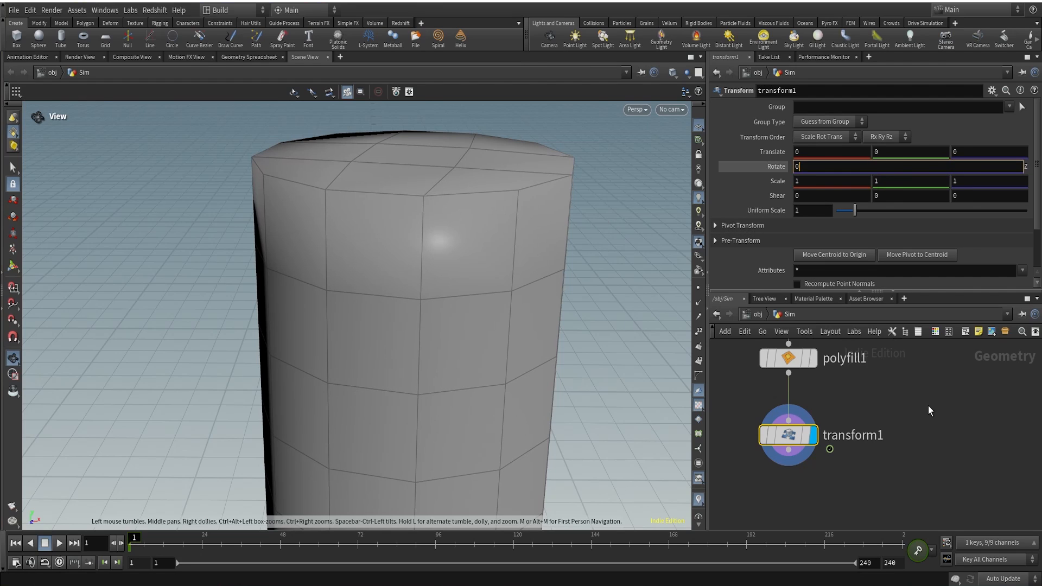
pyautogui.write('sin(@Frame)')
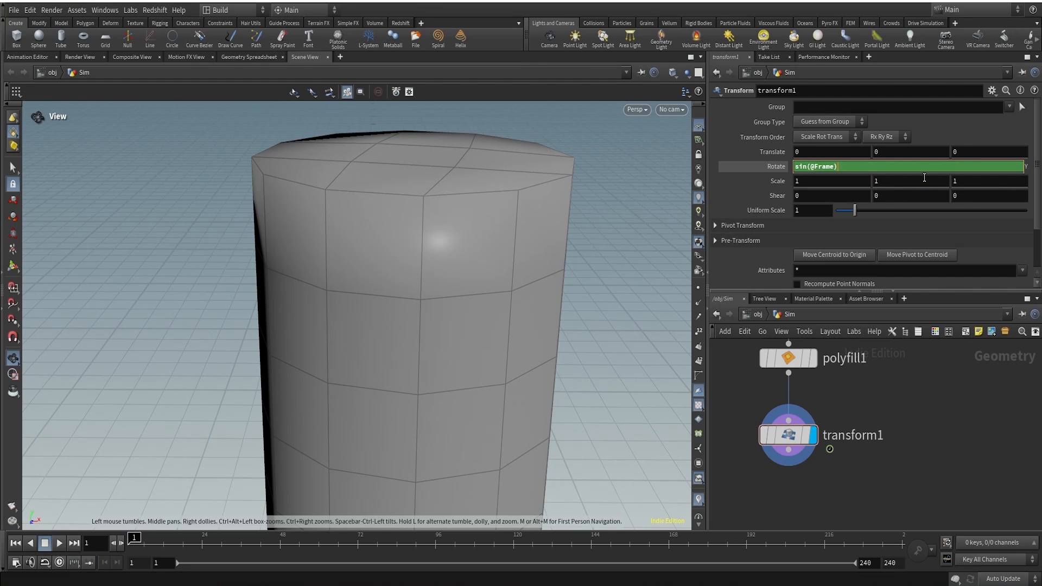
pyautogui.write('*150')
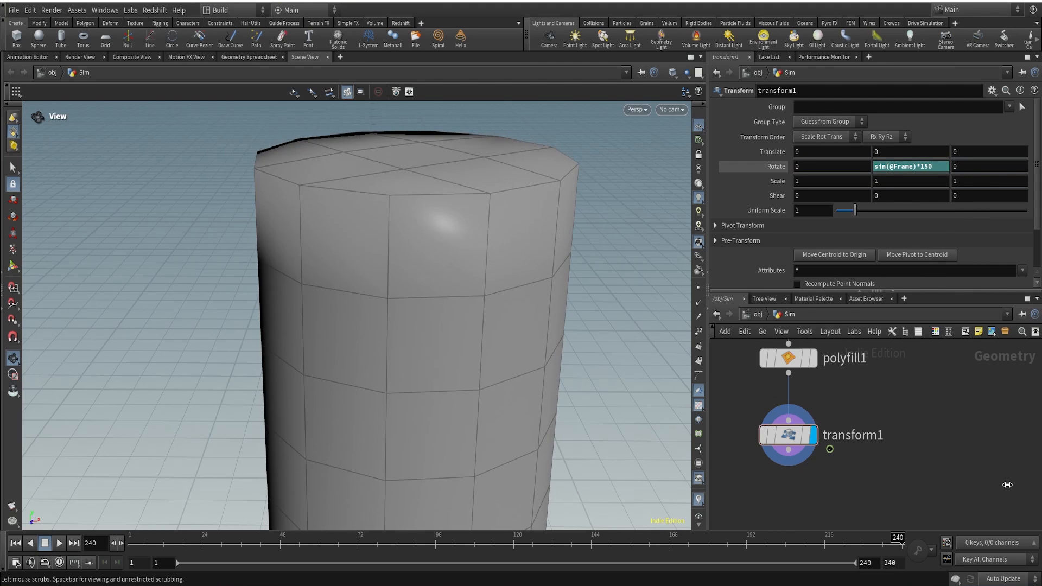
pyautogui.moveTo(897, 538); pyautogui.dragTo(755, 538)
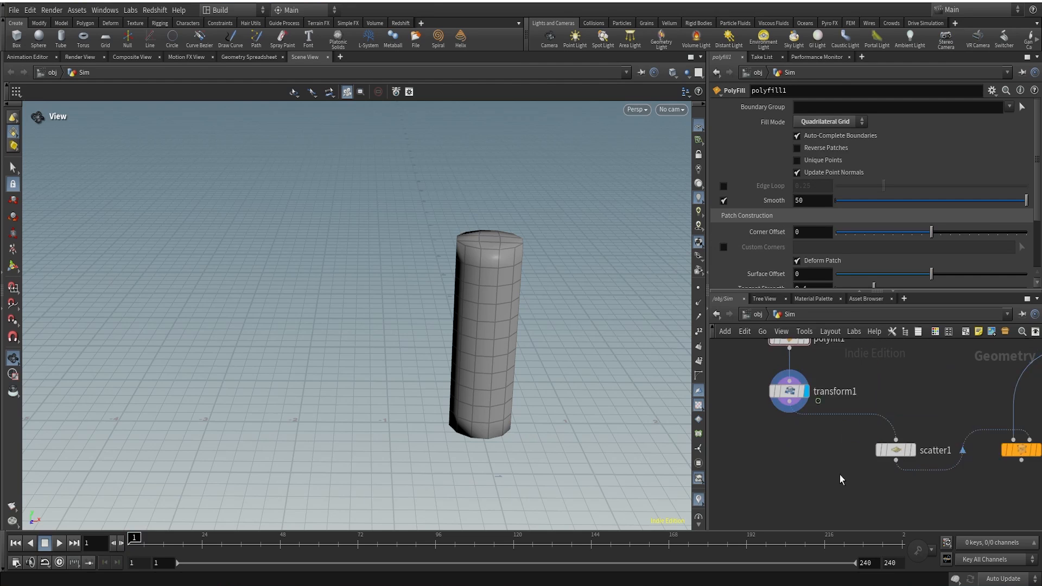
# - Display scatter1 and scrub through the animation to watch the scattered points
pyautogui.click(894, 450)
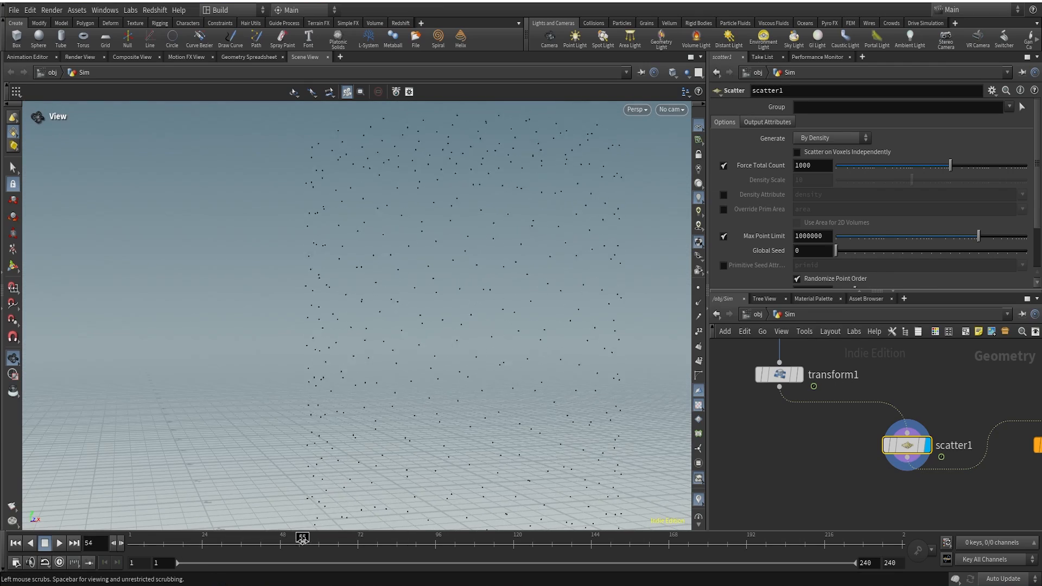
pyautogui.moveTo(302, 537); pyautogui.dragTo(463, 537)
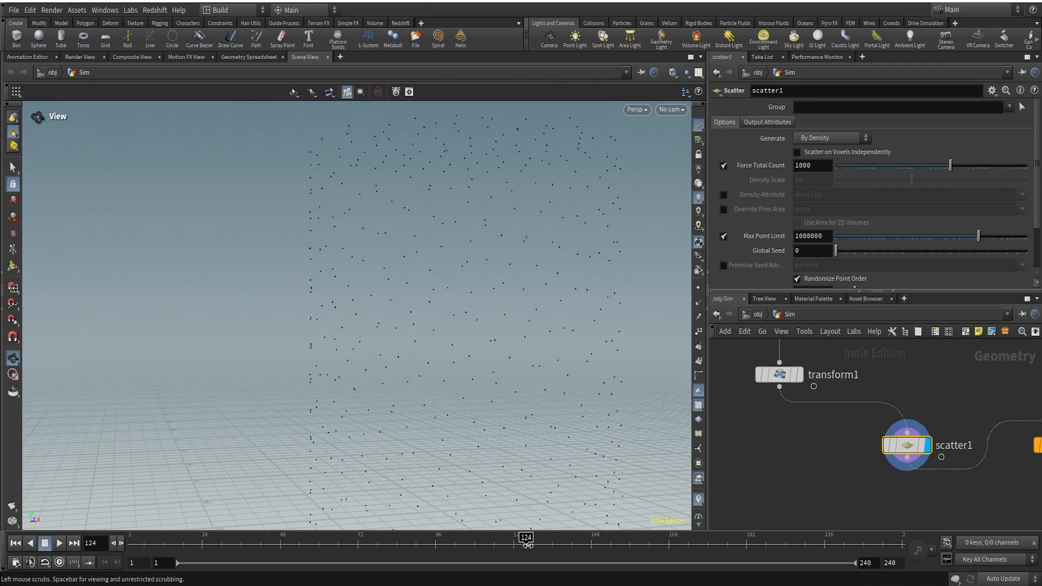
pyautogui.moveTo(525, 537); pyautogui.dragTo(628, 537)
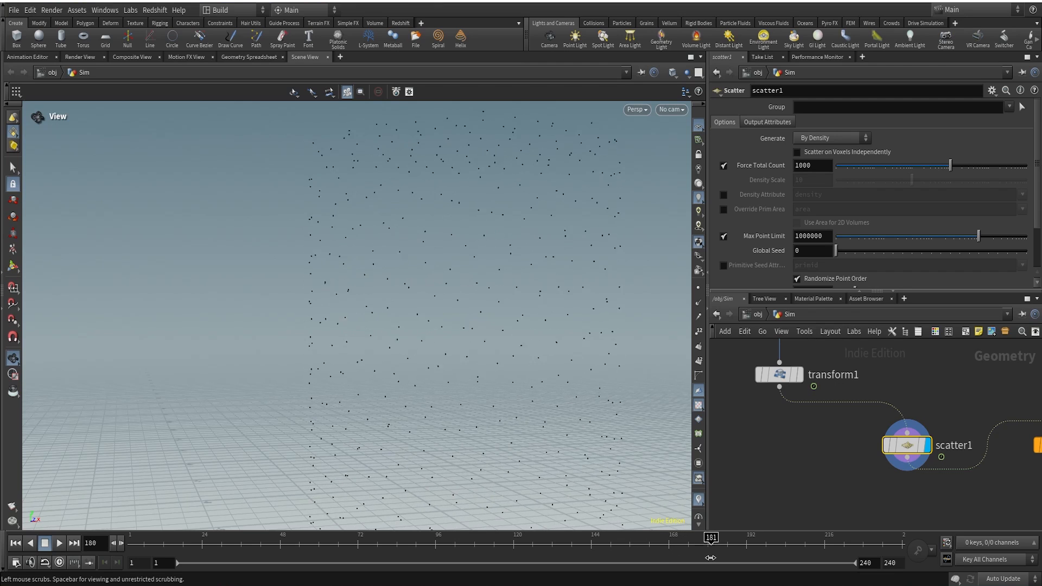
pyautogui.moveTo(710, 536); pyautogui.dragTo(769, 536)
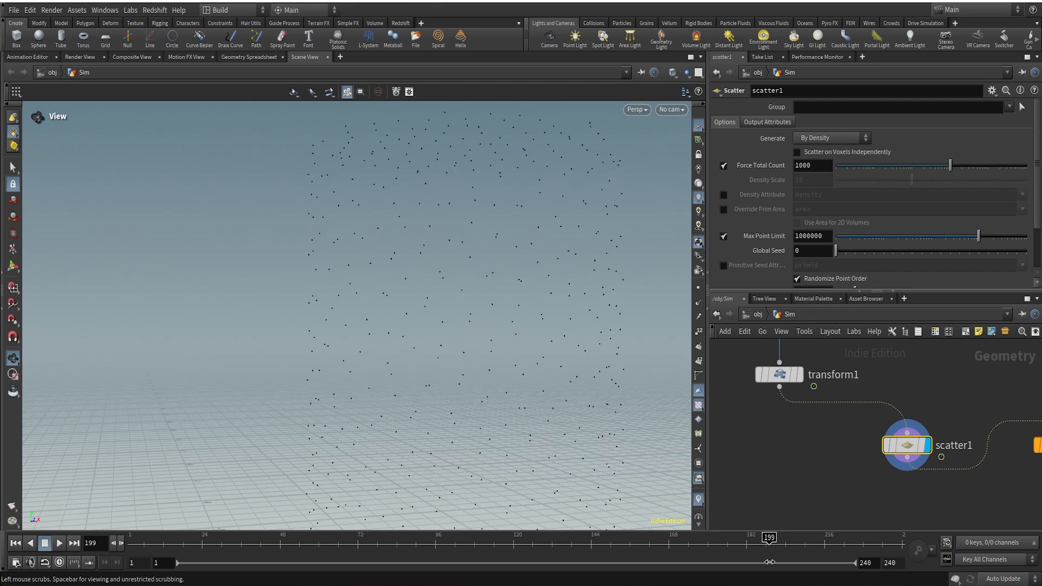
pyautogui.moveTo(769, 537); pyautogui.dragTo(844, 537)
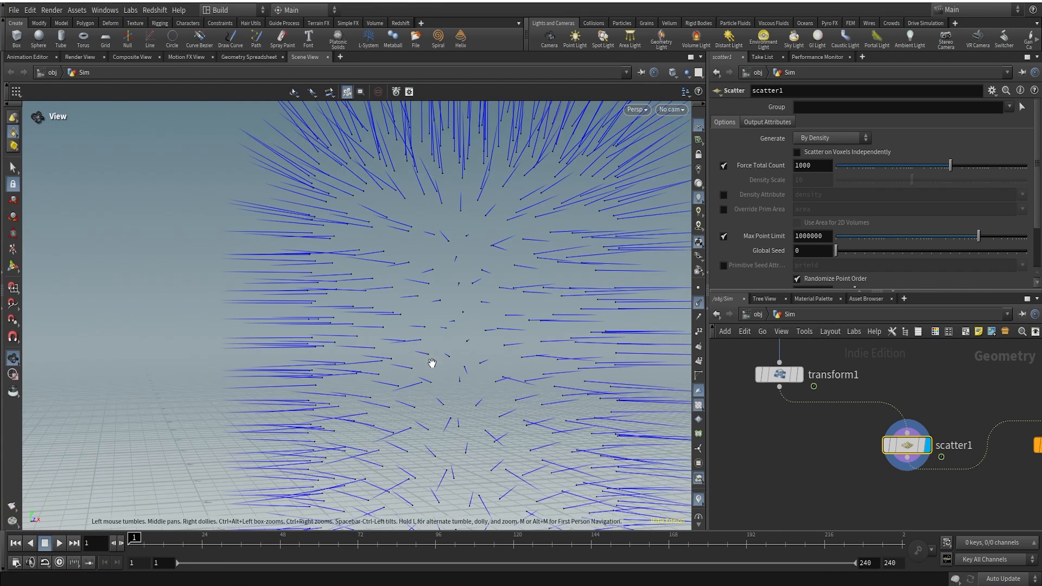
# - Show point normals, then scrub and orbit around the copied petal curves
pyautogui.click(58, 543)
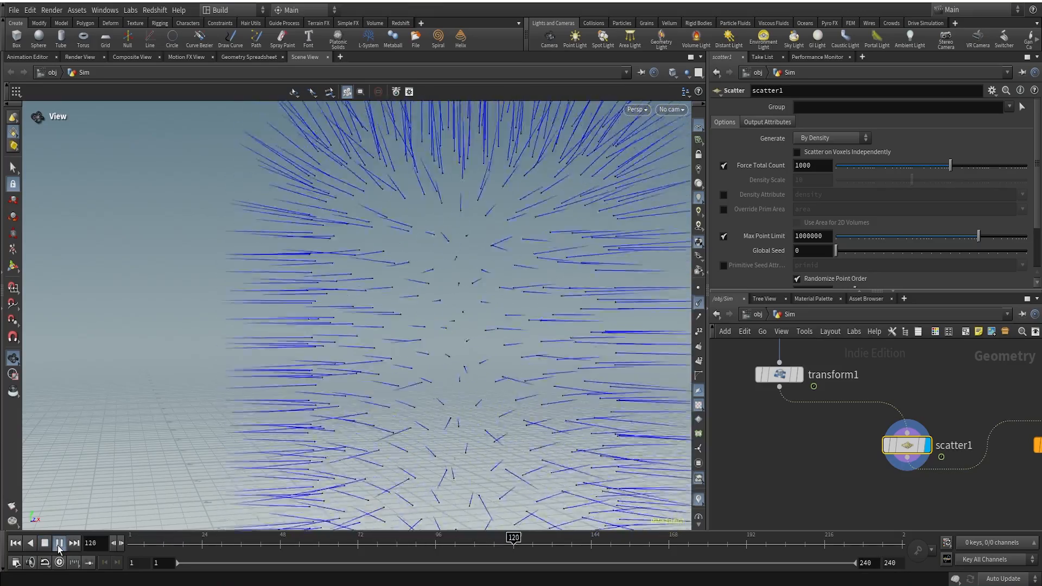
pyautogui.click(58, 542)
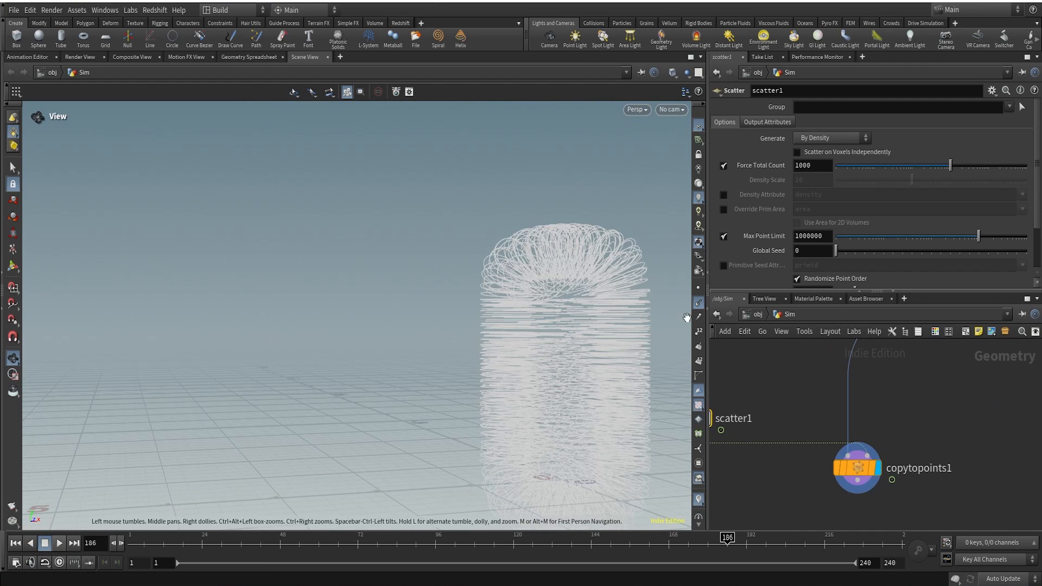
pyautogui.moveTo(728, 537); pyautogui.dragTo(163, 536)
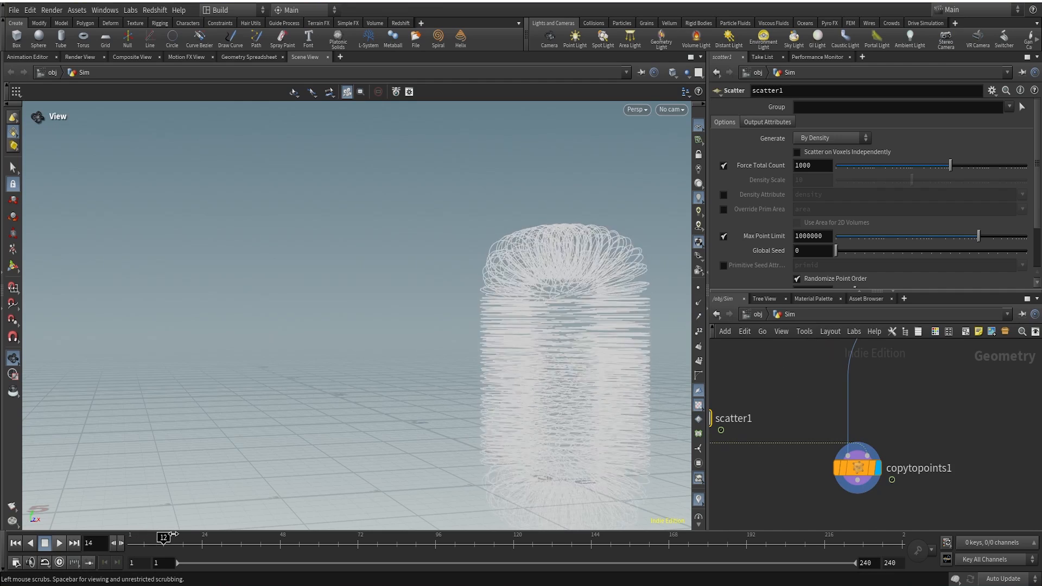
pyautogui.moveTo(162, 535); pyautogui.dragTo(419, 536)
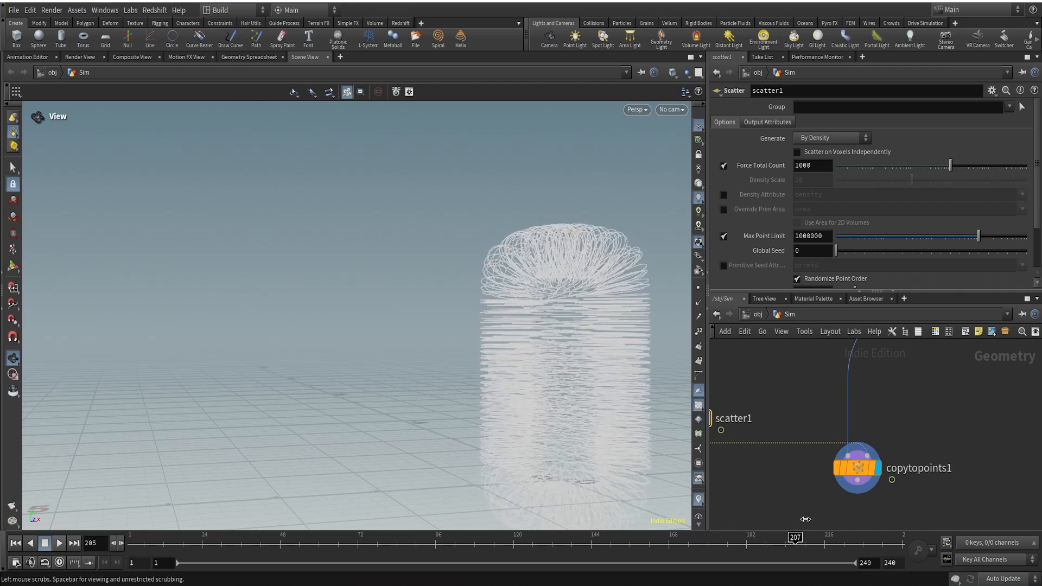
pyautogui.moveTo(794, 537); pyautogui.dragTo(150, 536)
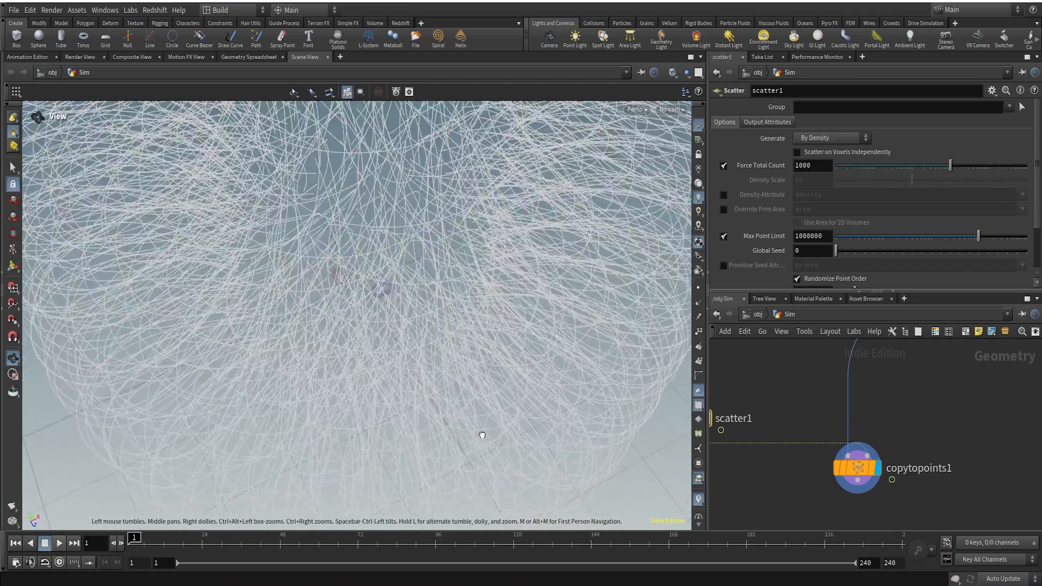
pyautogui.moveTo(135, 537); pyautogui.dragTo(159, 537)
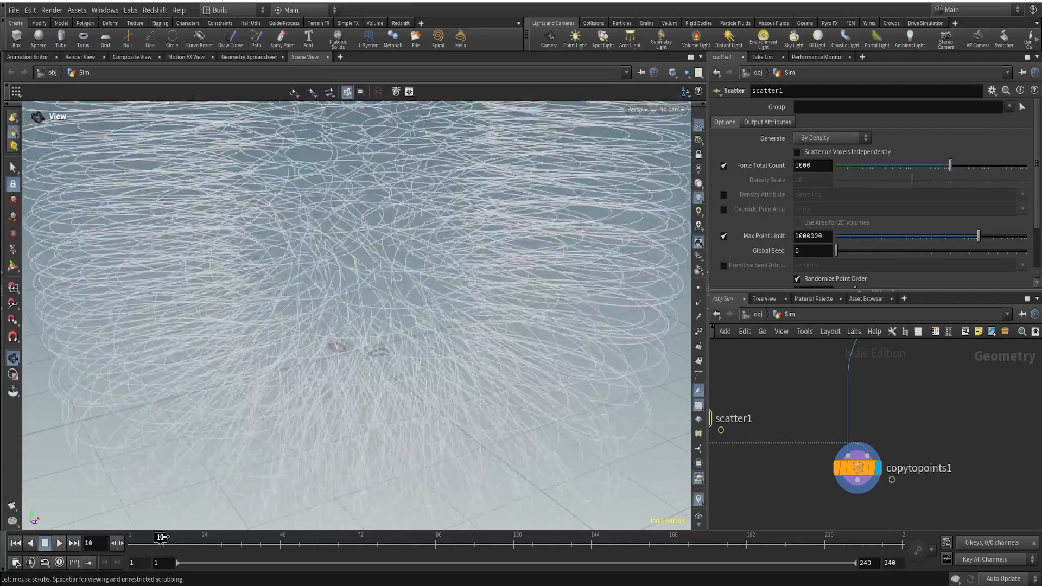
pyautogui.moveTo(162, 536); pyautogui.dragTo(269, 536)
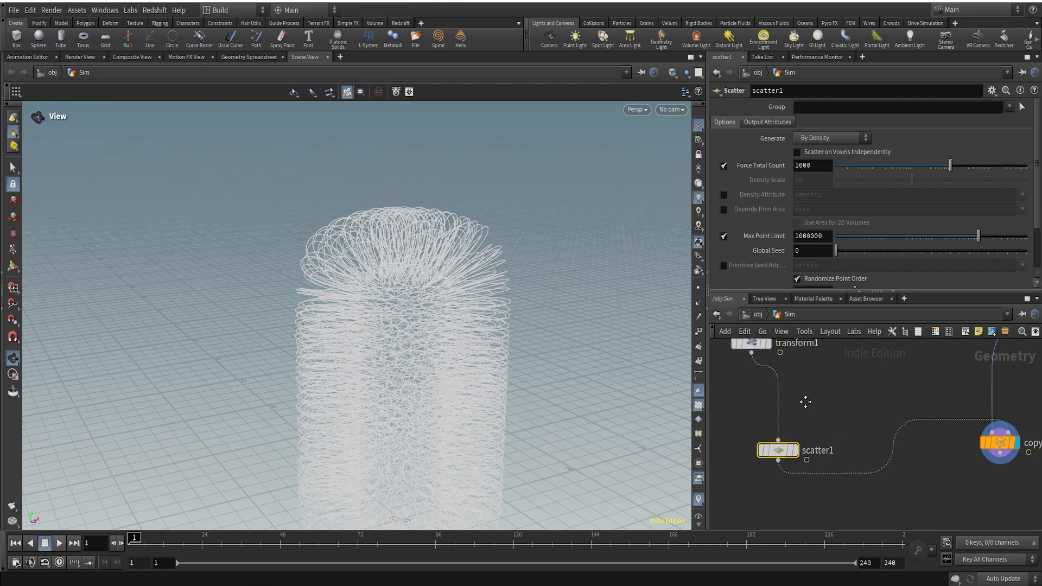
# - Add a Time Shift node above scatter1 that holds the tube at frame 1
pyautogui.press('tab')
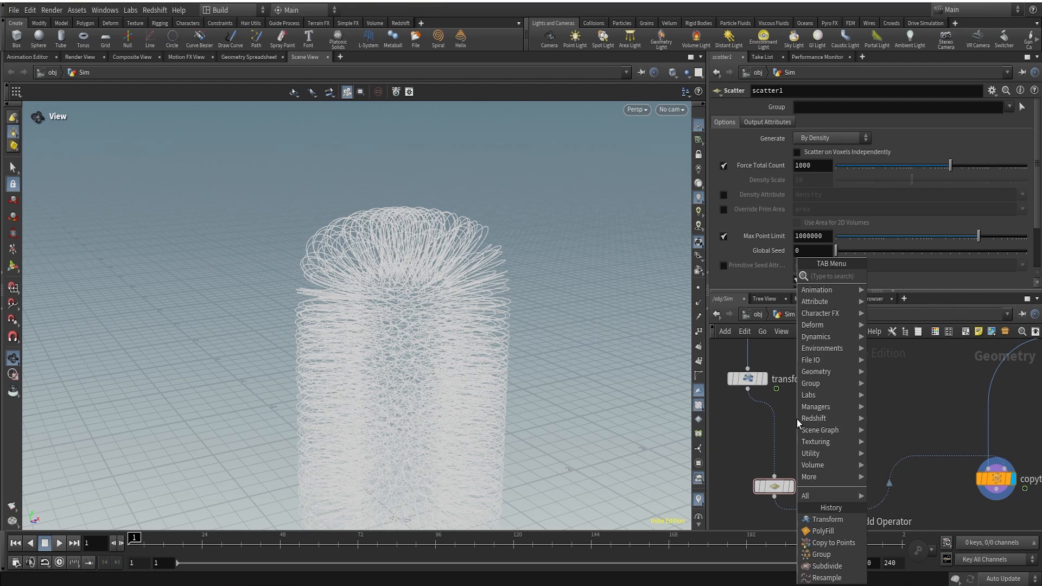
pyautogui.write('times')
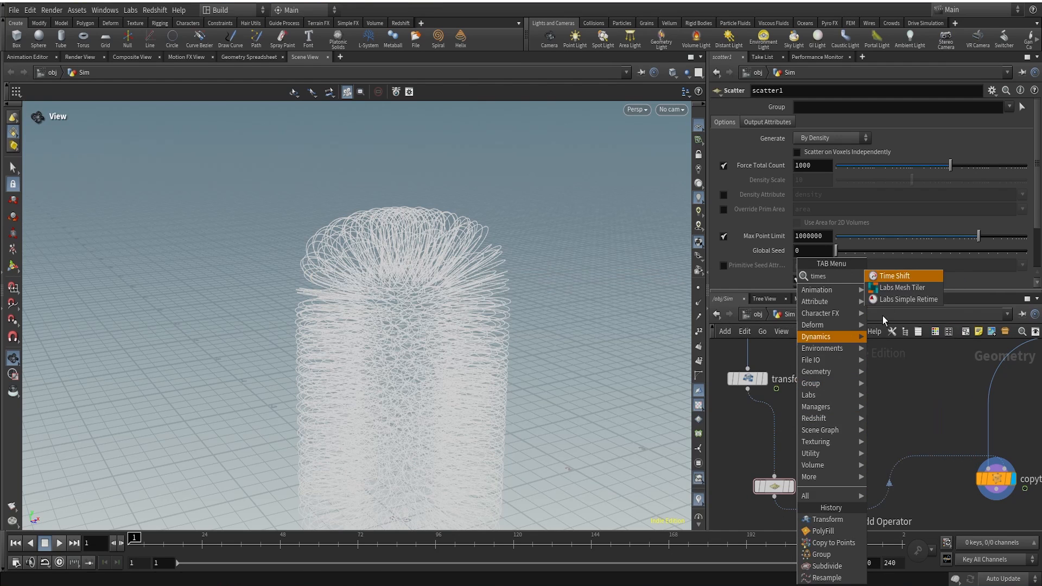
pyautogui.click(895, 275)
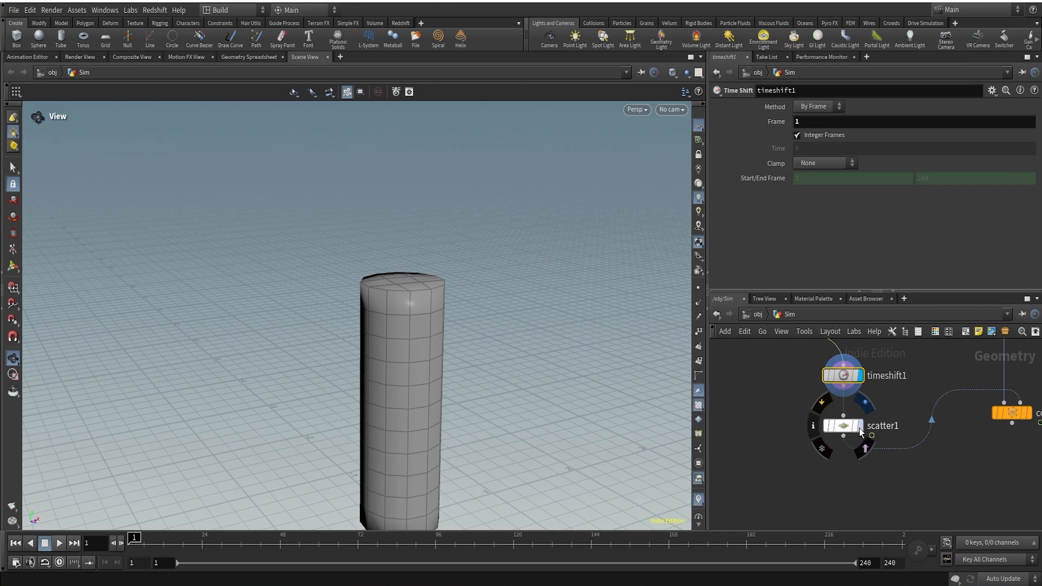
pyautogui.click(842, 426)
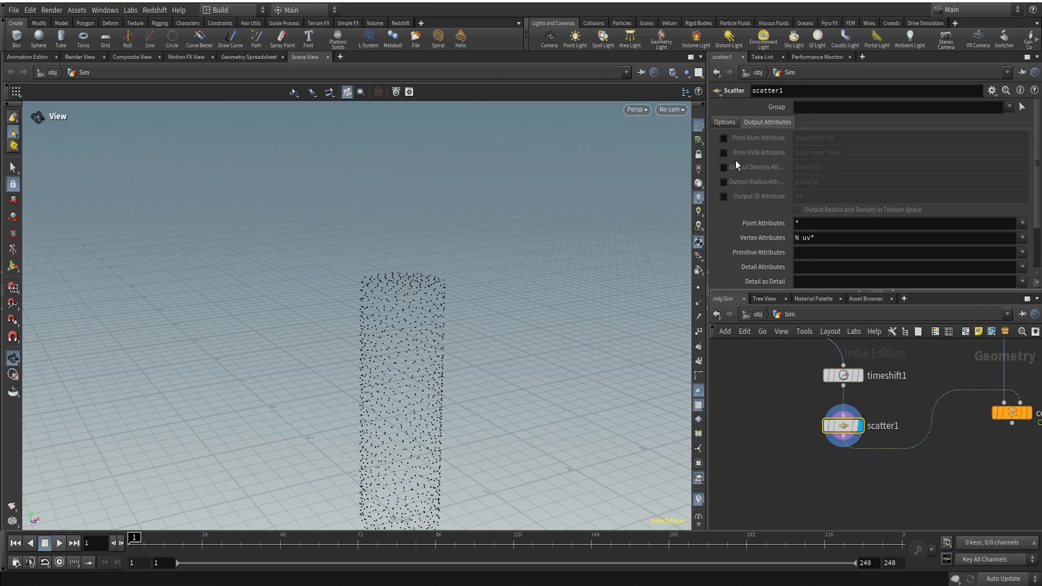
pyautogui.click(723, 137)
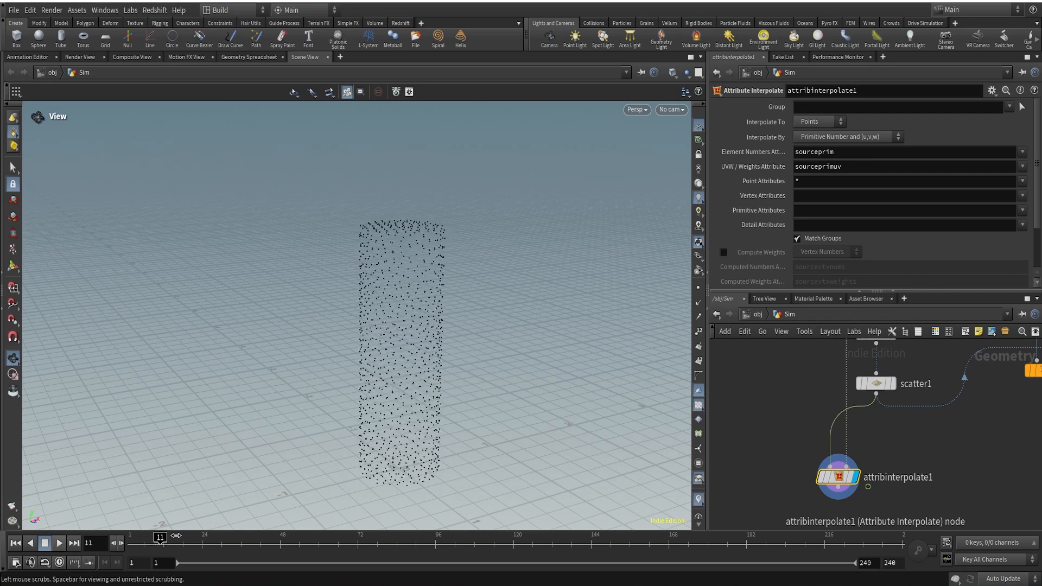
# - Display copytopoints1 fed by attribinterpolate1 and scrub to confirm petals stick to the tube
pyautogui.moveTo(160, 536); pyautogui.dragTo(393, 536)
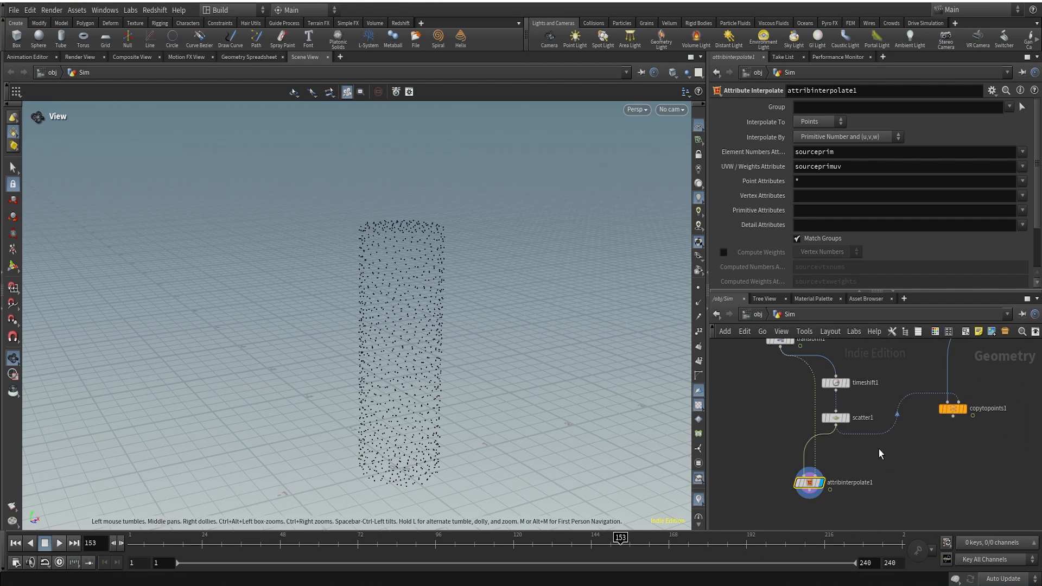
pyautogui.moveTo(951, 408); pyautogui.dragTo(944, 515)
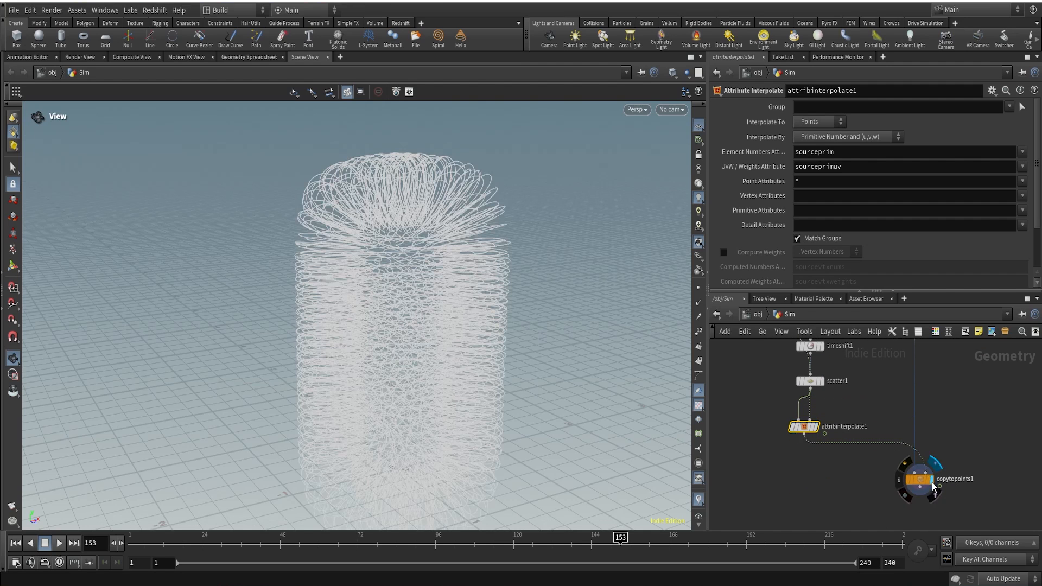
pyautogui.click(919, 479)
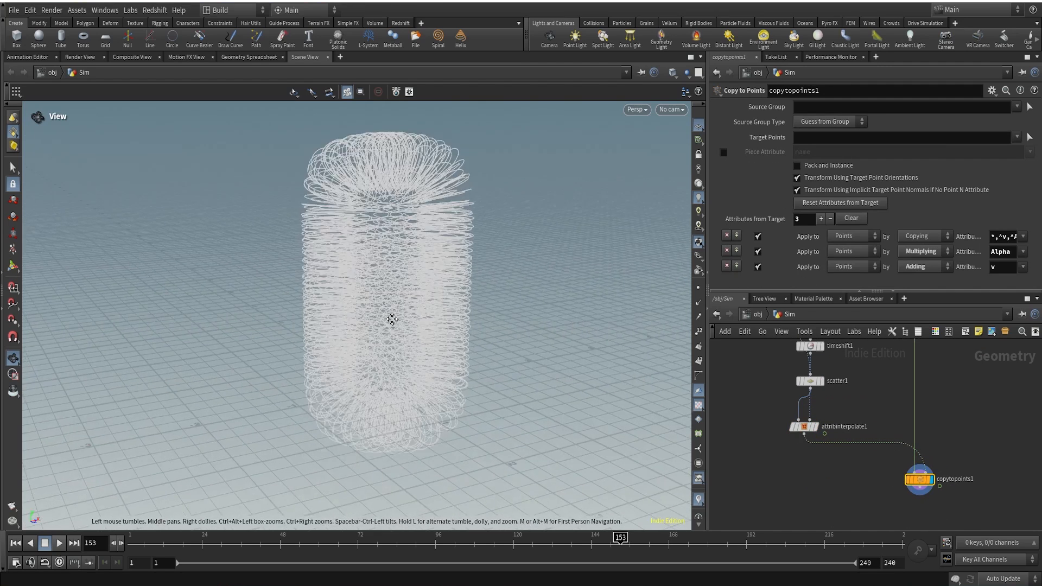
pyautogui.moveTo(618, 537); pyautogui.dragTo(279, 537)
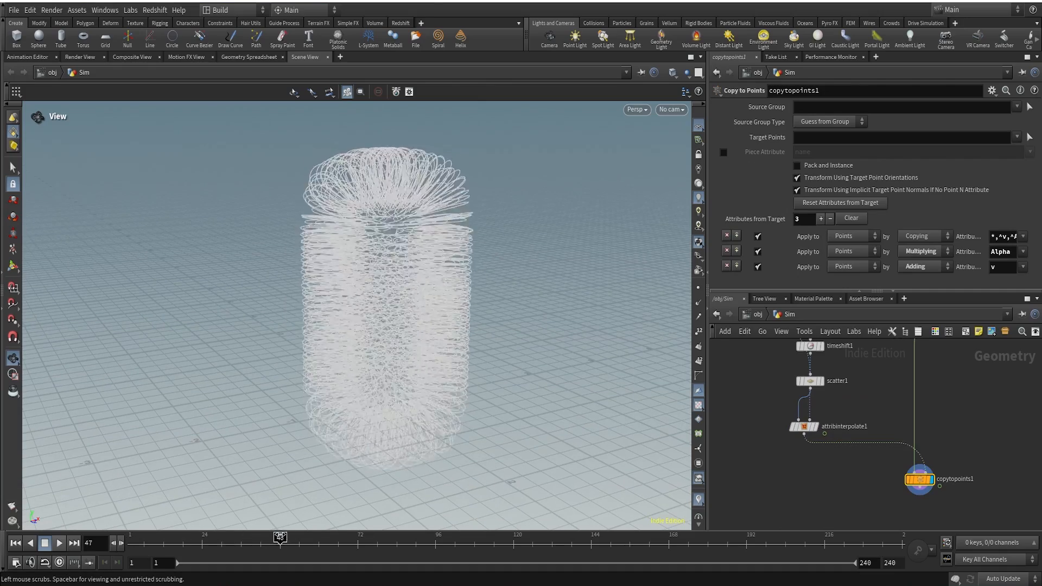
pyautogui.moveTo(278, 536); pyautogui.dragTo(830, 536)
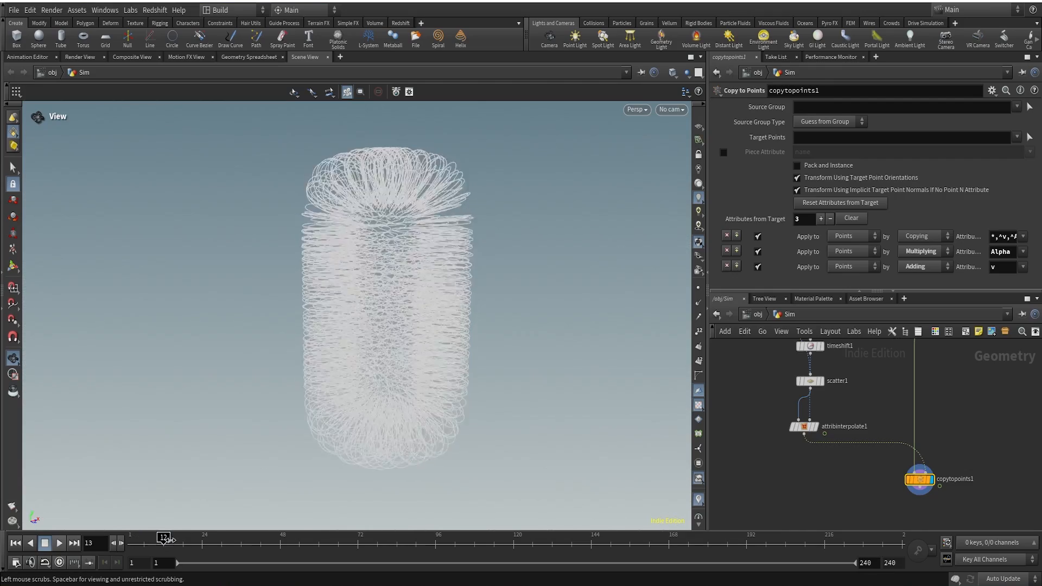
pyautogui.moveTo(165, 537); pyautogui.dragTo(770, 537)
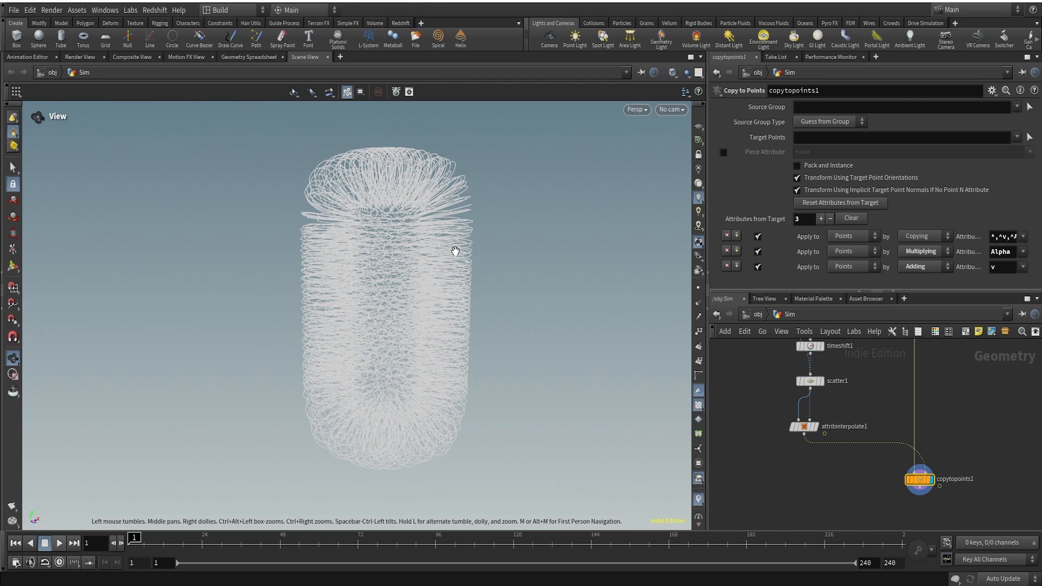
pyautogui.moveTo(997, 463)
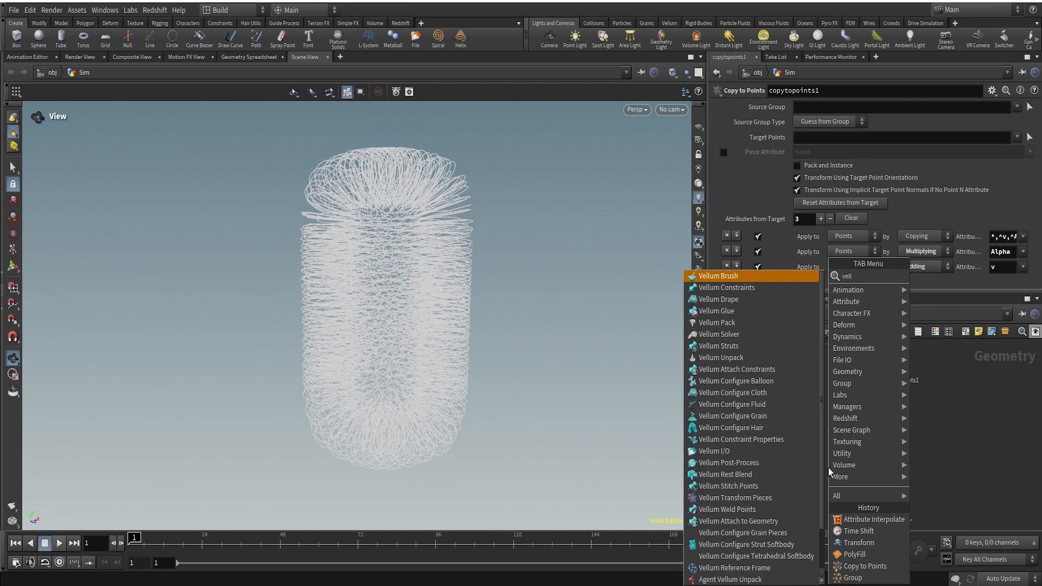
# - Add Vellum Configure Hair on points with edge length scale 0.55, pinned to 'pin'
pyautogui.click(727, 287)
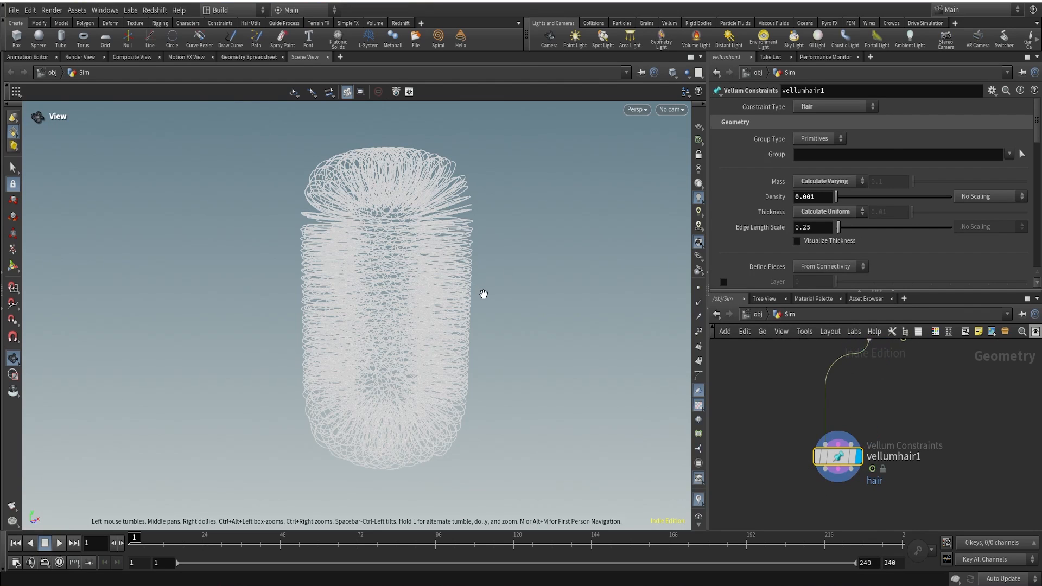
pyautogui.click(819, 138)
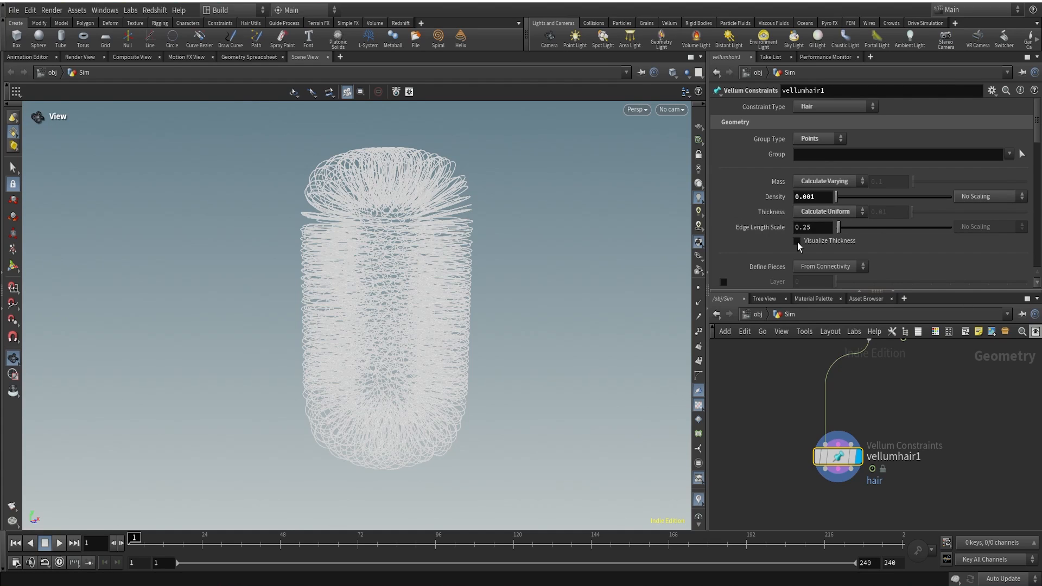
pyautogui.click(797, 241)
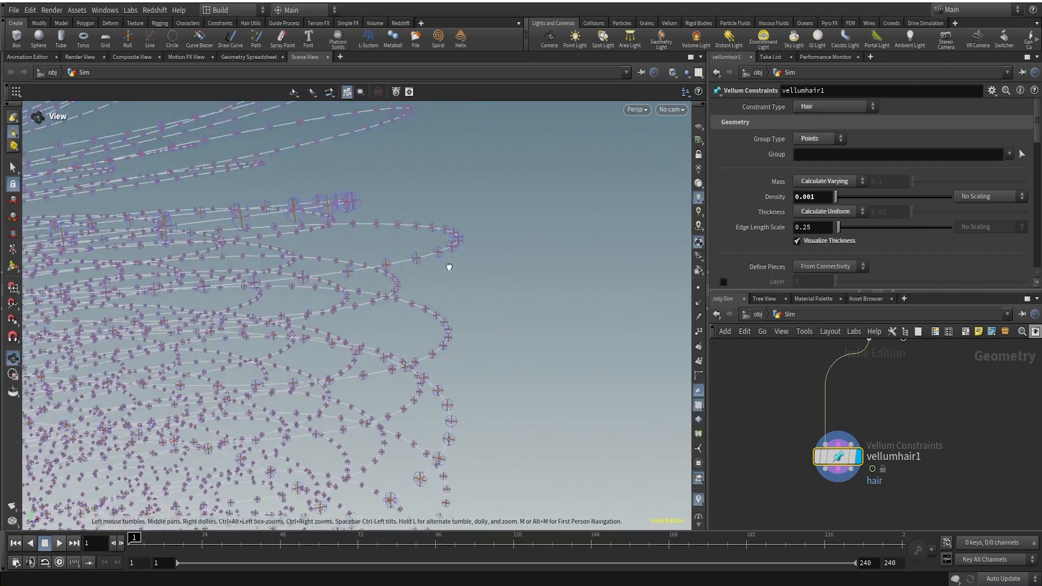
pyautogui.moveTo(449, 267); pyautogui.dragTo(438, 243)
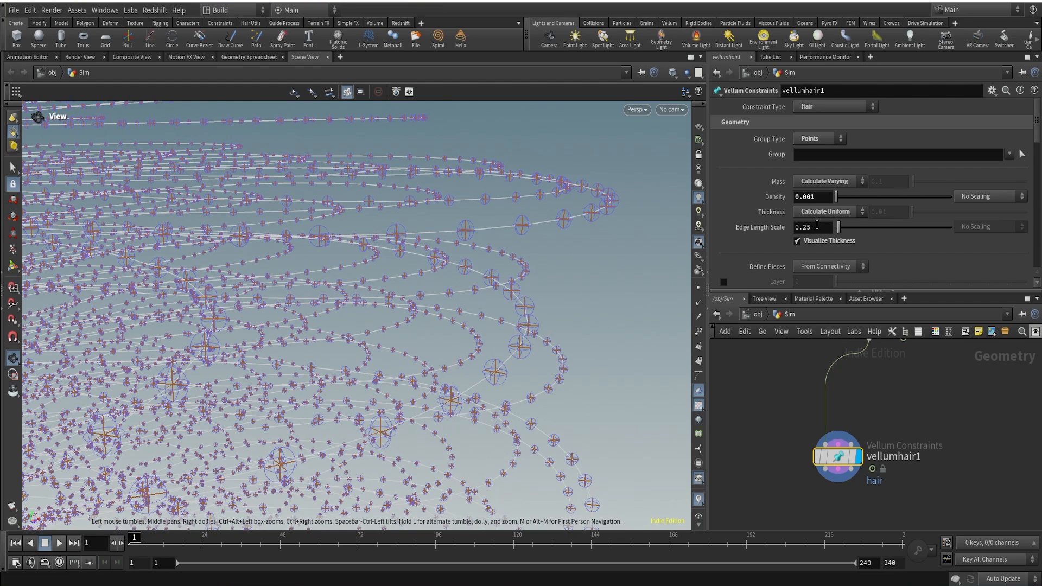
pyautogui.write('0.55')
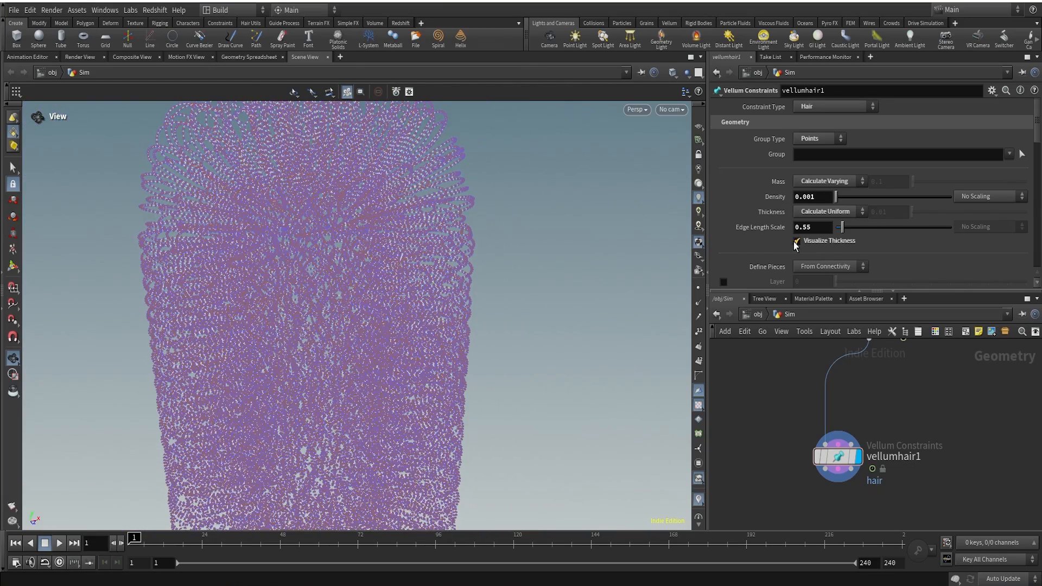
pyautogui.click(796, 241)
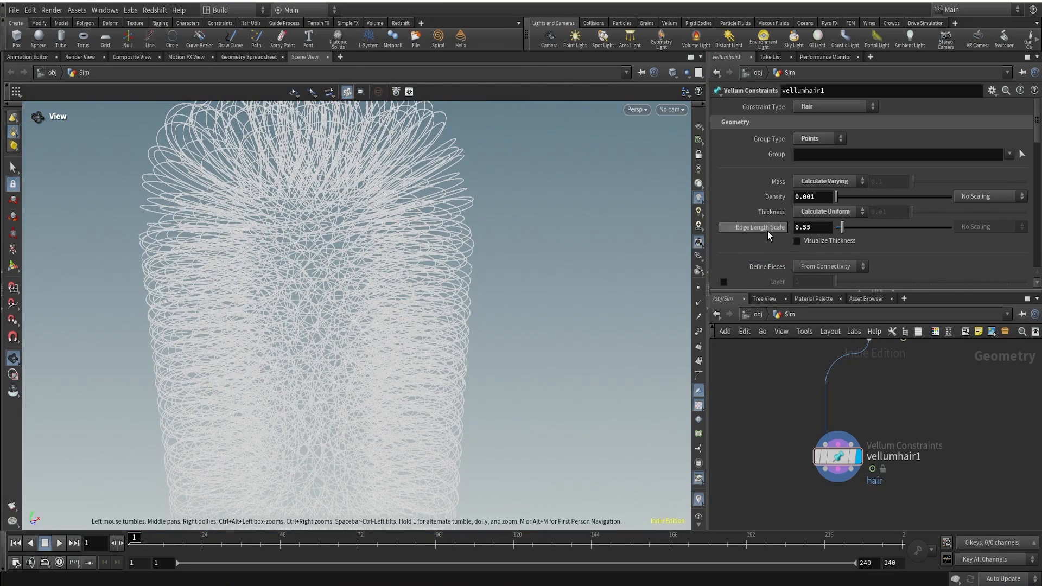
pyautogui.scroll(-3)
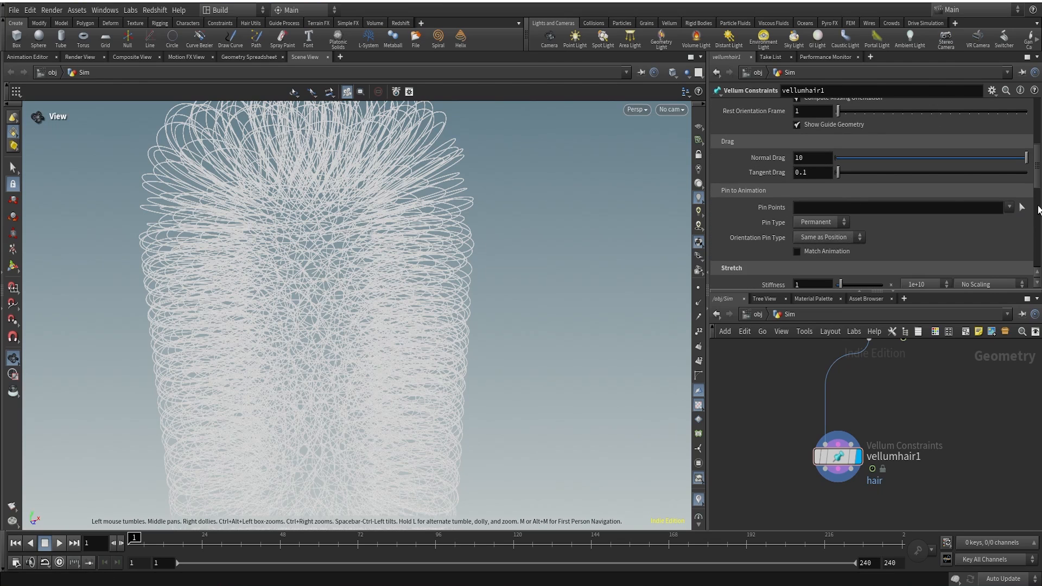
pyautogui.write('pin')
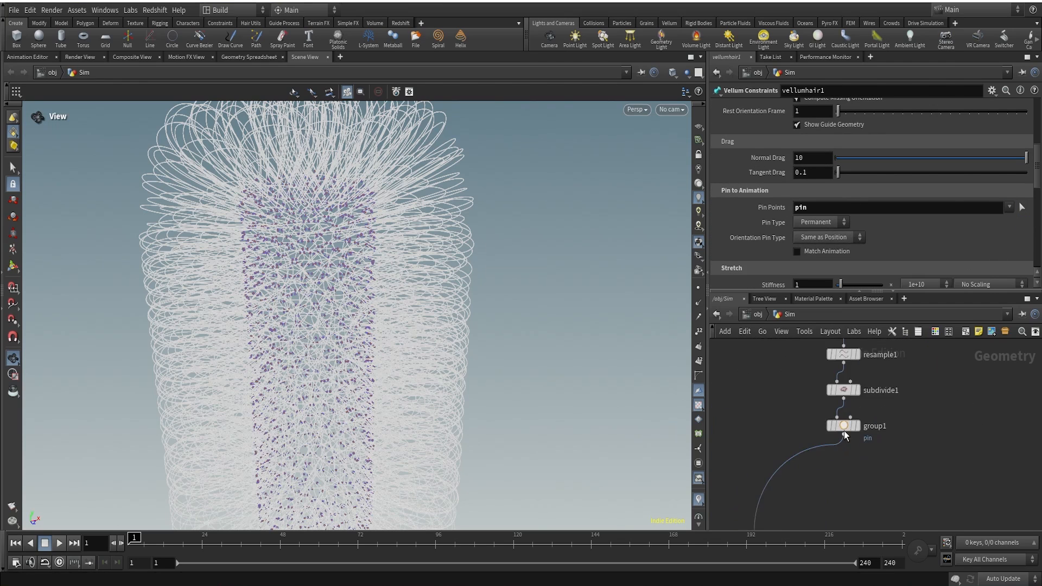
pyautogui.click(843, 426)
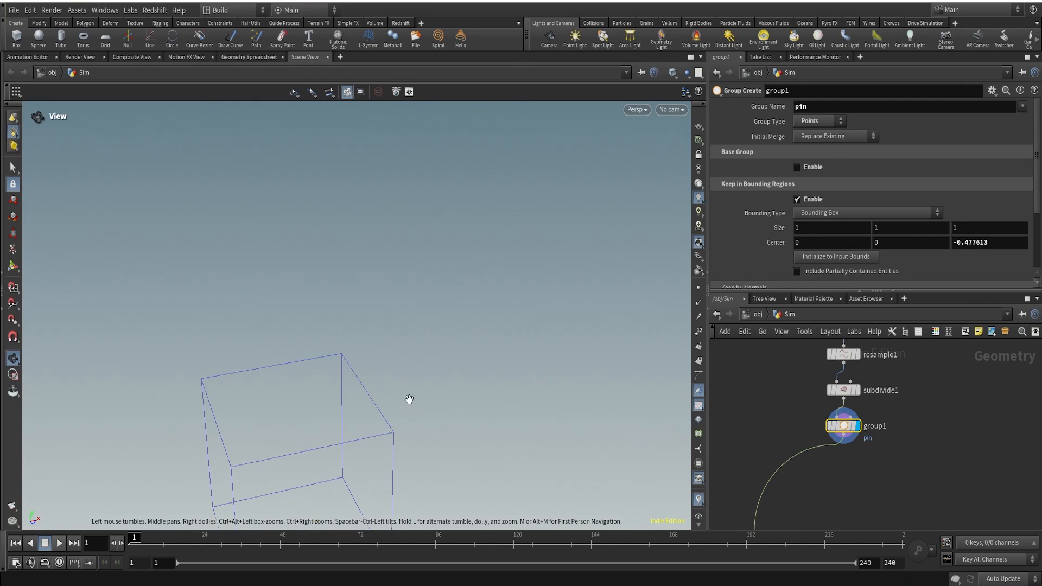
pyautogui.moveTo(409, 399); pyautogui.dragTo(319, 470)
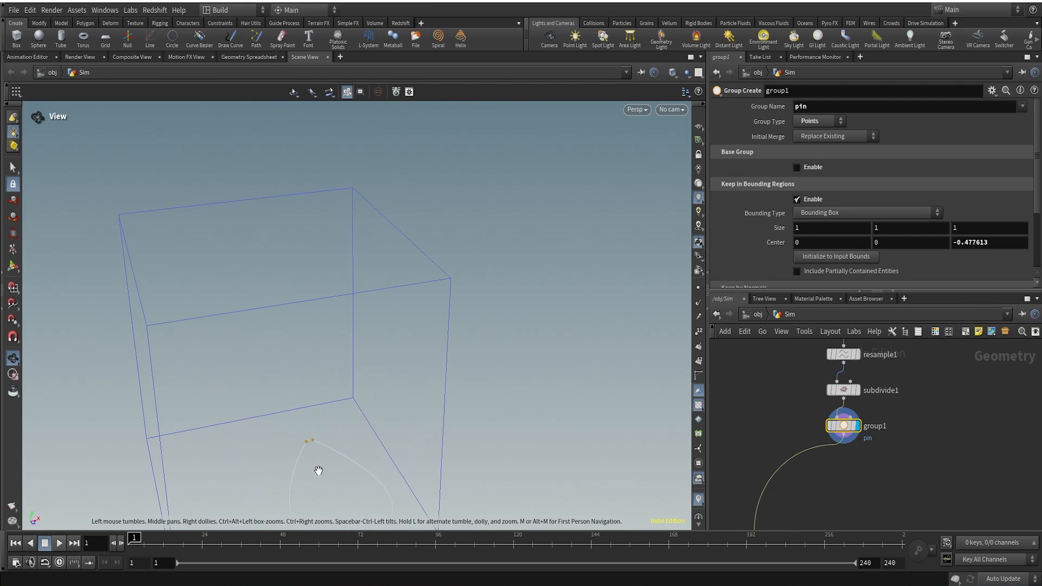
pyautogui.moveTo(319, 471); pyautogui.dragTo(394, 183)
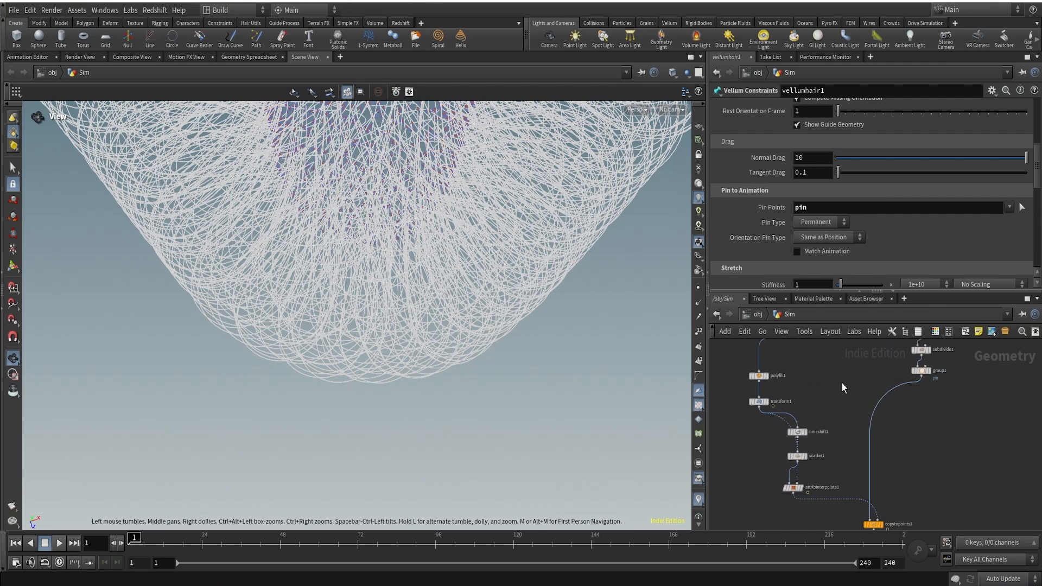
pyautogui.scroll(-3)
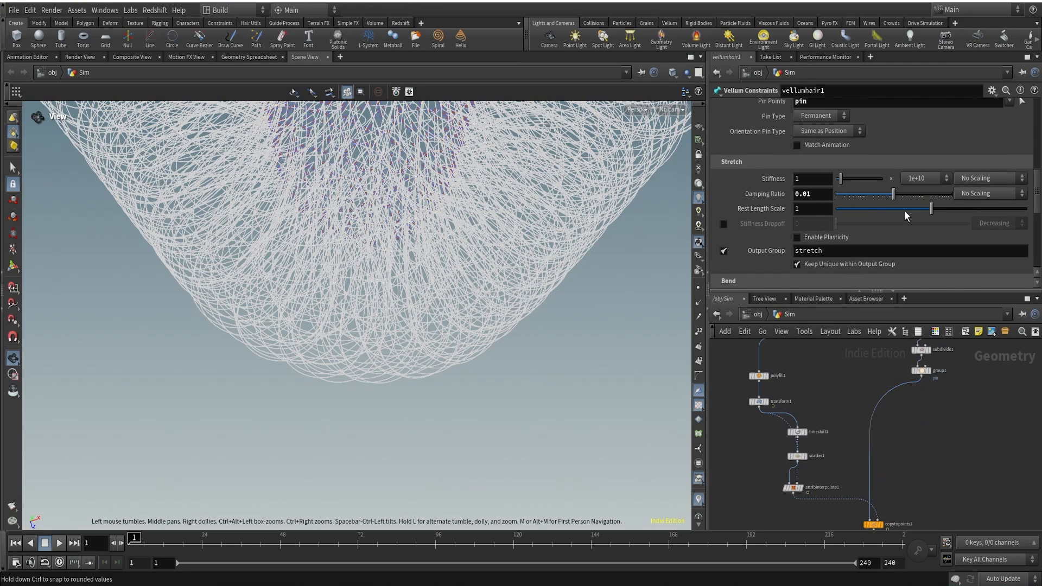
pyautogui.click(922, 177)
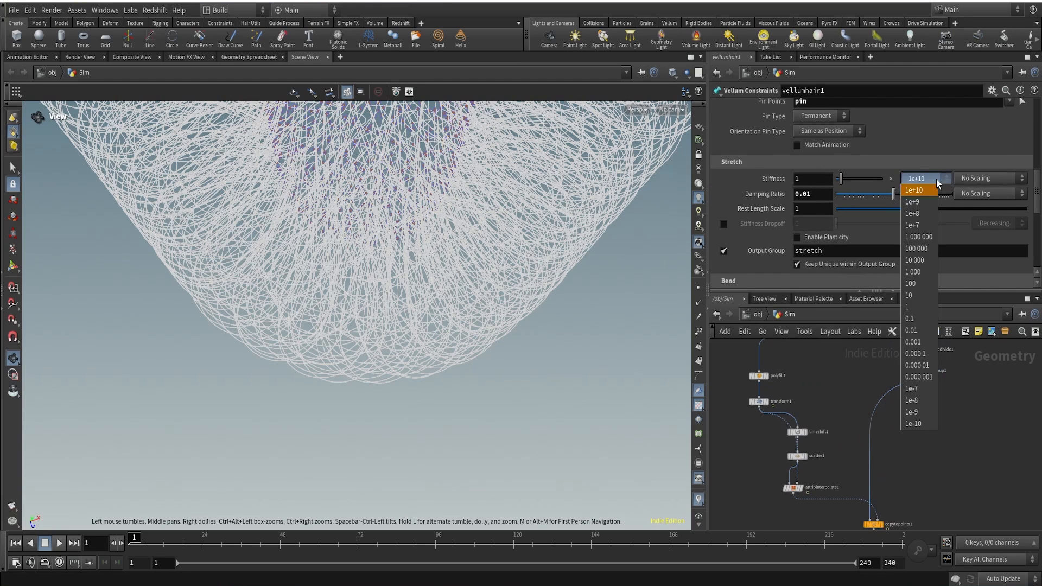
pyautogui.click(911, 225)
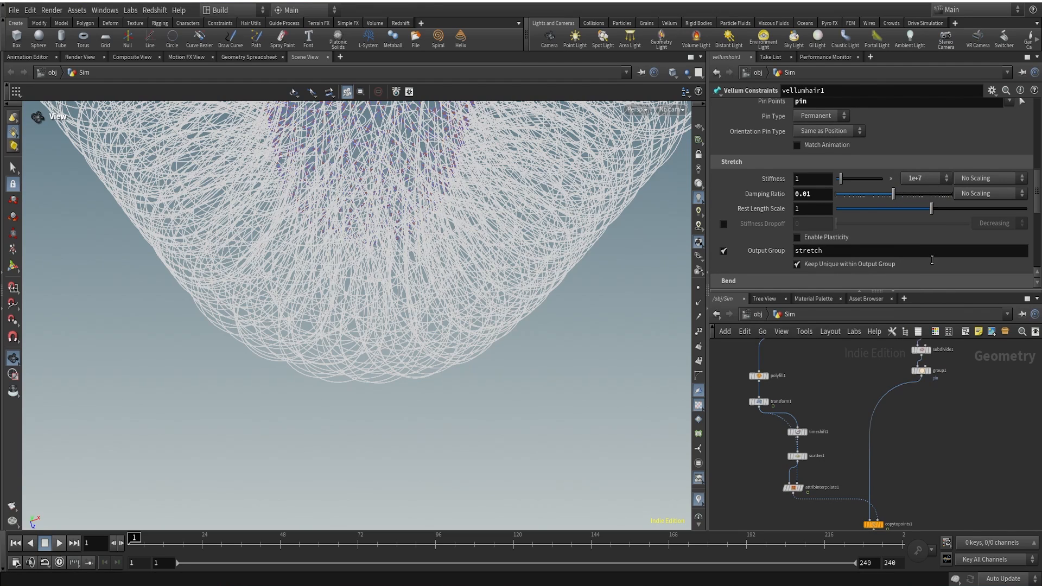
pyautogui.scroll(-3)
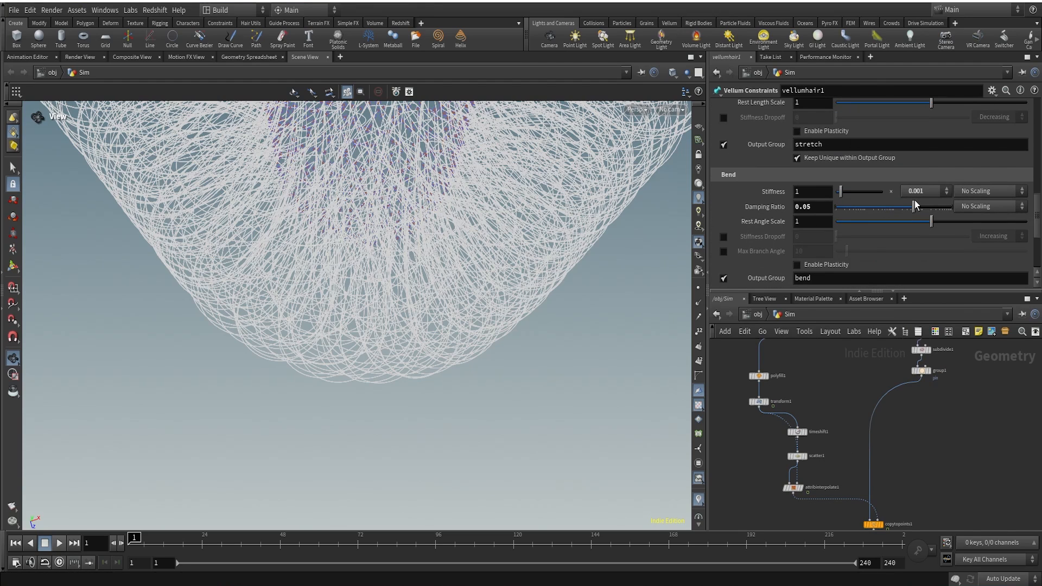
pyautogui.moveTo(919, 199)
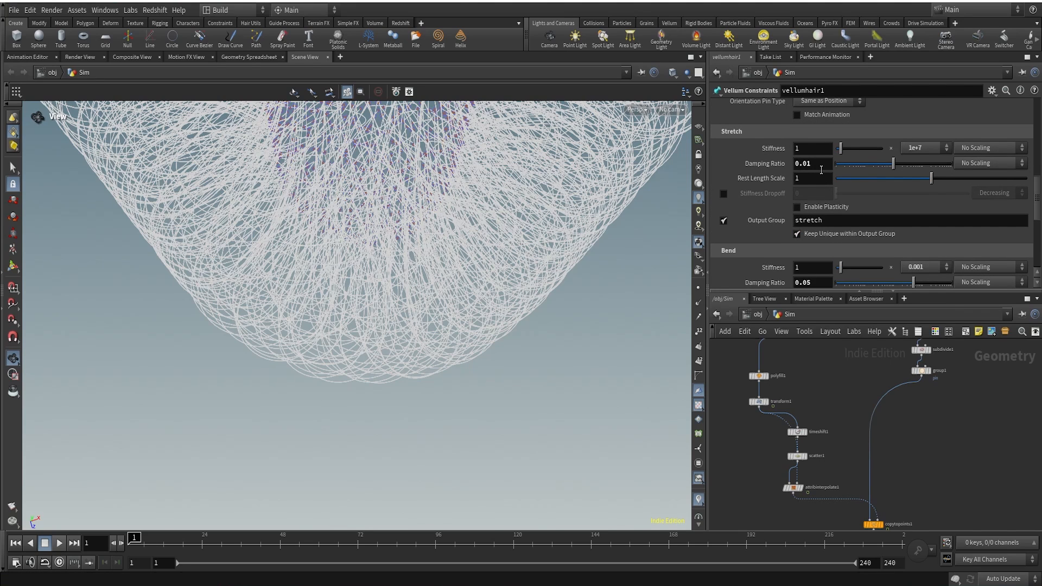
pyautogui.scroll(-3)
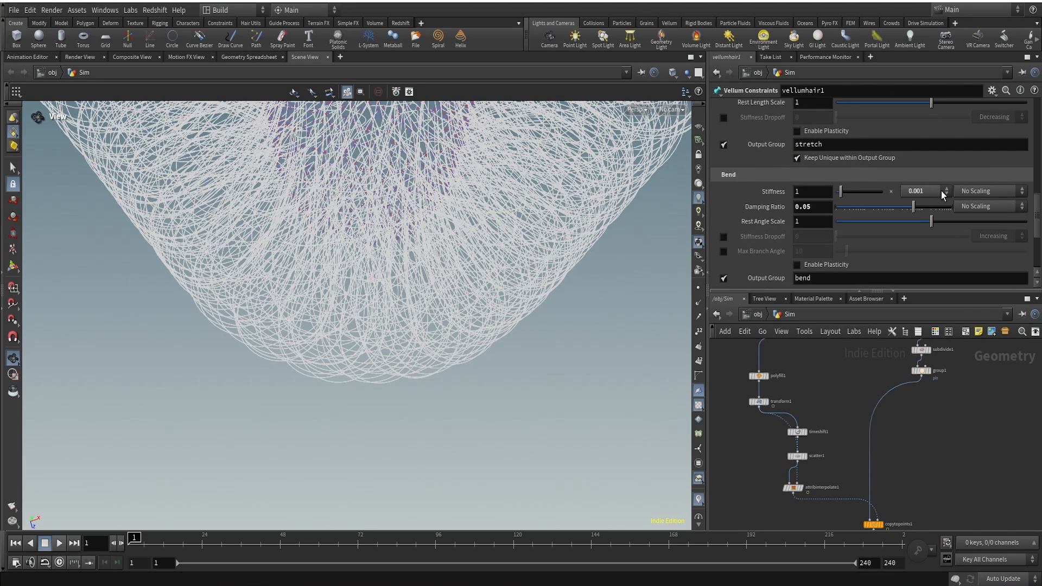
pyautogui.click(938, 190)
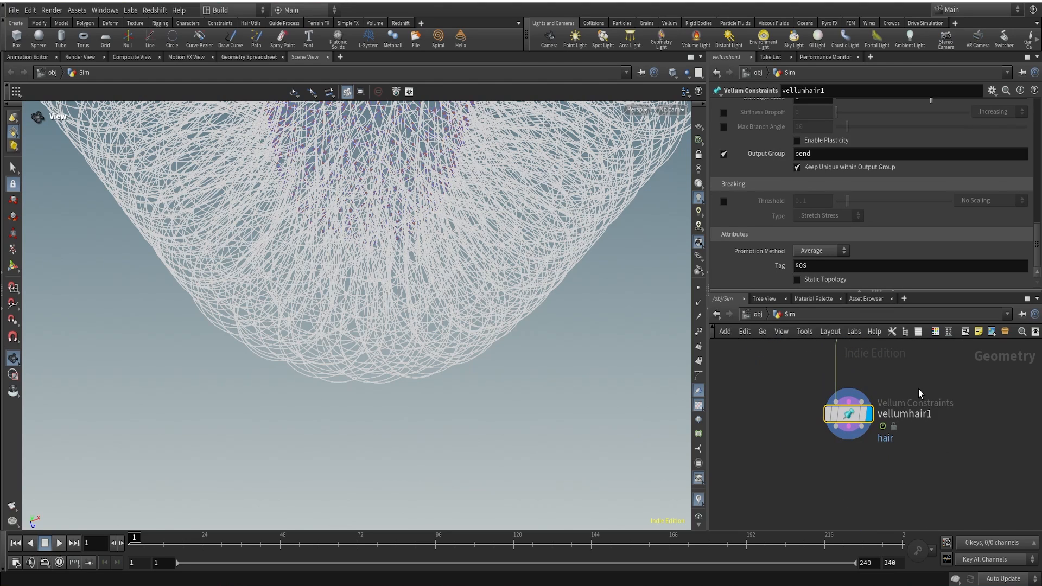
pyautogui.moveTo(949, 449)
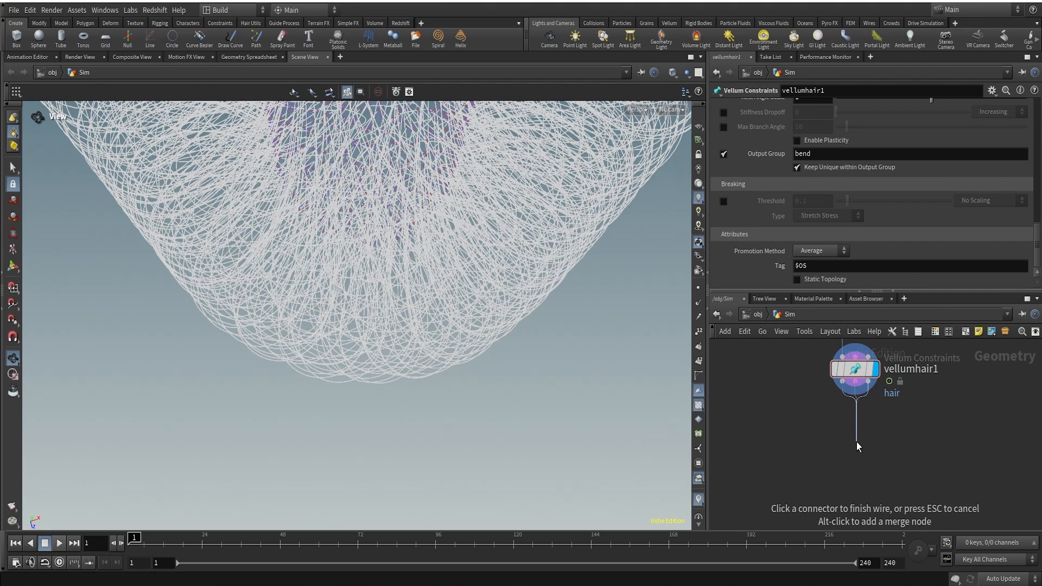
# - Add vellumsolver1 taking all three vellumhair1 outputs, and set its gravity to zero
pyautogui.click(855, 442)
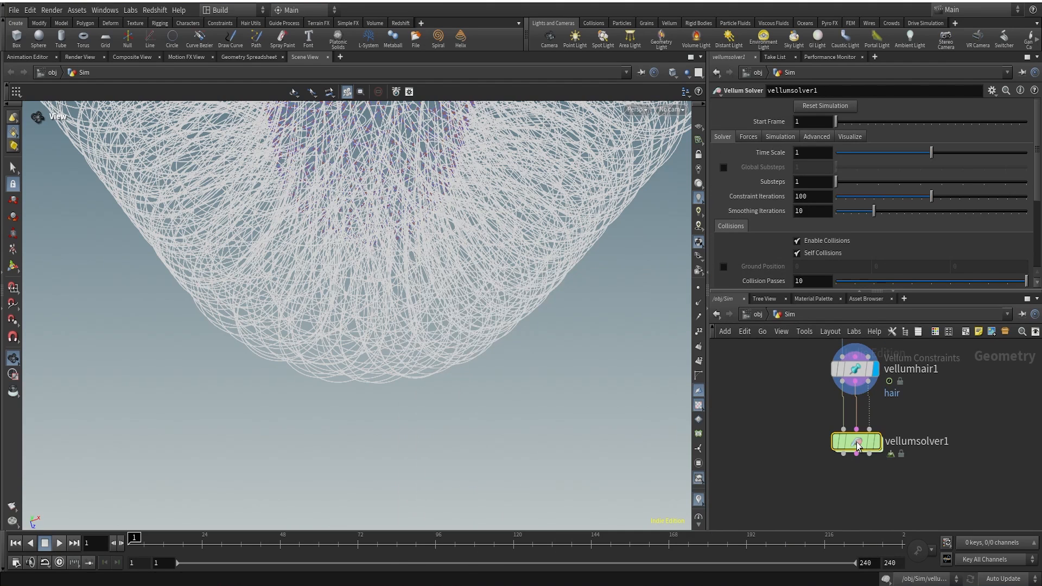
pyautogui.click(856, 441)
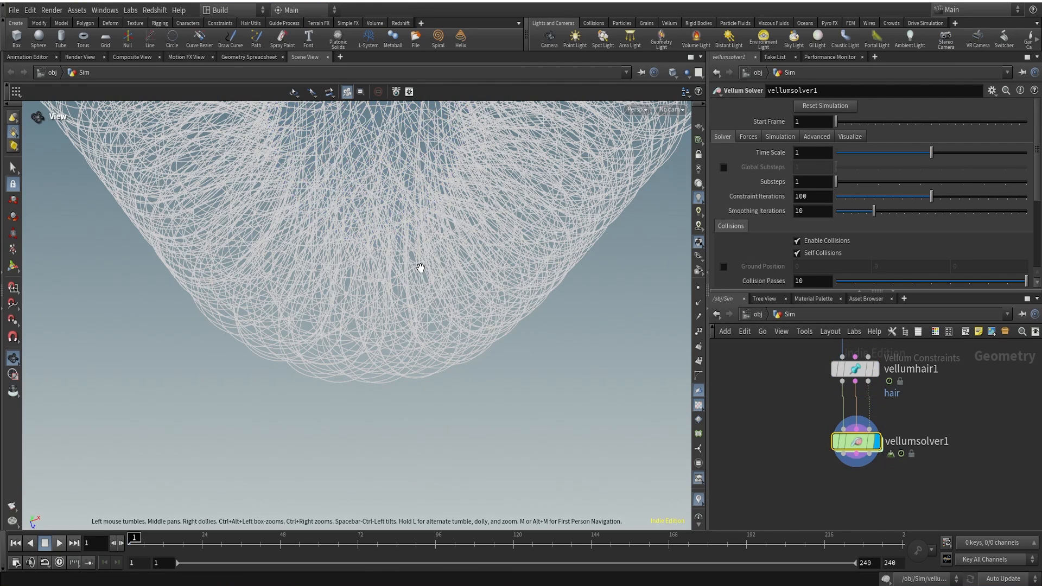
pyautogui.moveTo(420, 268)
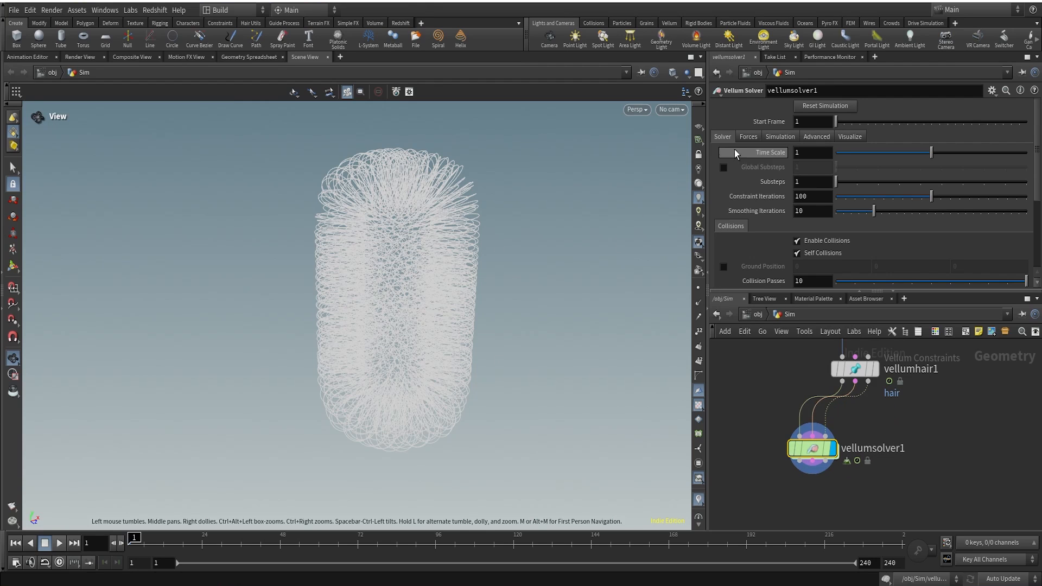
pyautogui.click(747, 136)
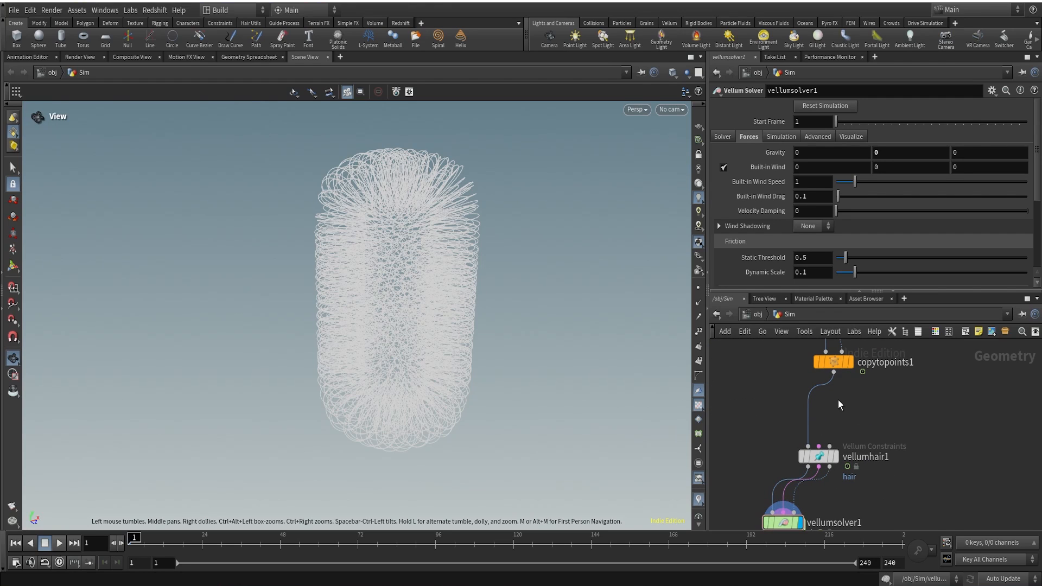
pyautogui.moveTo(673, 341)
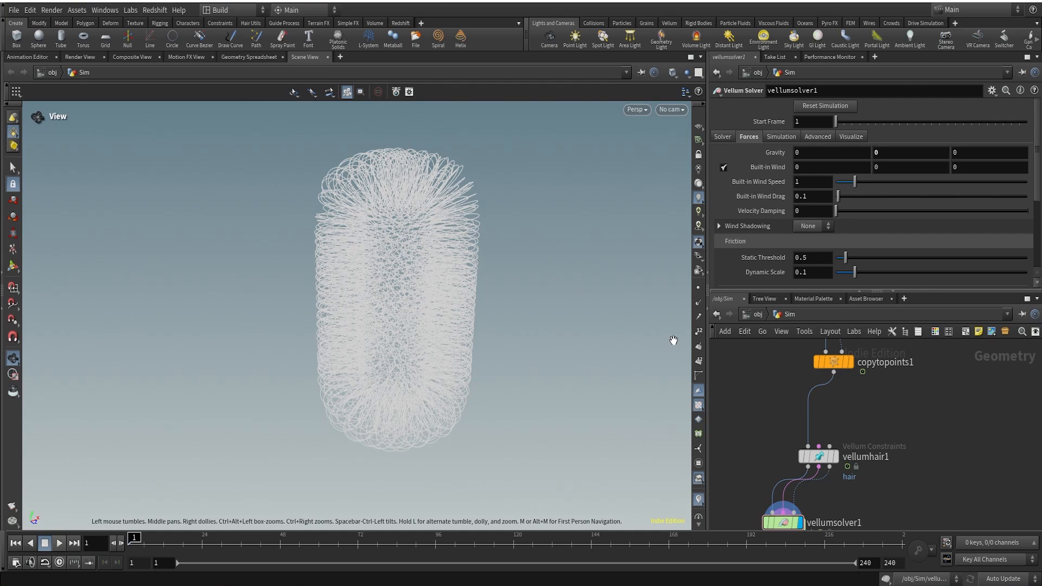
pyautogui.moveTo(818, 393)
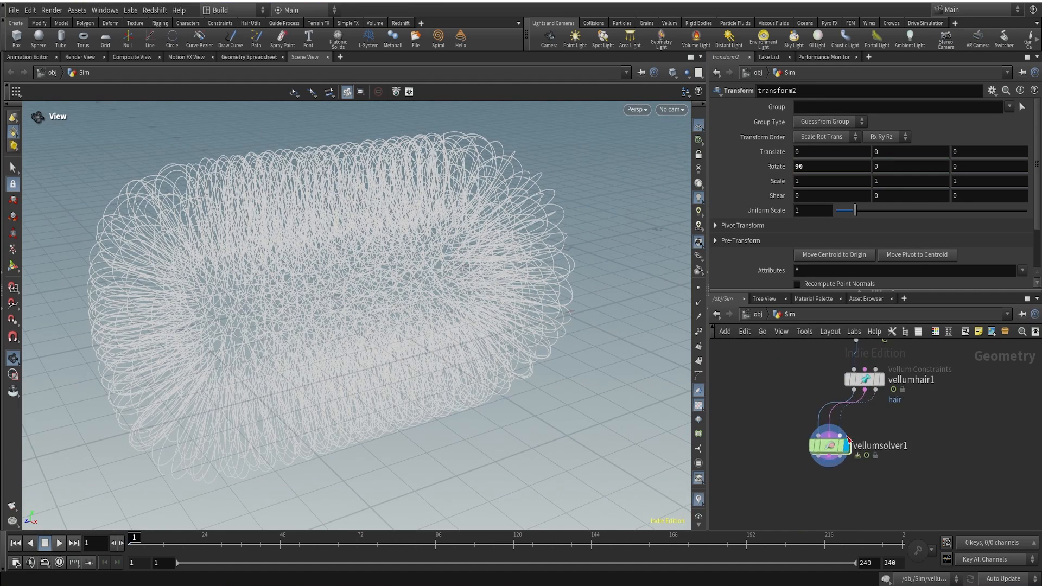
# - Rotate the petals 90° on X before vellumhair1, end at frame 150, and add attribdelete1
pyautogui.click(829, 445)
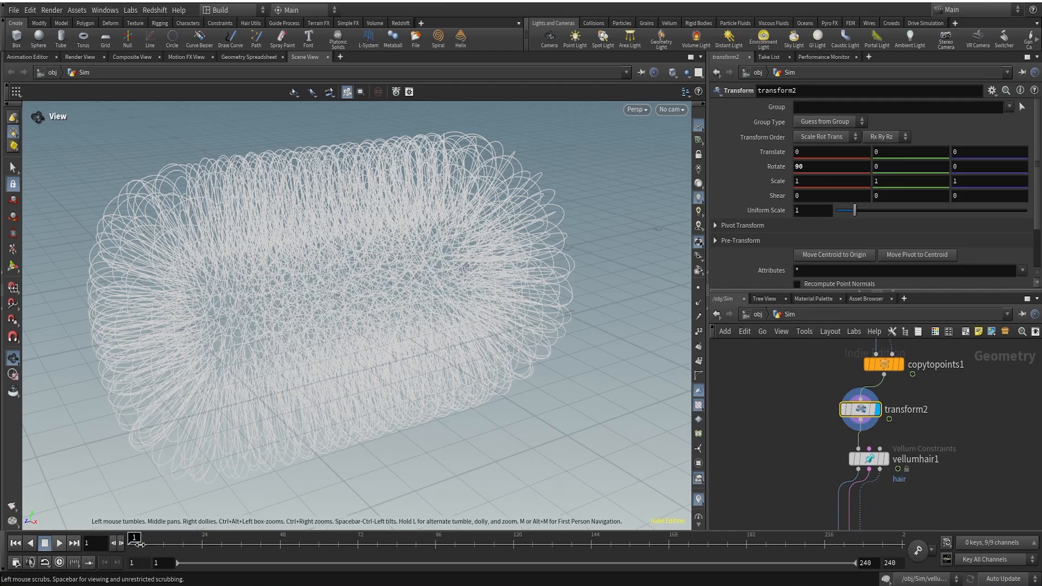
pyautogui.moveTo(136, 538); pyautogui.dragTo(493, 538)
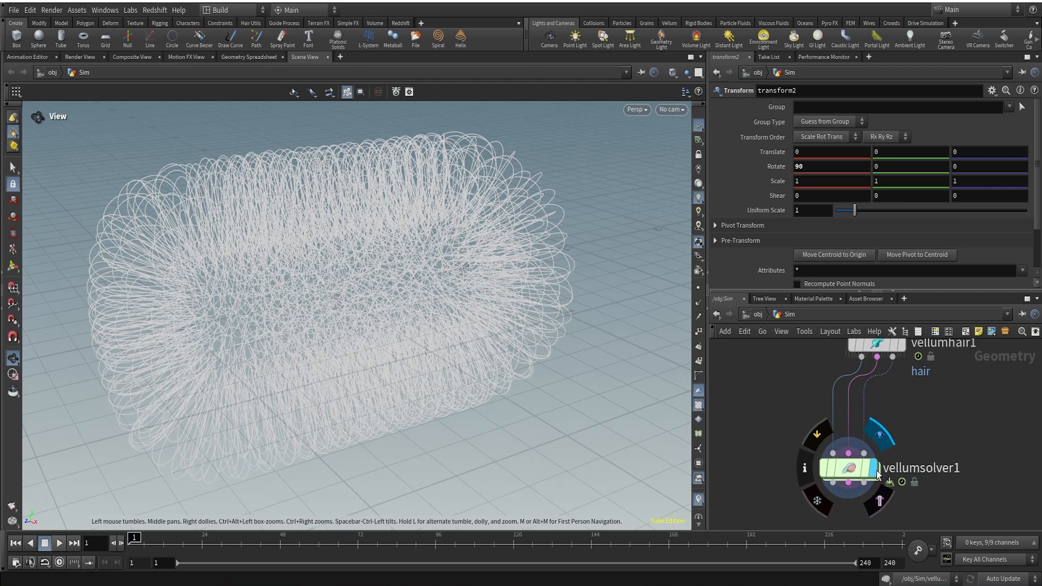
pyautogui.click(847, 468)
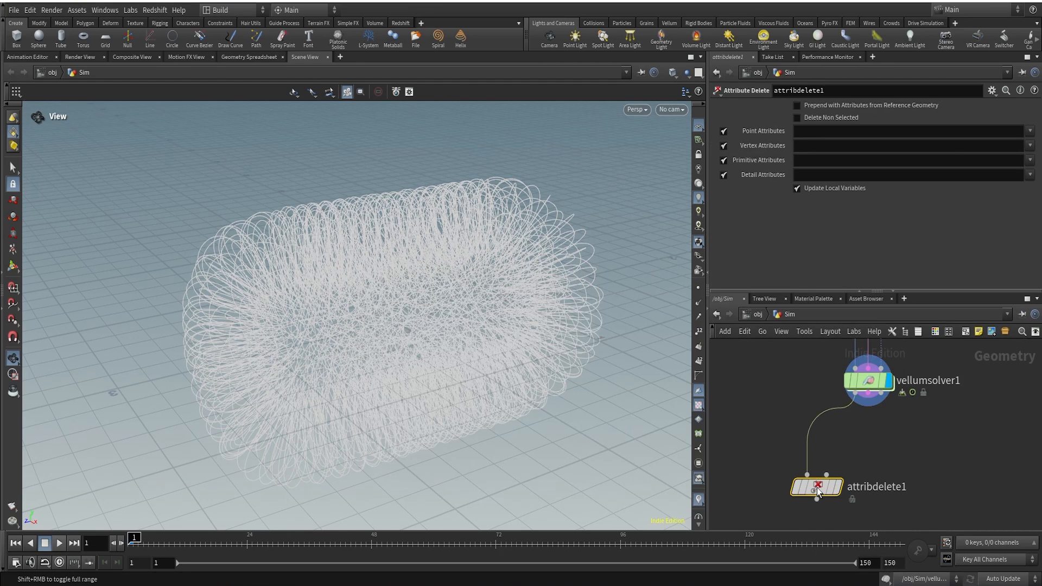
# - Delete all attributes (*) in attribdelete1 and colour the hair dark blue (0, 0.25, 0.5)
pyautogui.click(906, 131)
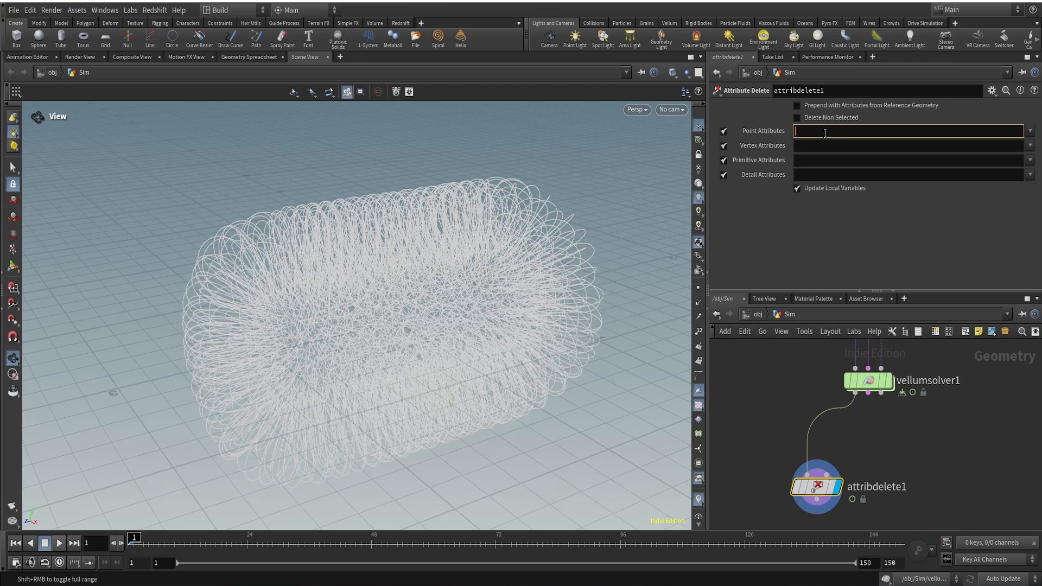
pyautogui.write('*')
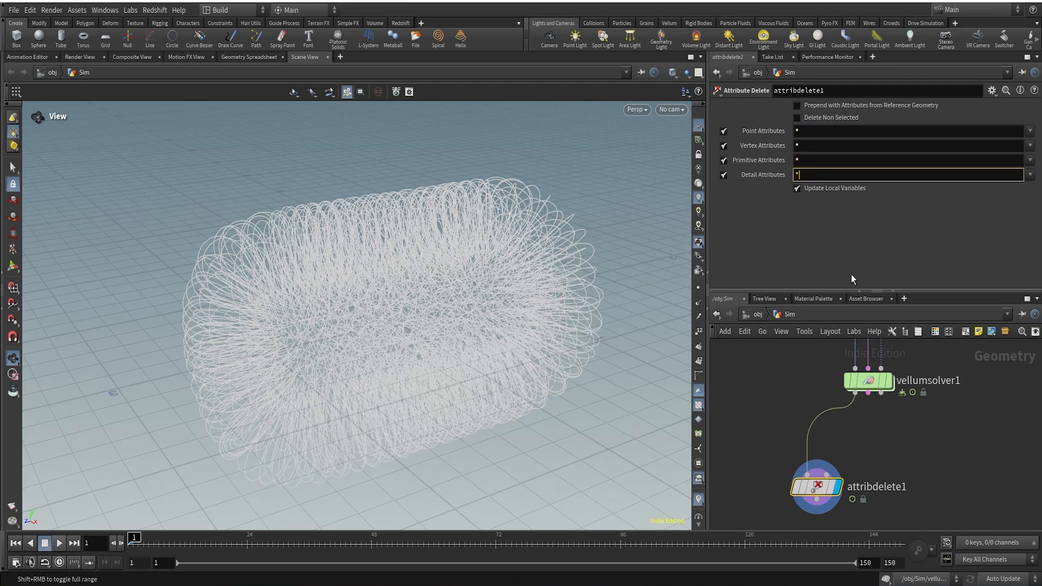
pyautogui.press('Tab')
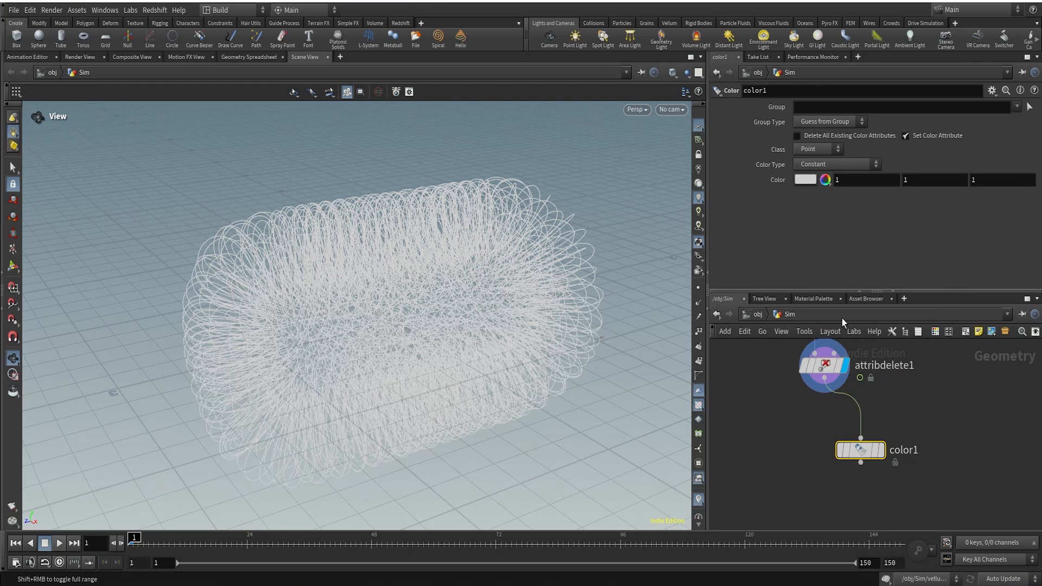
pyautogui.click(804, 180)
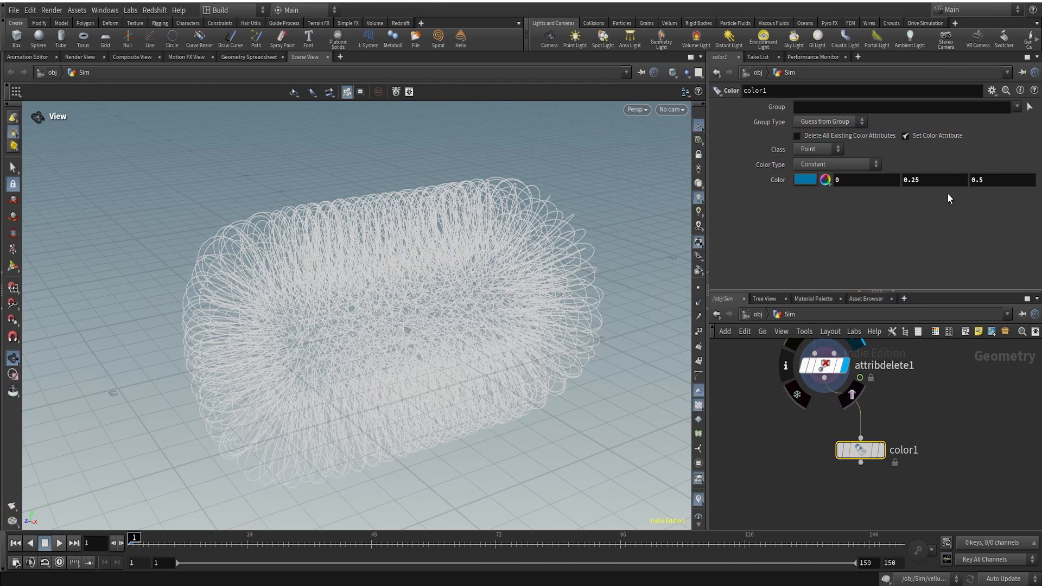
pyautogui.click(859, 450)
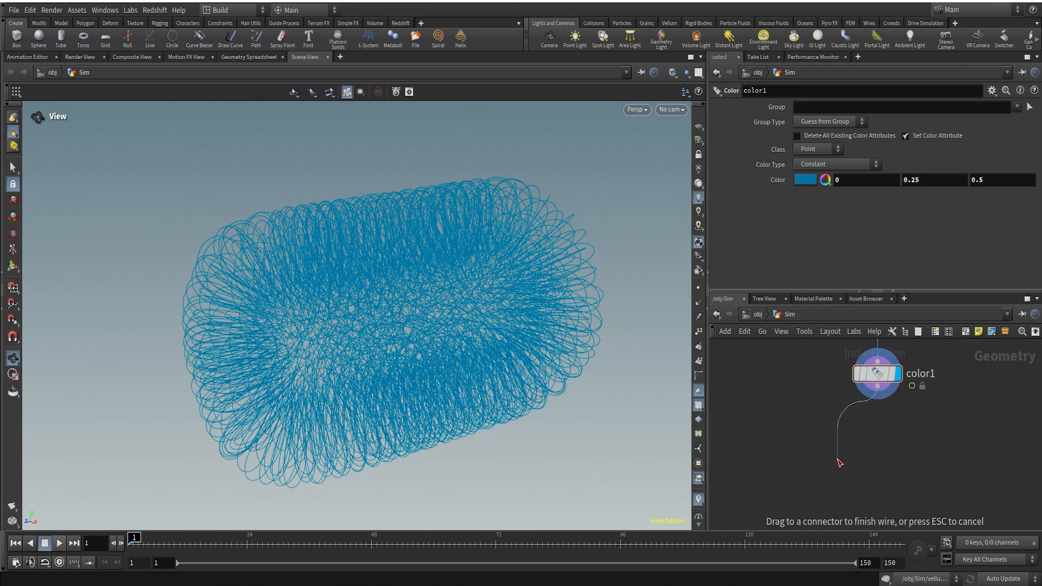
# - Sweep color1 into round tubes of radius 0.0075, recolour green, and enable Compute UVs
pyautogui.moveTo(839, 463); pyautogui.dragTo(837, 459)
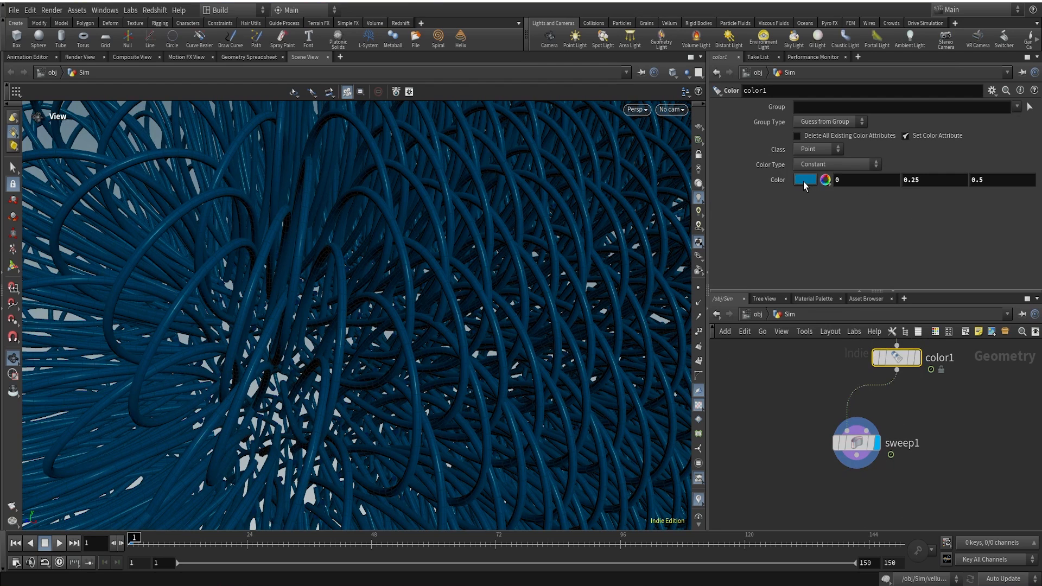
pyautogui.click(1000, 179)
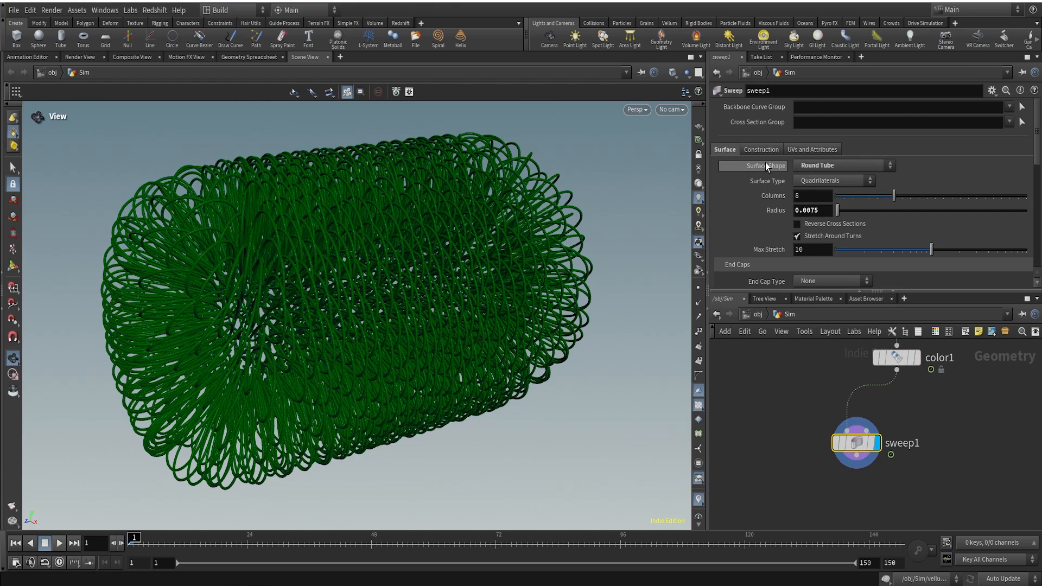
pyautogui.click(812, 149)
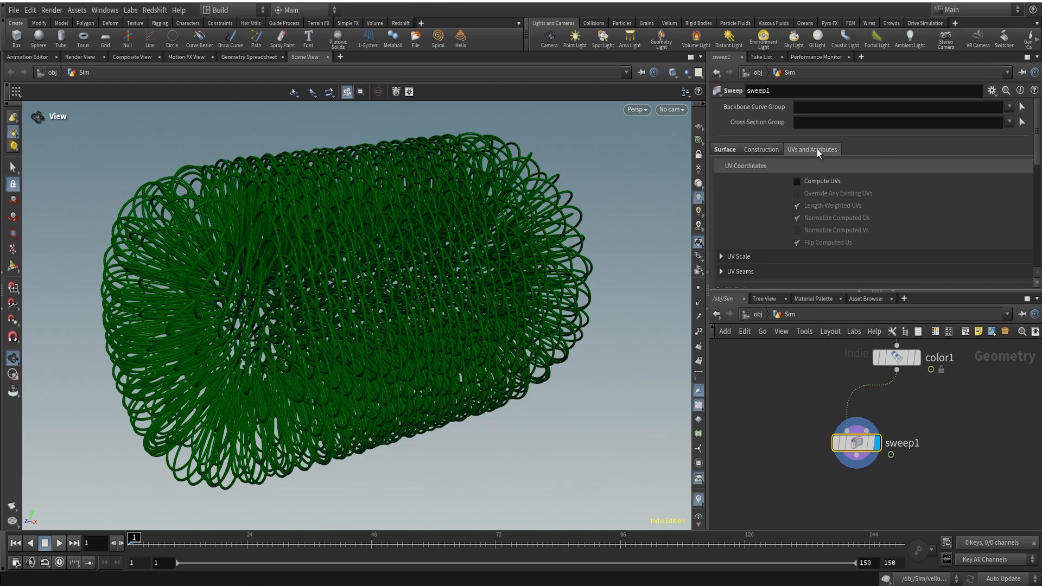
pyautogui.click(798, 180)
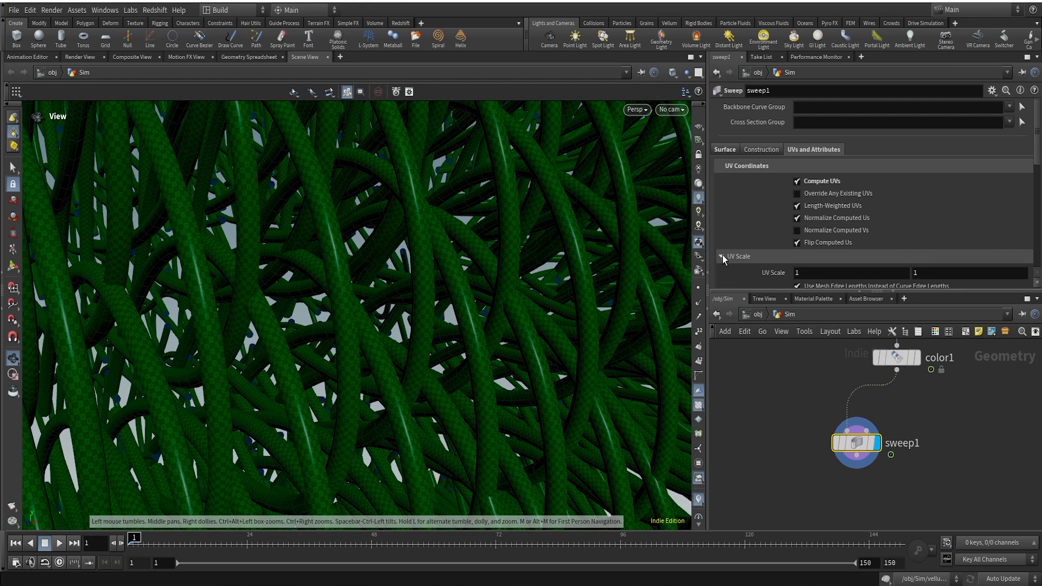
pyautogui.click(721, 257)
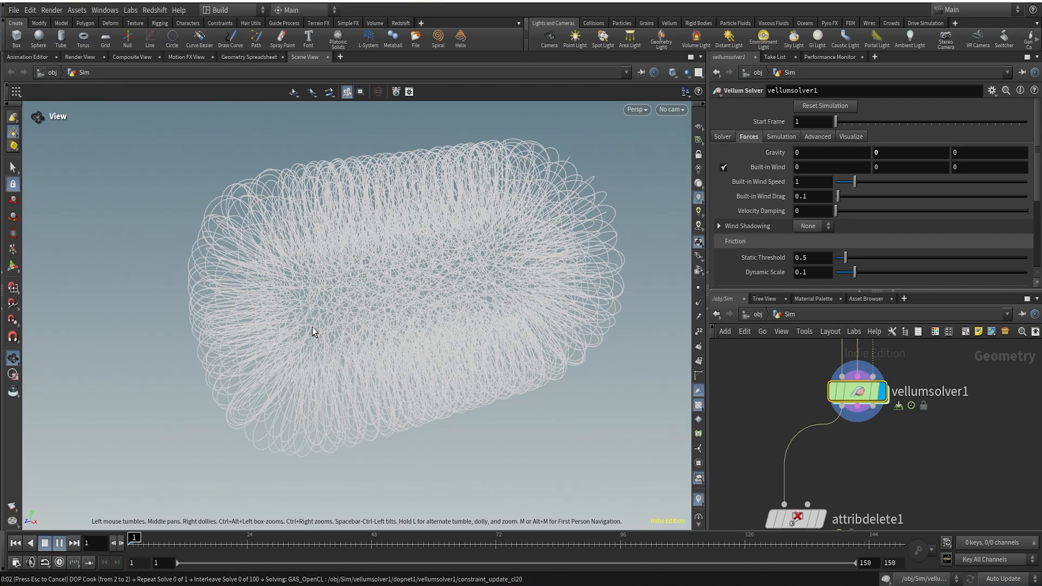
# - Play the timeline to cook the vellumsolver1 hair simulation
pyautogui.click(44, 543)
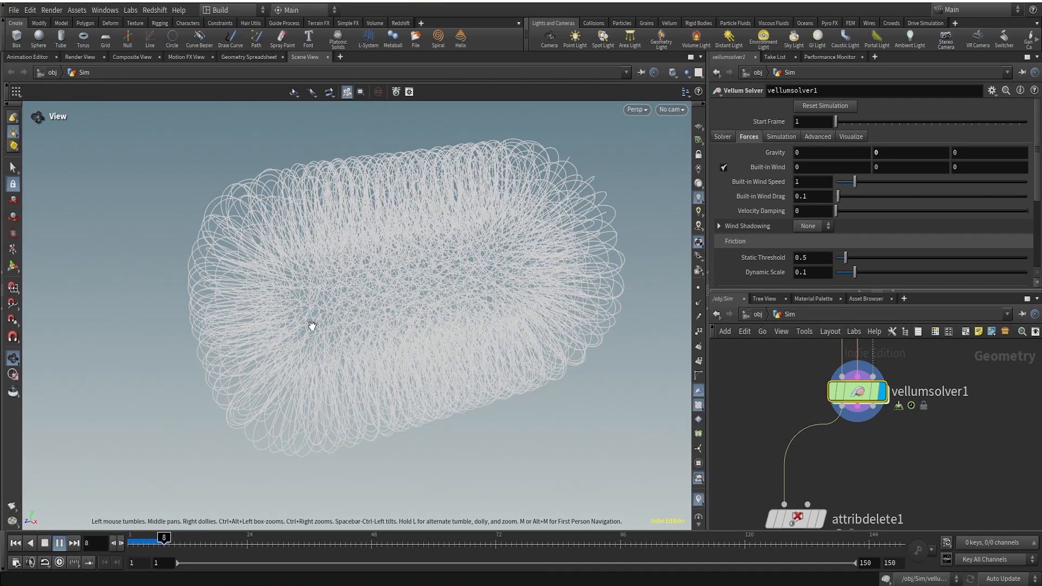